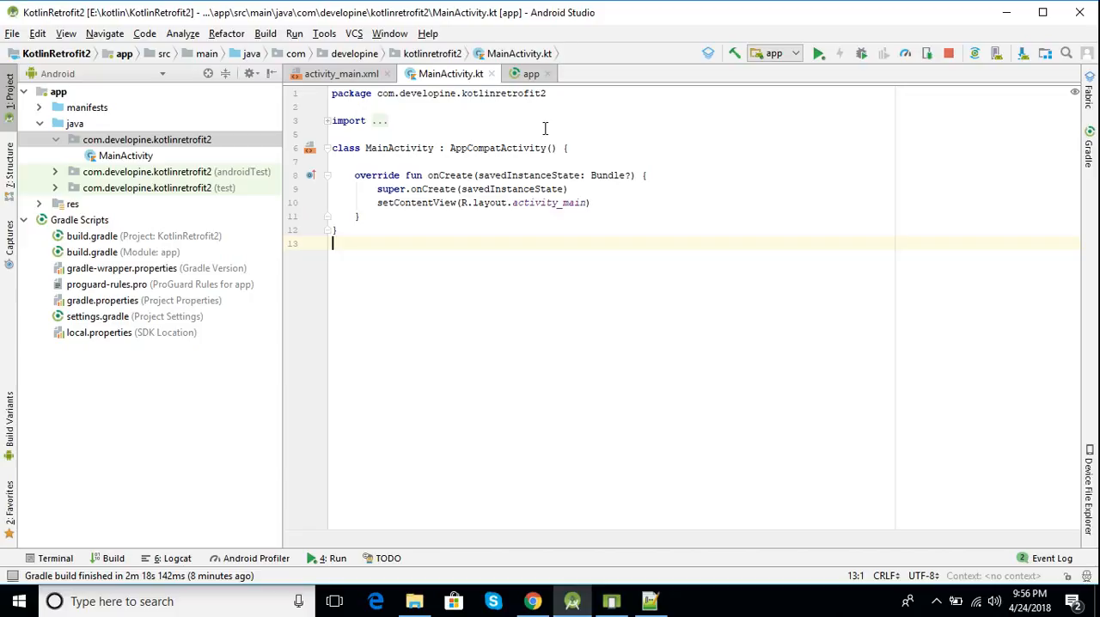
pyautogui.moveTo(541, 121)
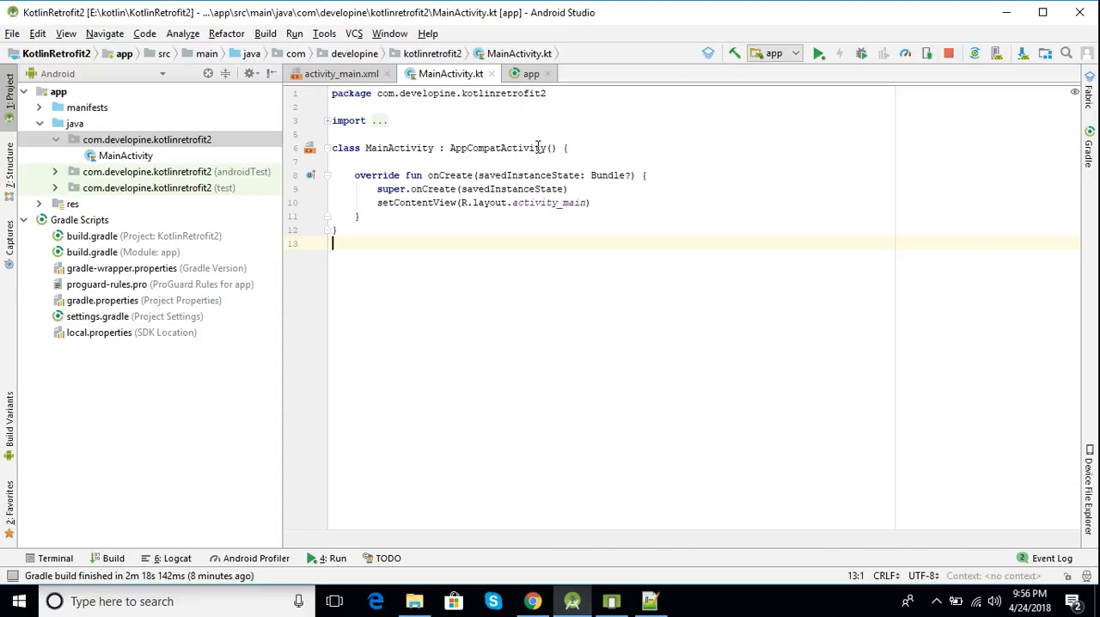
# Check the base URL notes, then review the app build file's Retrofit, converter, RxAndroid and RecyclerView dependencies
pyautogui.click(649, 601)
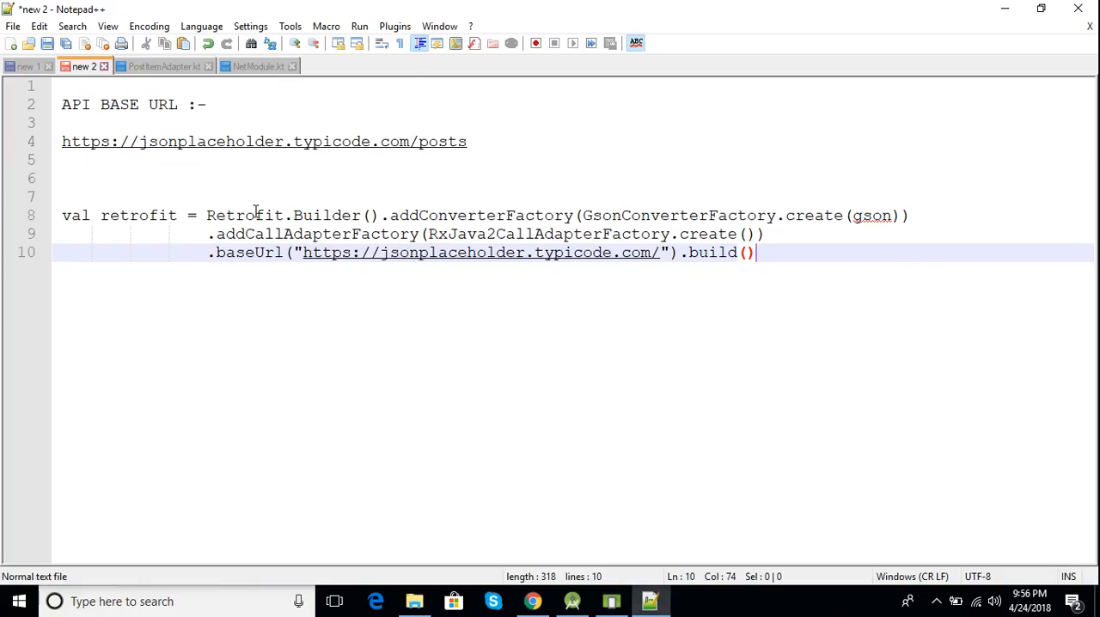
pyautogui.click(27, 67)
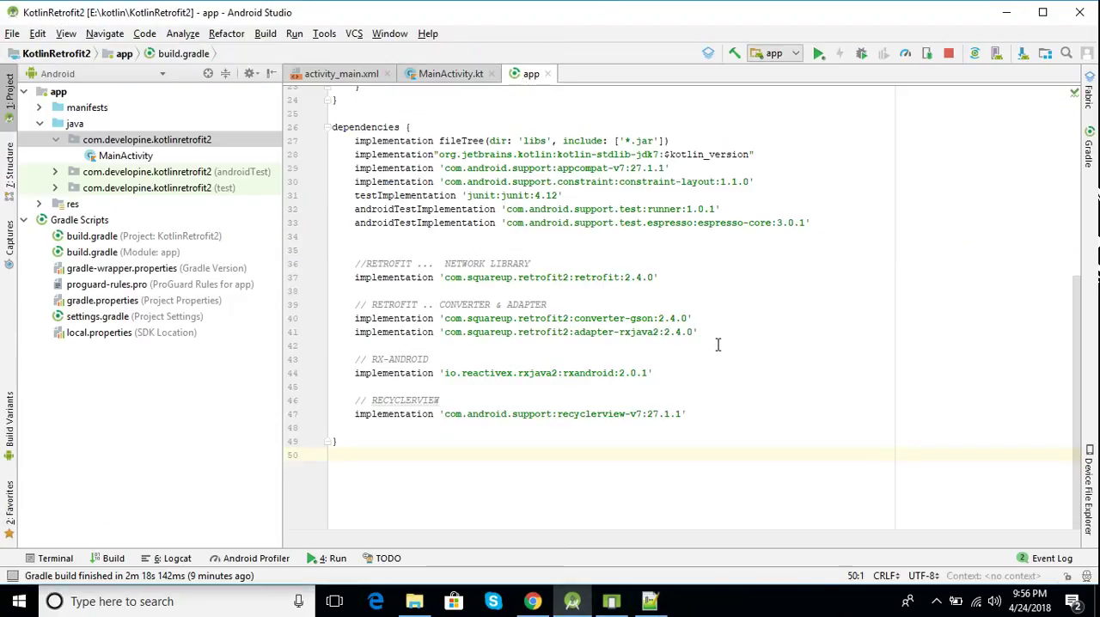
pyautogui.moveTo(355, 250); pyautogui.dragTo(696, 332)
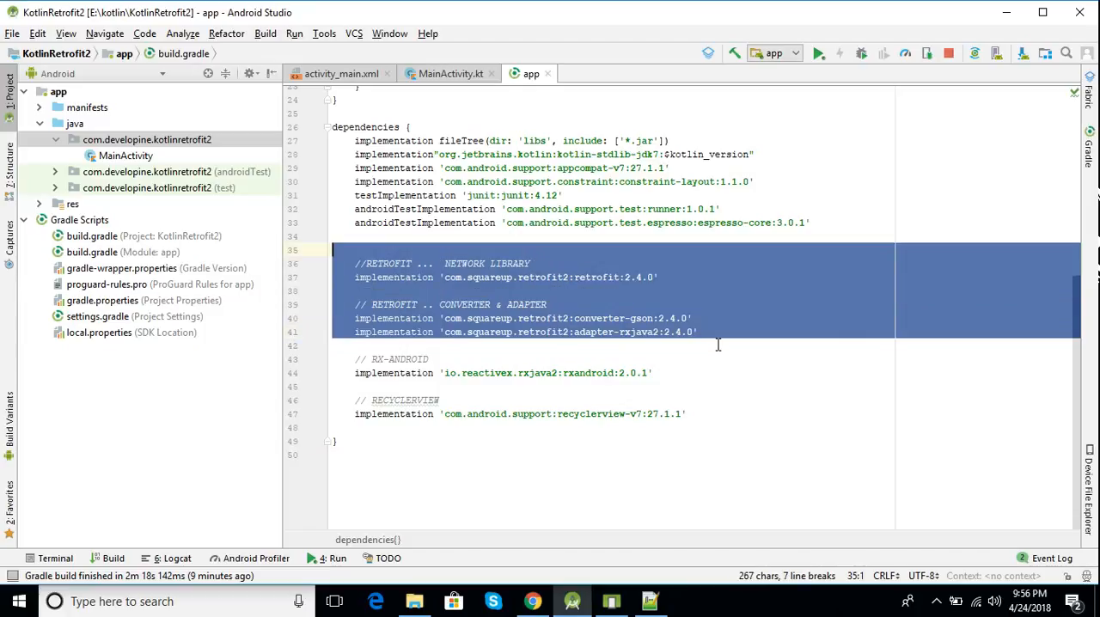
pyautogui.click(679, 344)
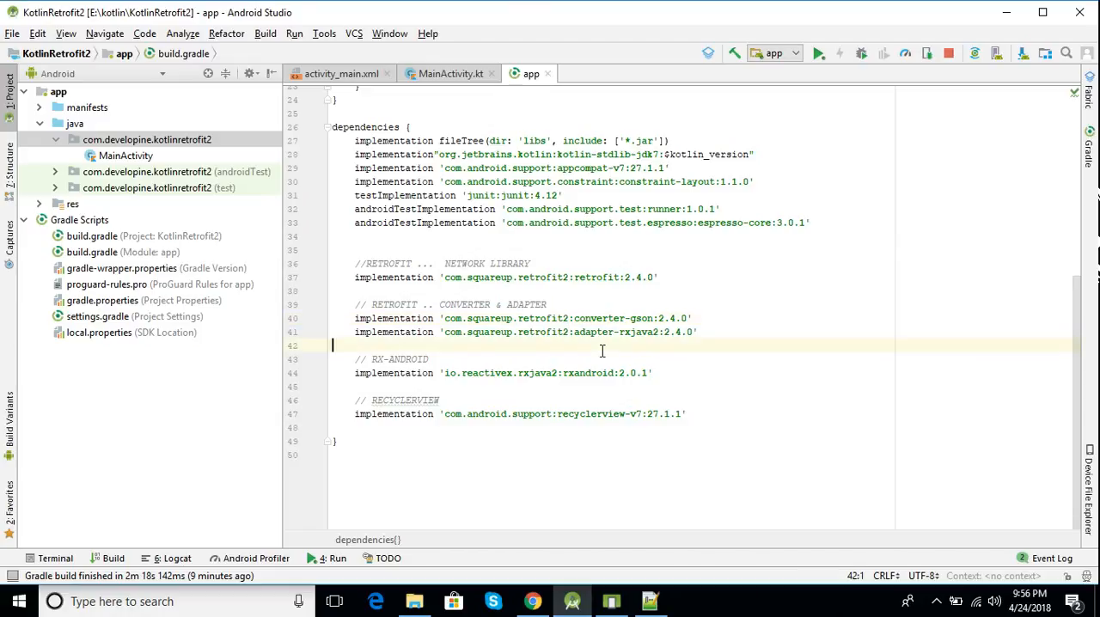
pyautogui.click(590, 372)
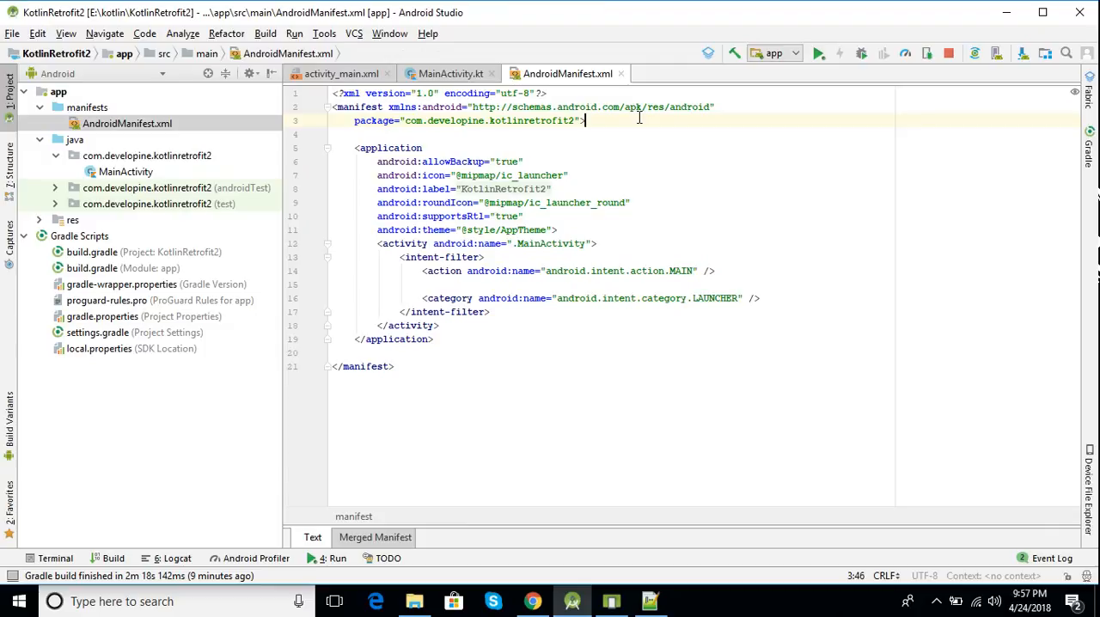
pyautogui.moveTo(712, 171)
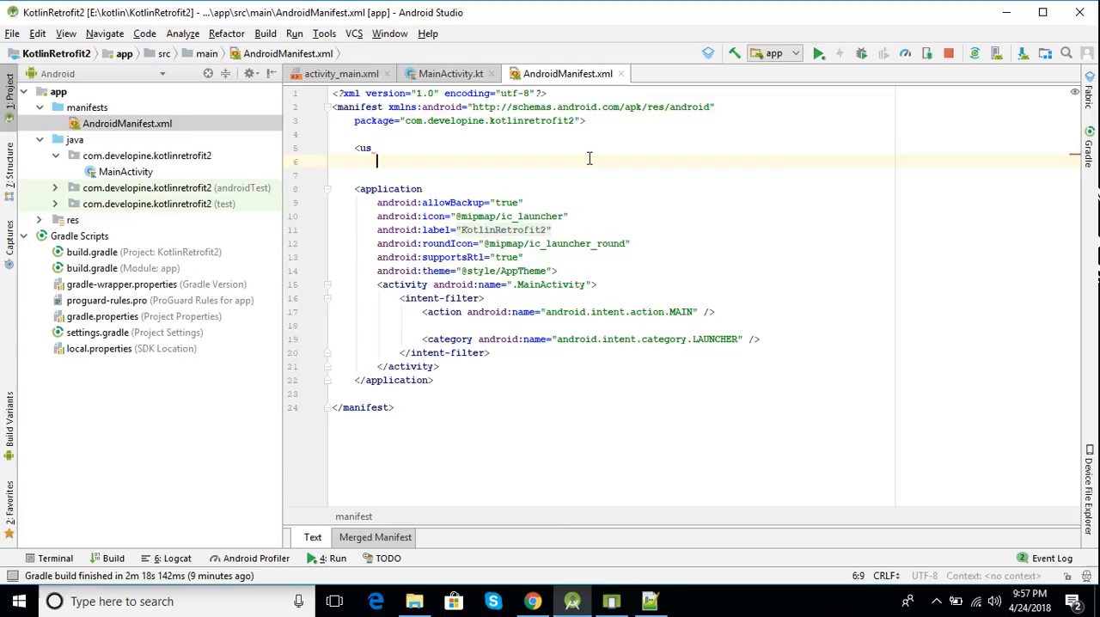
# Add the android.permission.INTERNET uses-permission to AndroidManifest.xml and close the manifest
pyautogui.write('es')
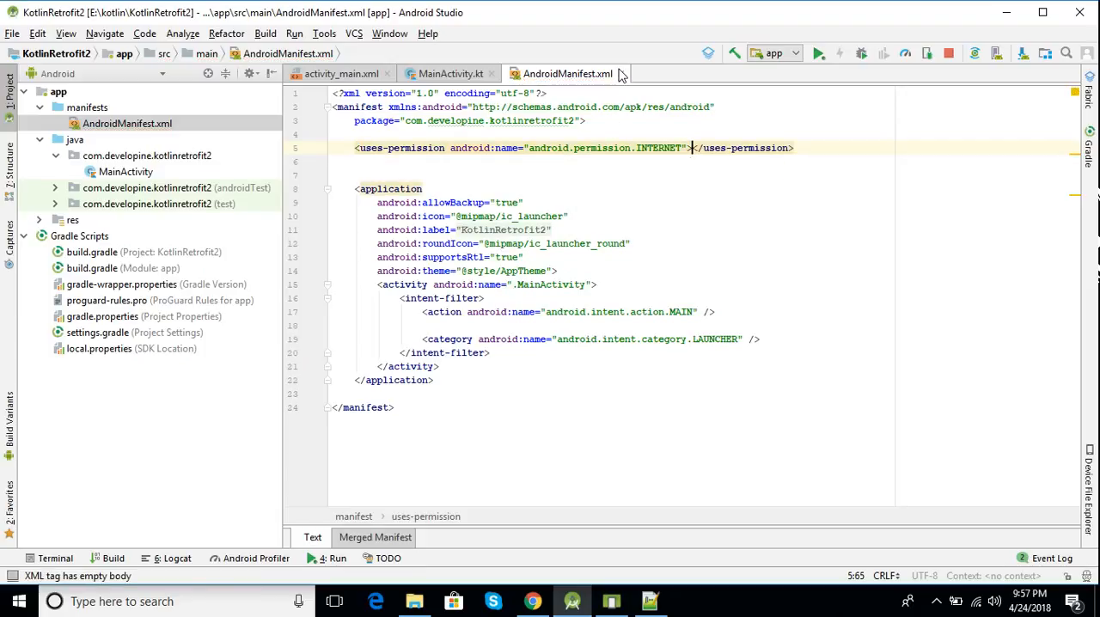
pyautogui.click(450, 73)
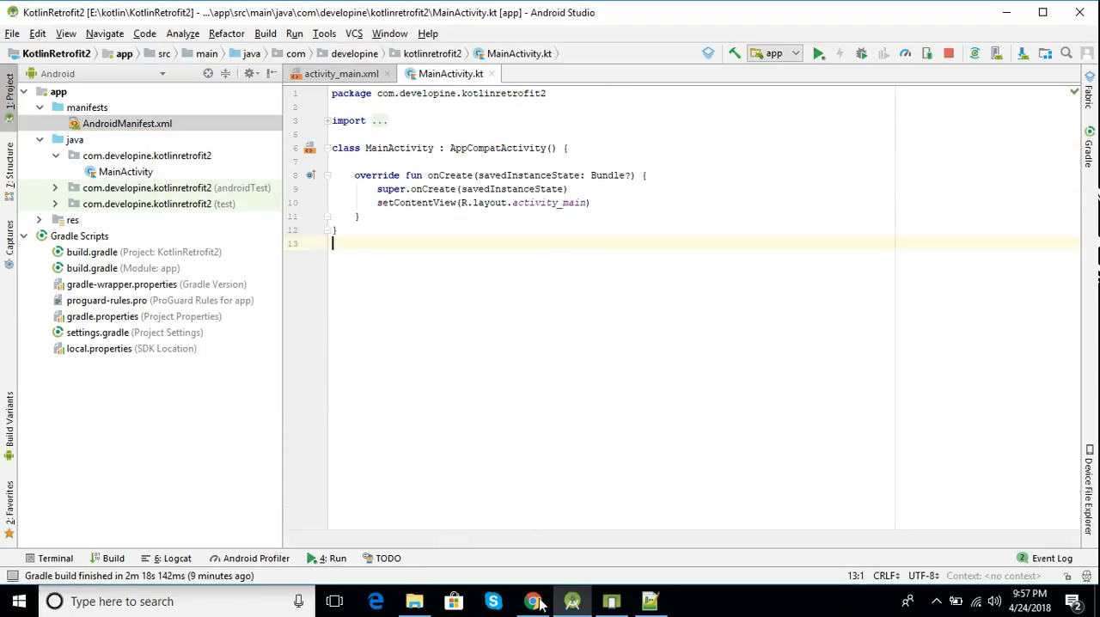
# Switch to Chrome showing the jsonplaceholder.typicode.com/posts JSON list
pyautogui.click(532, 601)
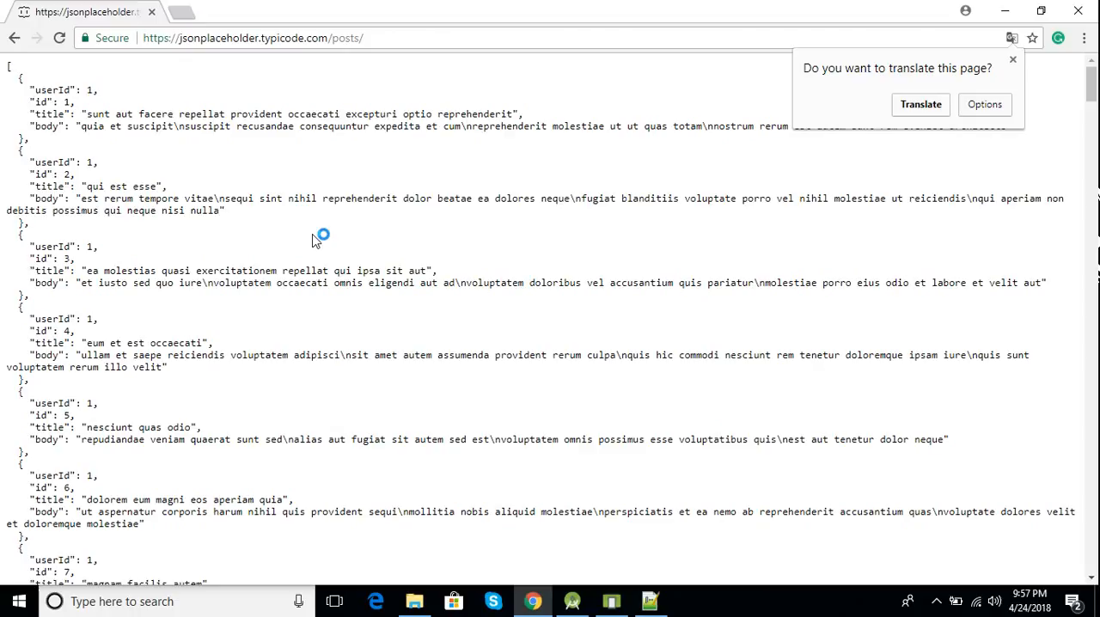
pyautogui.moveTo(1018, 72)
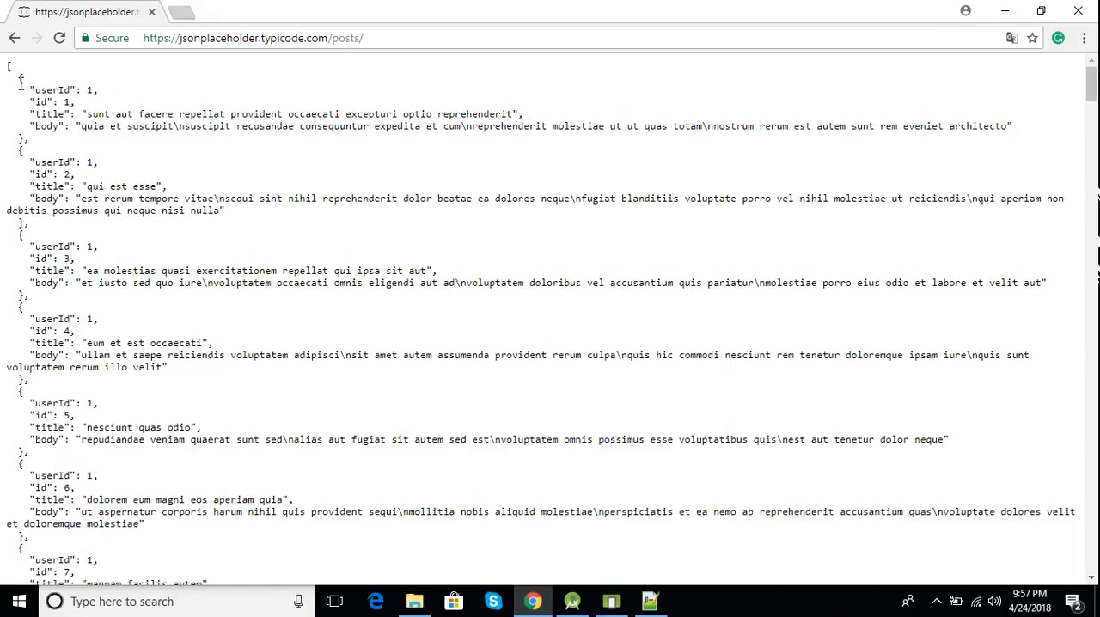
pyautogui.moveTo(84, 105)
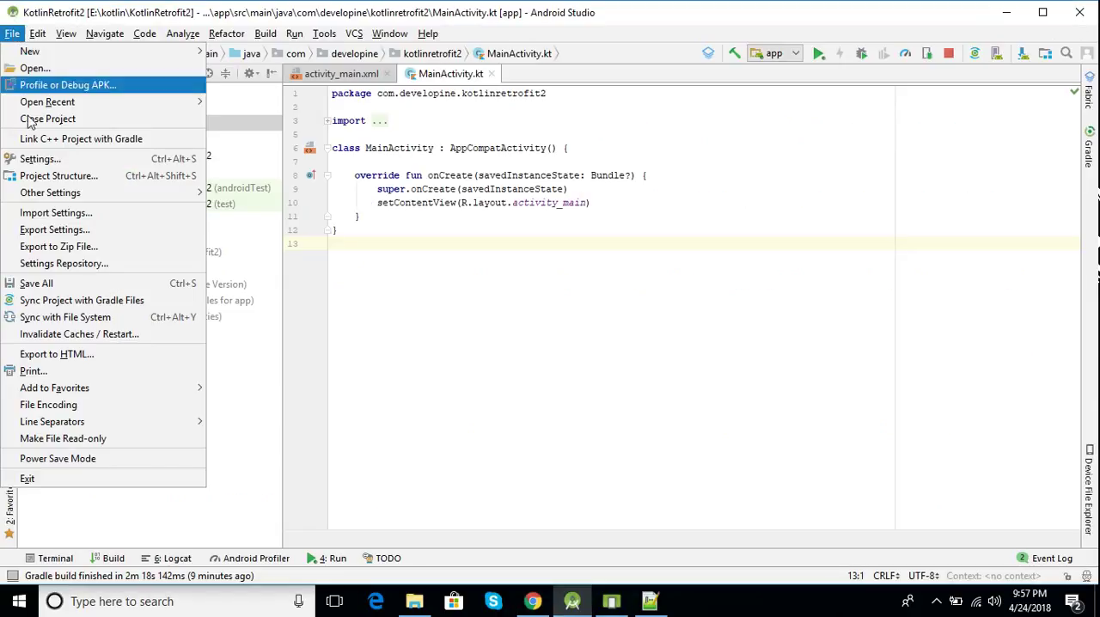
pyautogui.moveTo(40, 158)
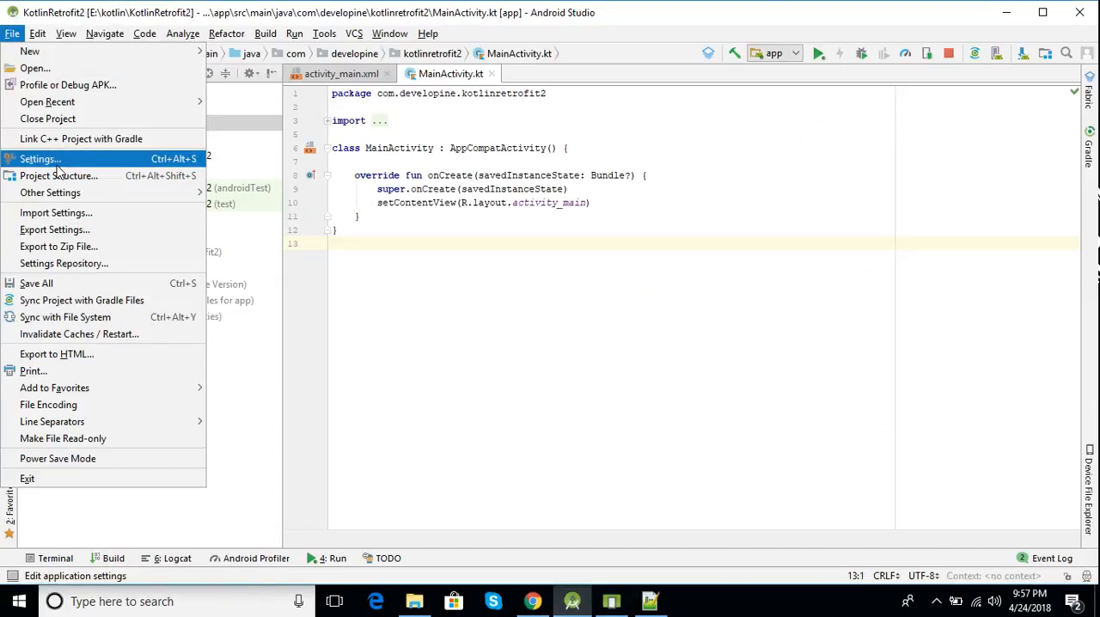
pyautogui.click(40, 159)
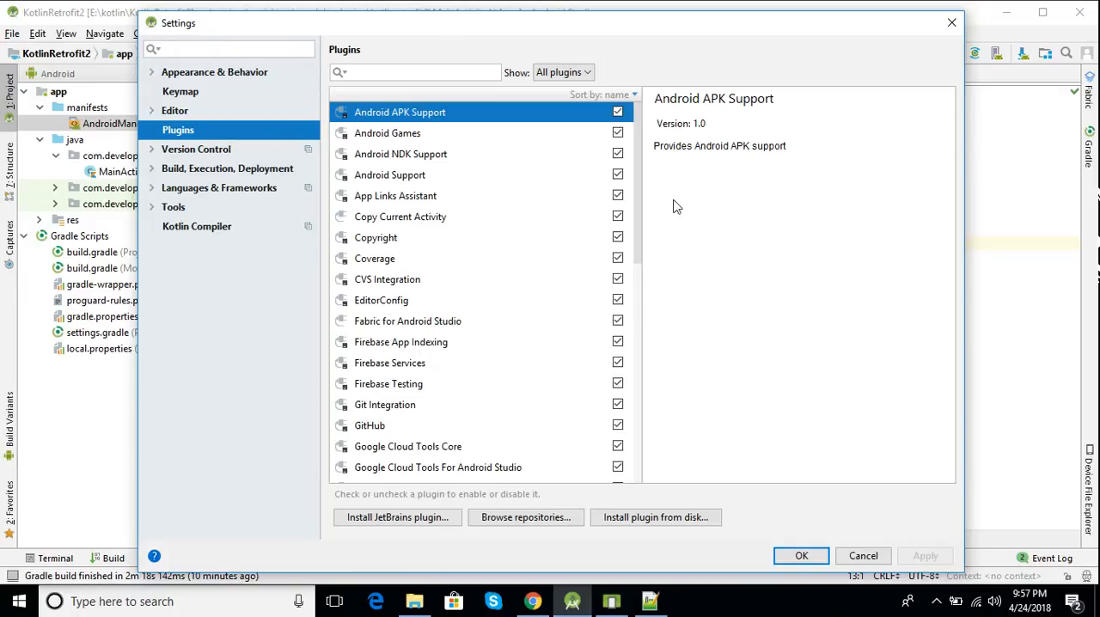
pyautogui.scroll(-3)
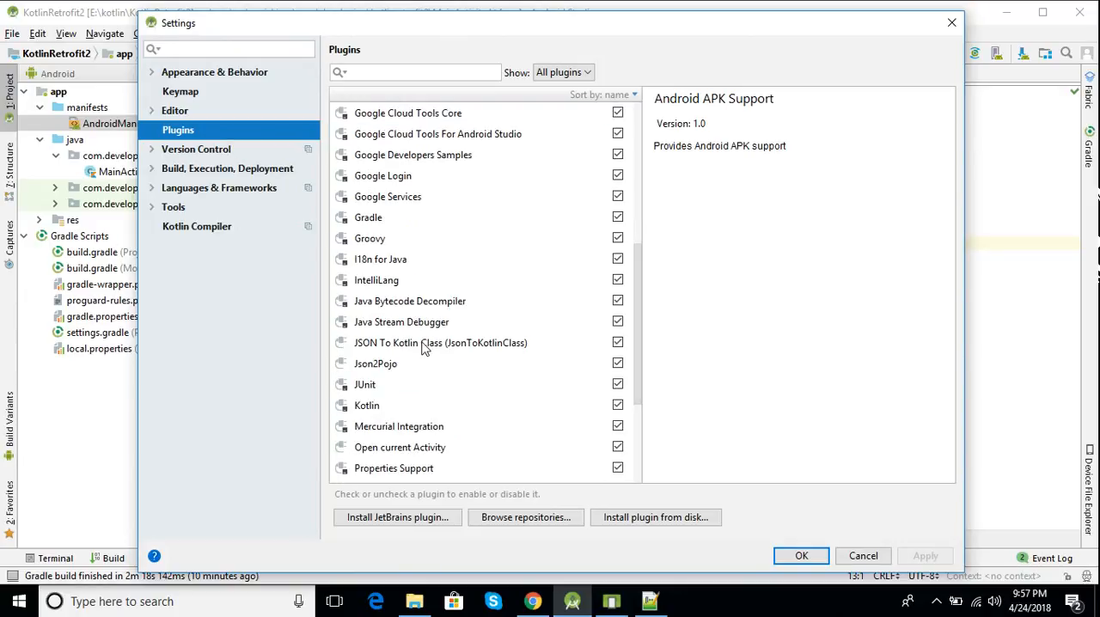
pyautogui.click(441, 342)
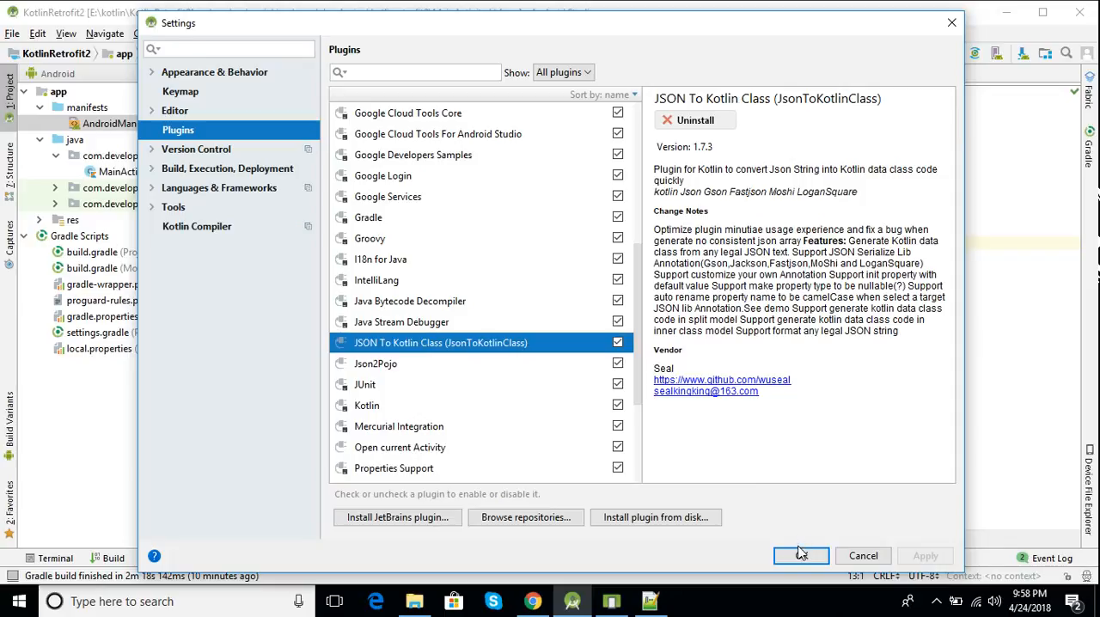
pyautogui.click(799, 555)
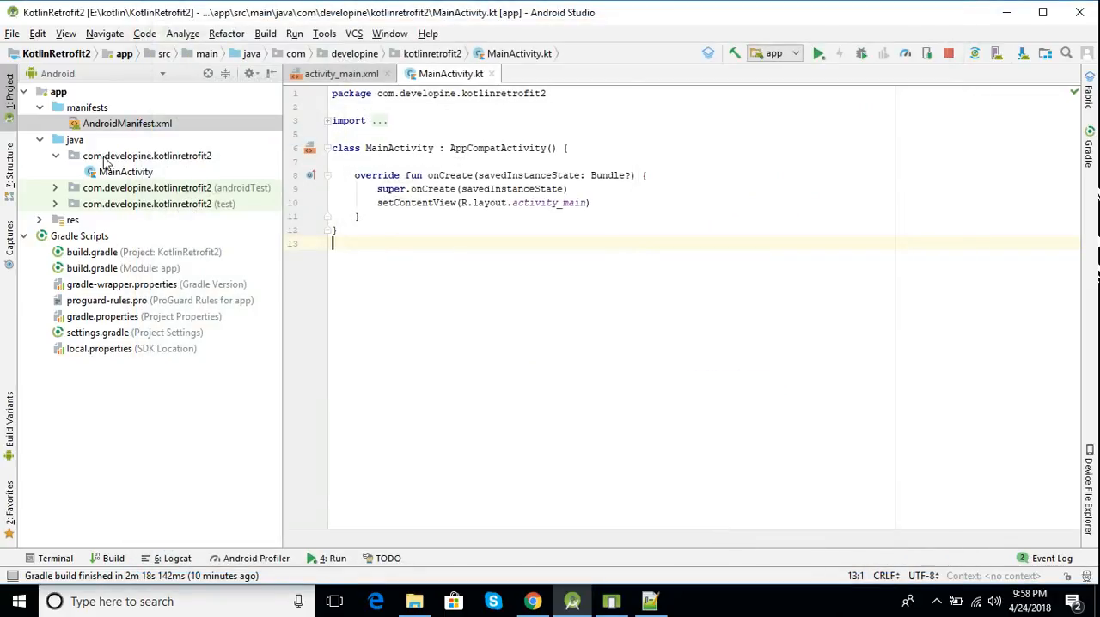
# Create a new Kotlin file named Post in the app package
pyautogui.rightClick(146, 156)
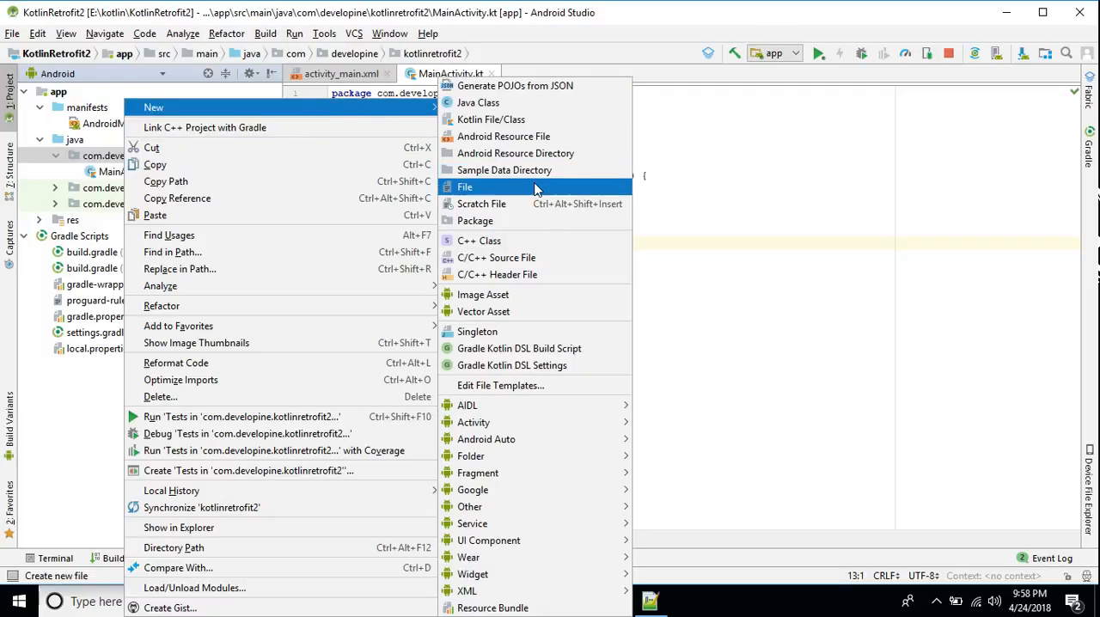
pyautogui.click(465, 186)
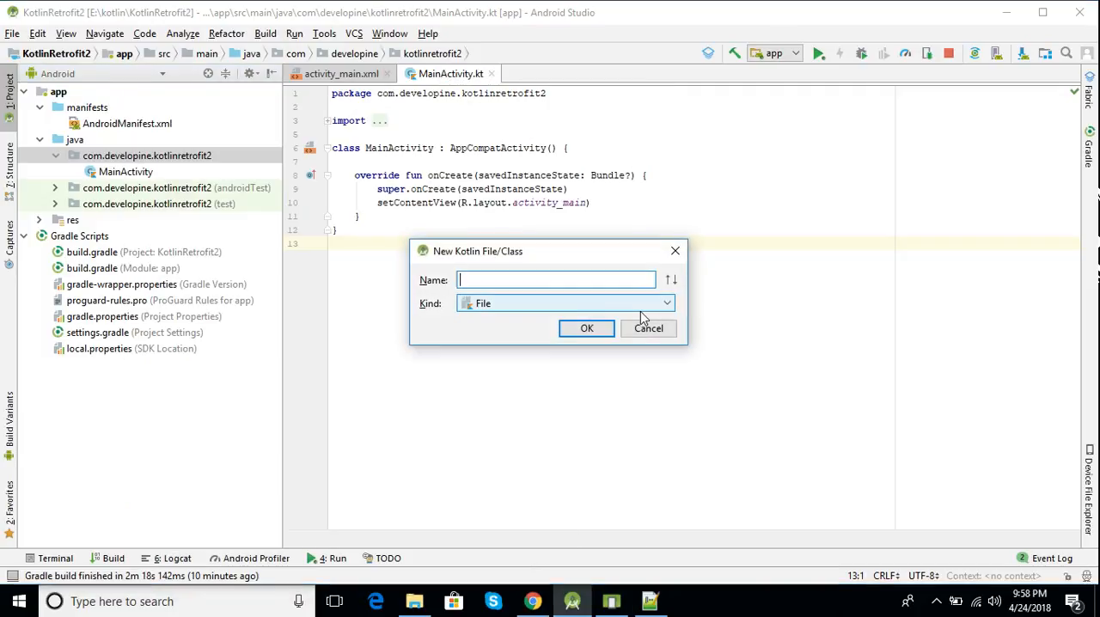
pyautogui.write('Post')
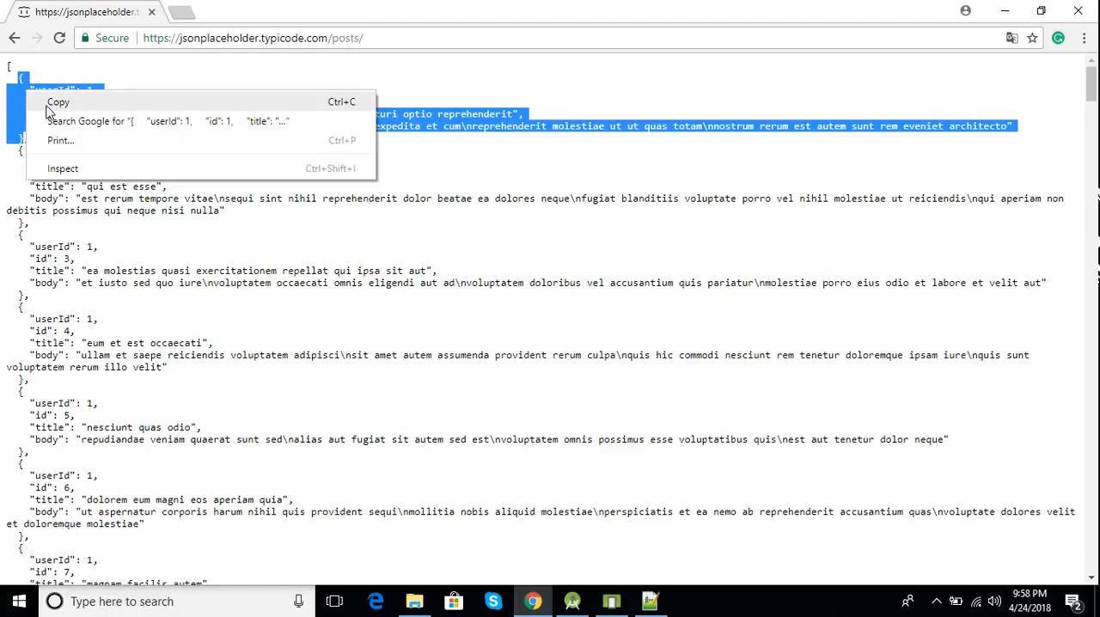
# Copy the first post's JSON and convert it into a Kotlin class in Post.kt
pyautogui.click(572, 601)
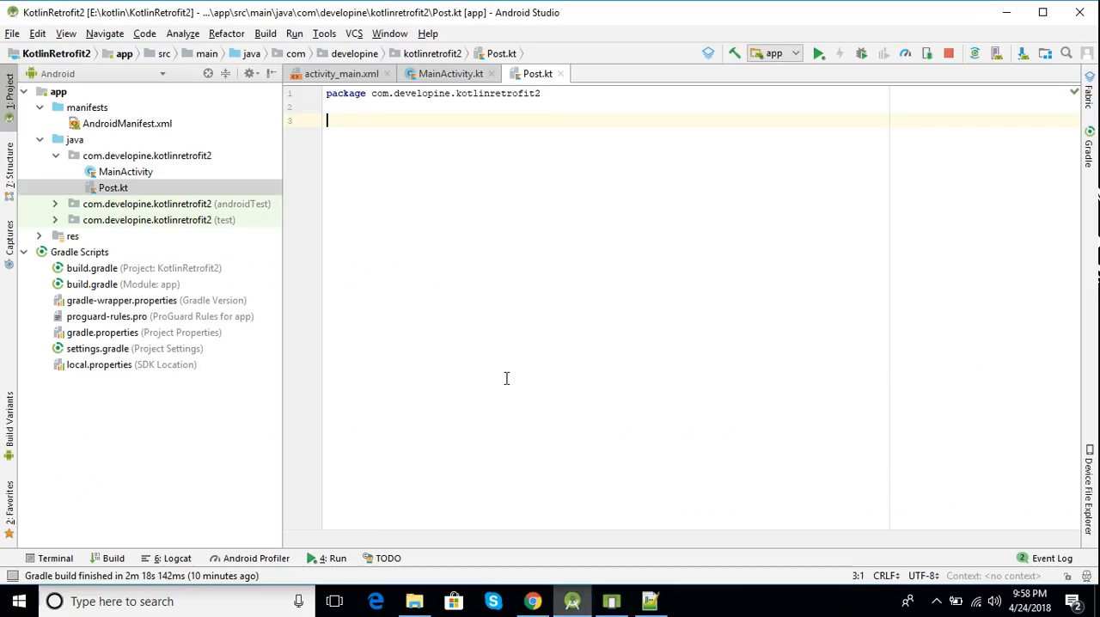
pyautogui.rightClick(507, 379)
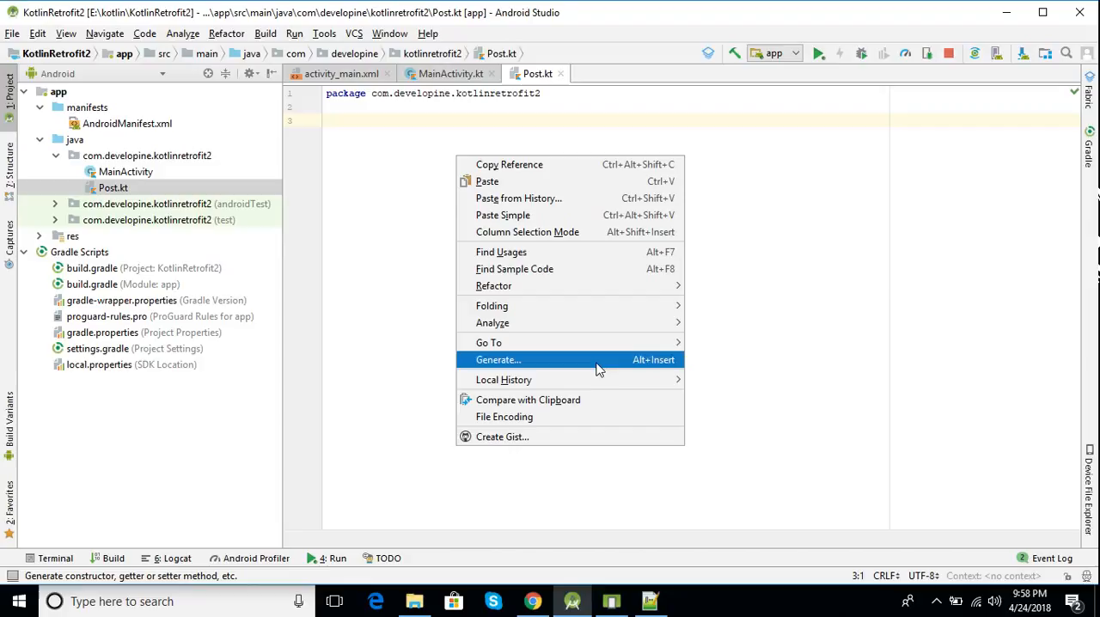
pyautogui.click(498, 360)
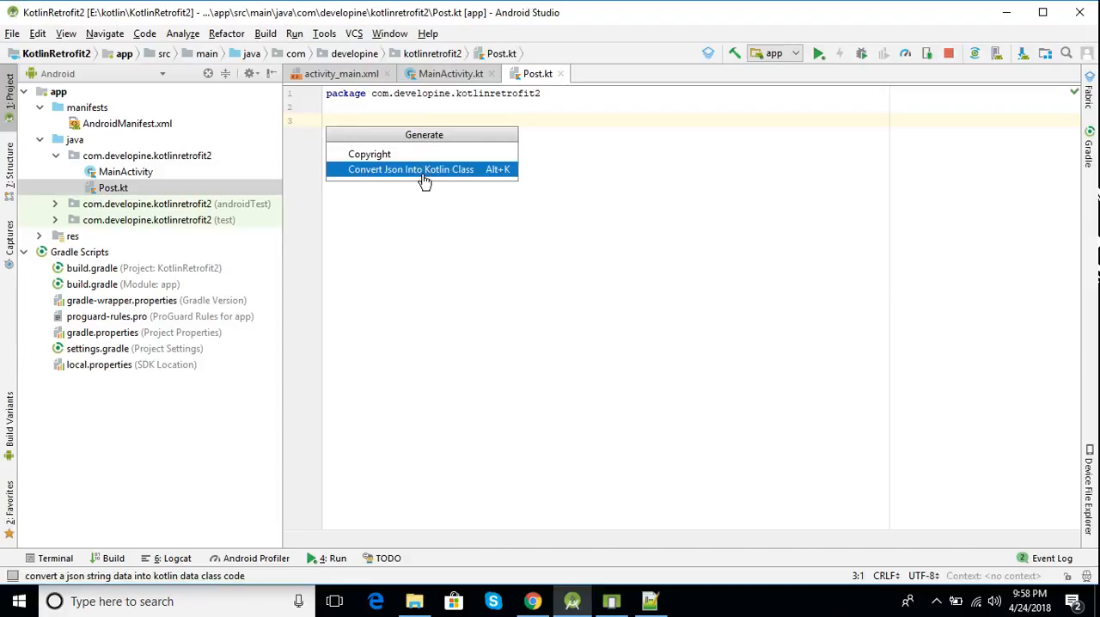
pyautogui.click(410, 169)
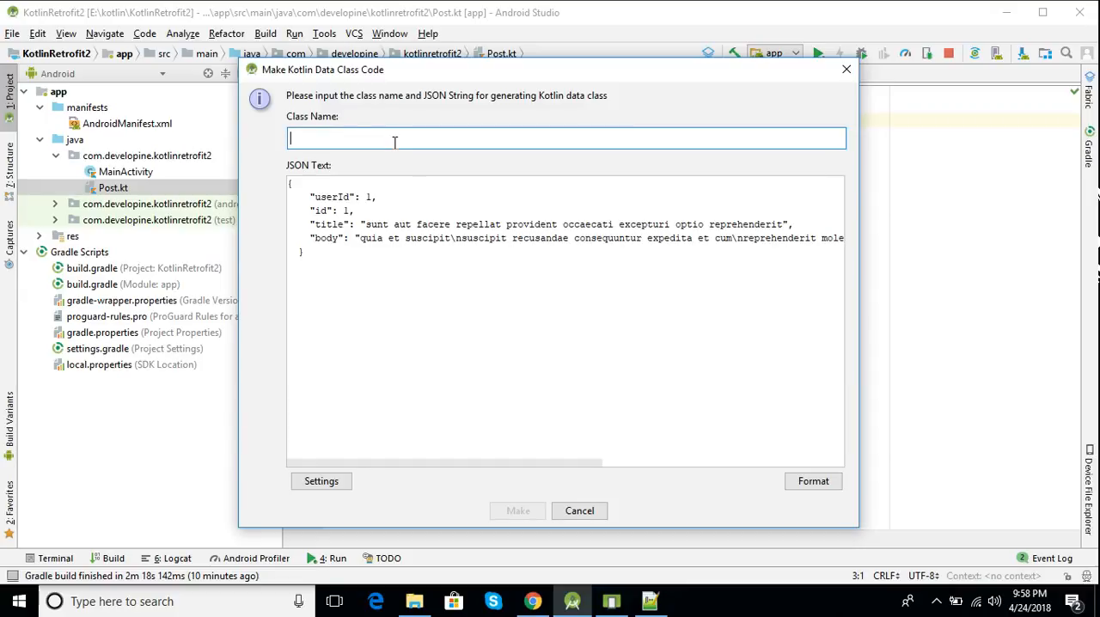
pyautogui.click(517, 511)
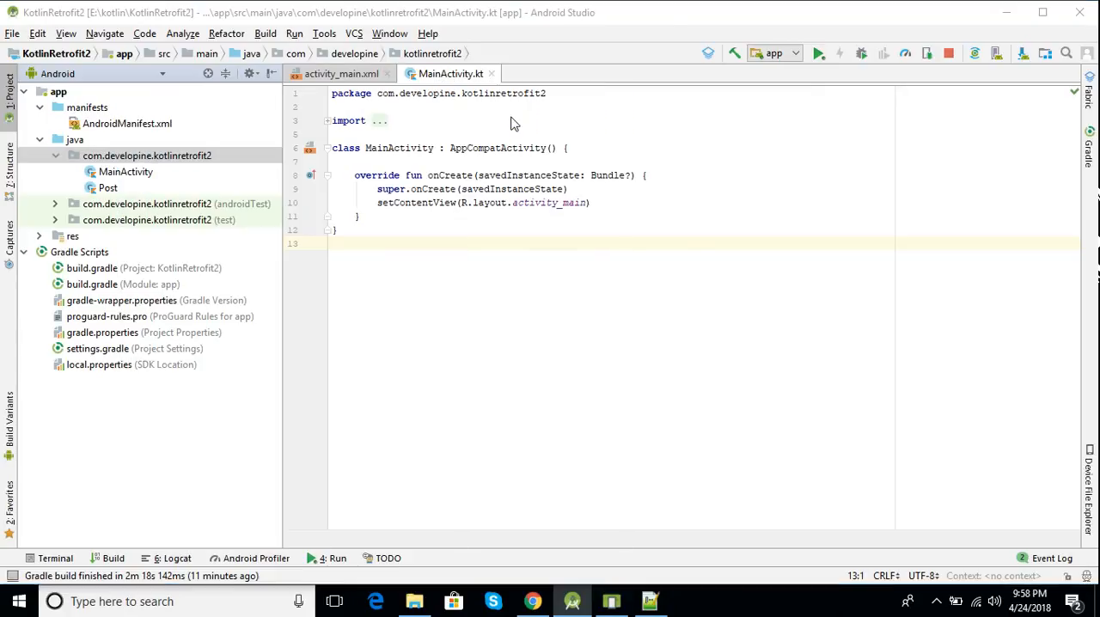
# Name the new file INetworkAPI, set its kind to Interface, and confirm
pyautogui.write('INE')
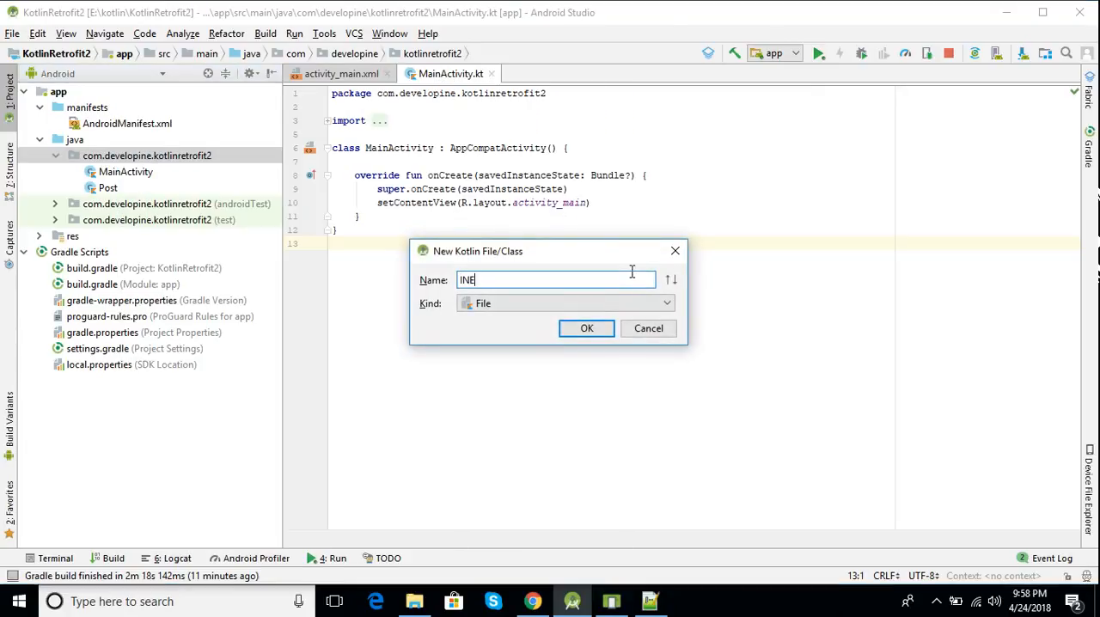
pyautogui.write('et')
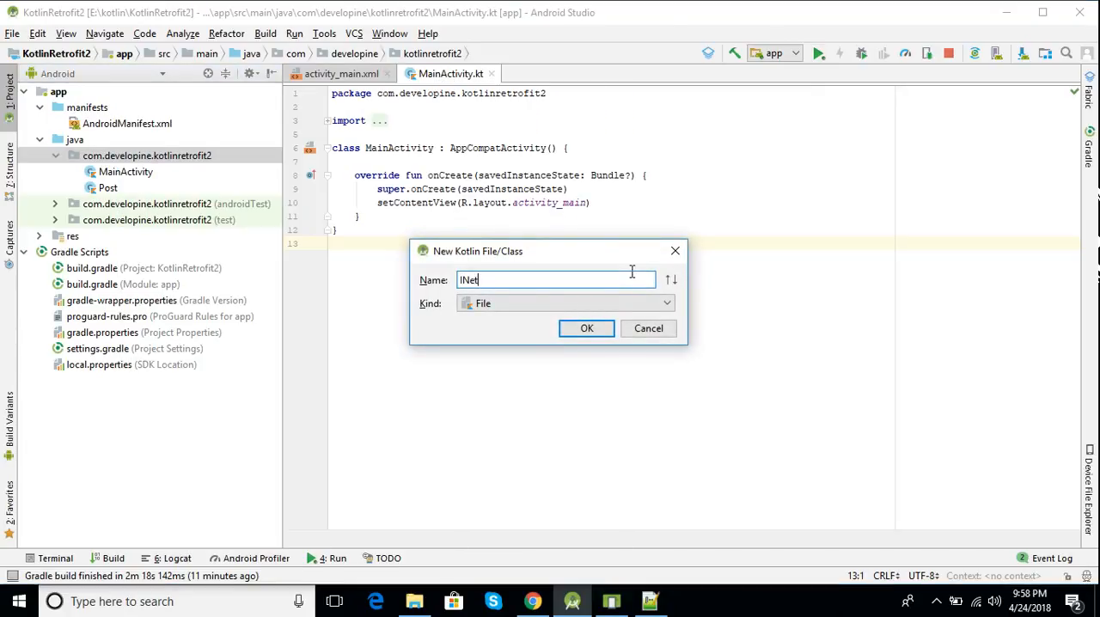
pyautogui.write('work')
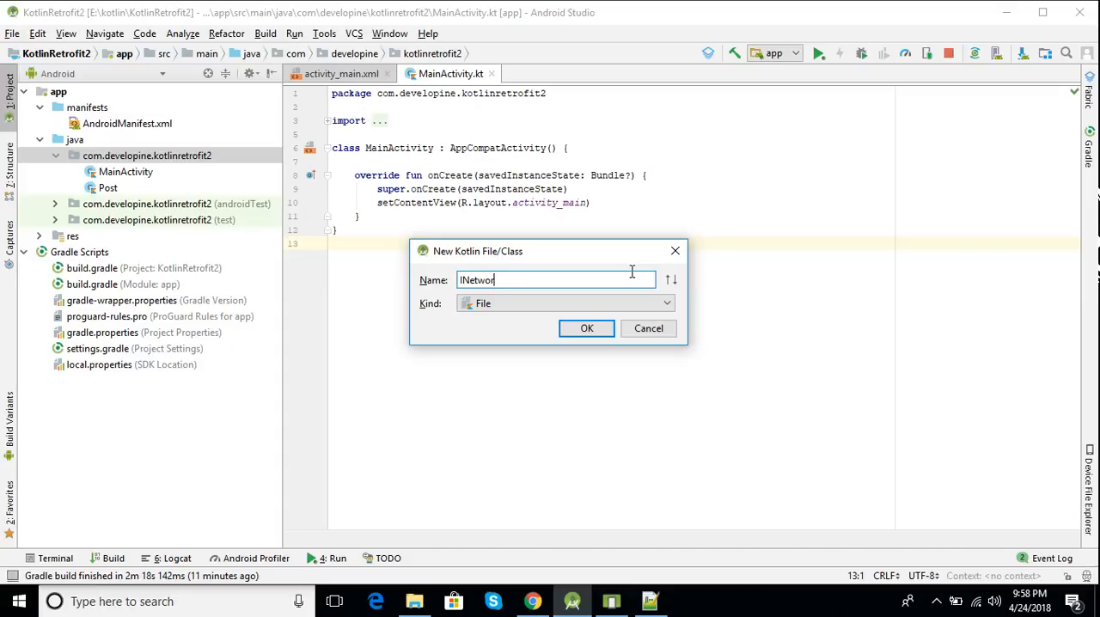
pyautogui.write('kAPI')
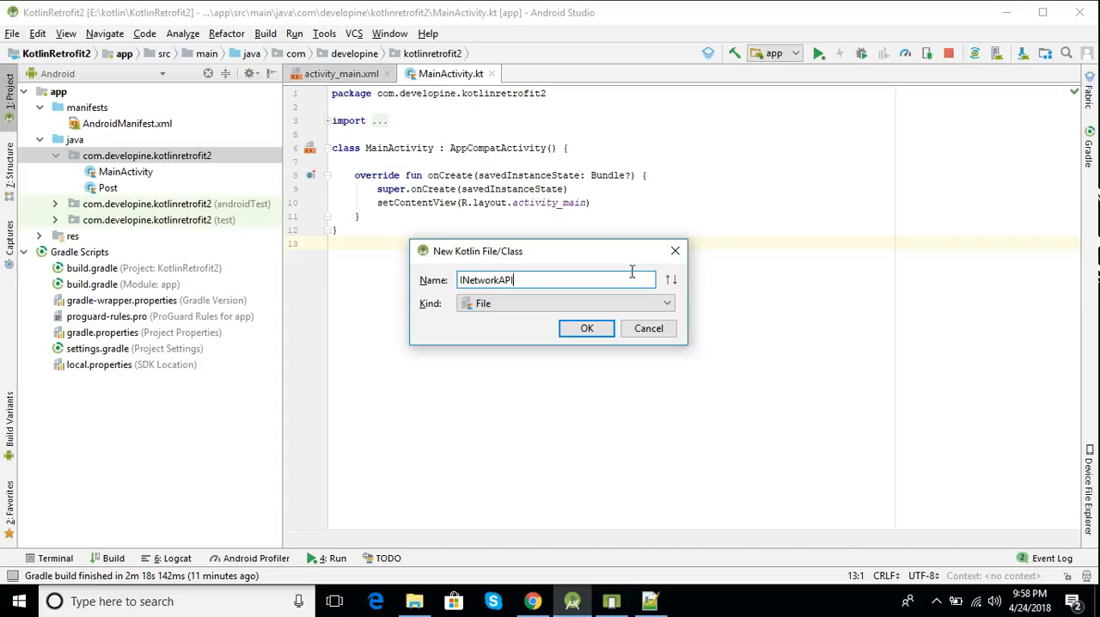
pyautogui.click(565, 303)
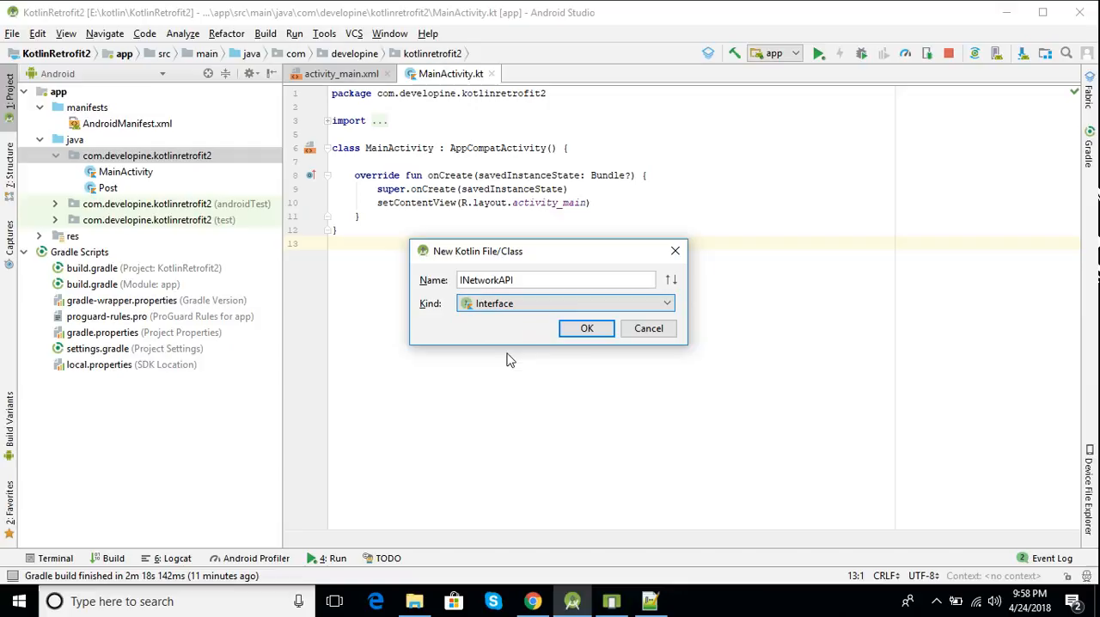
pyautogui.click(587, 328)
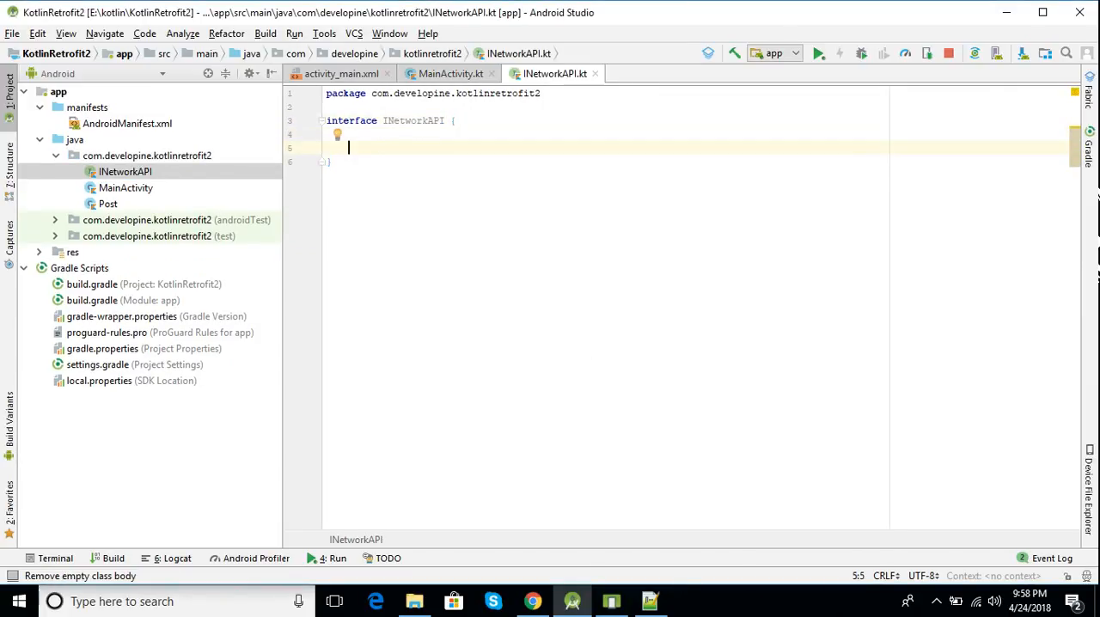
pyautogui.write('@G')
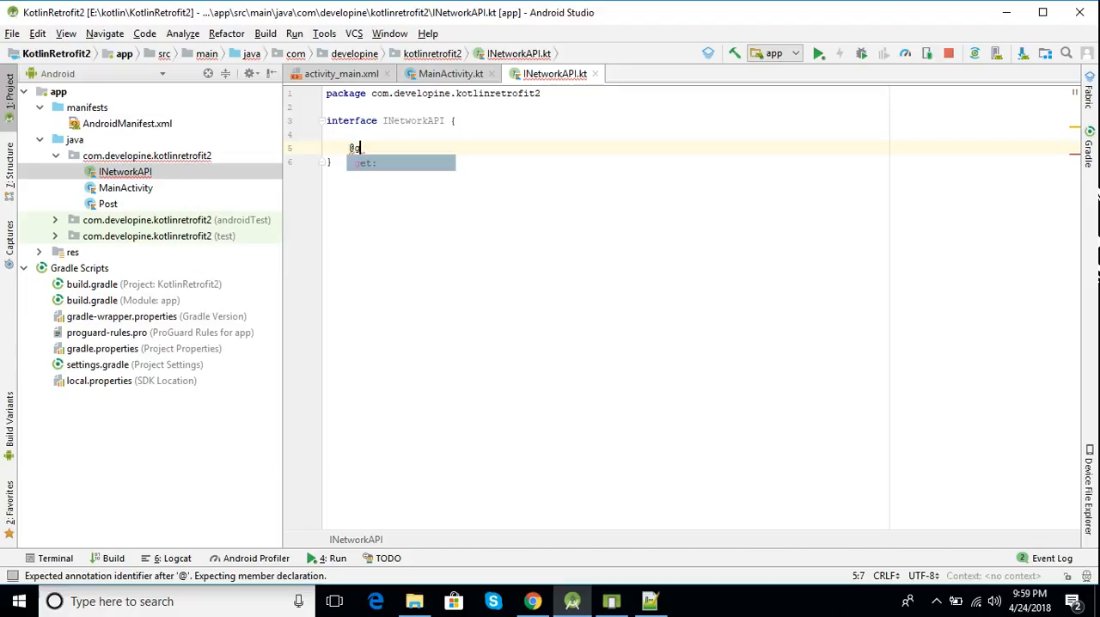
pyautogui.write('GET')
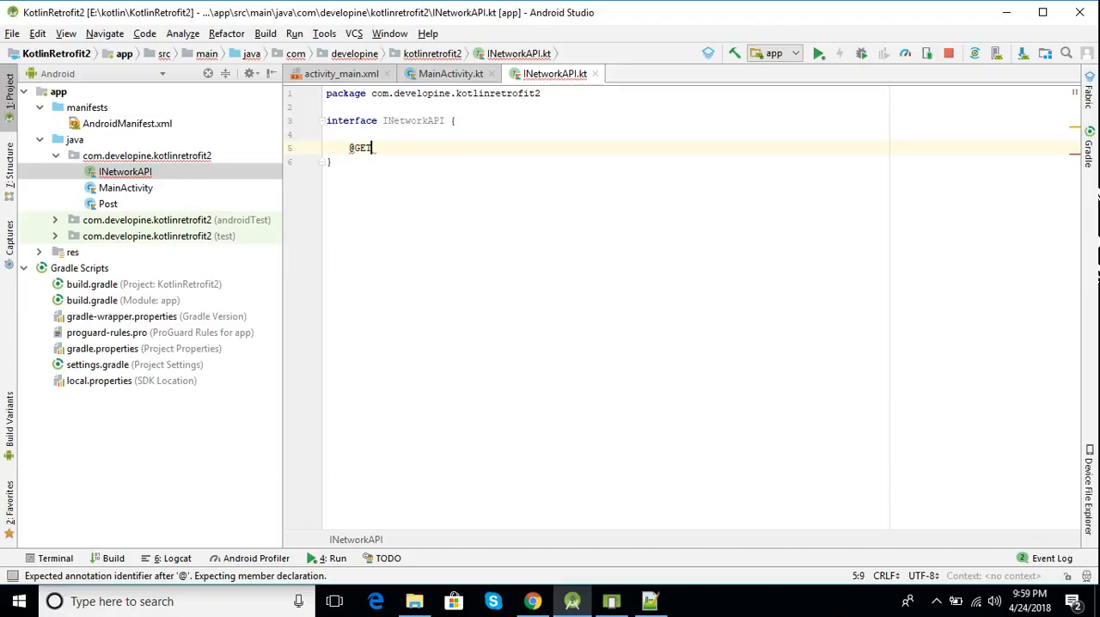
pyautogui.write('()')
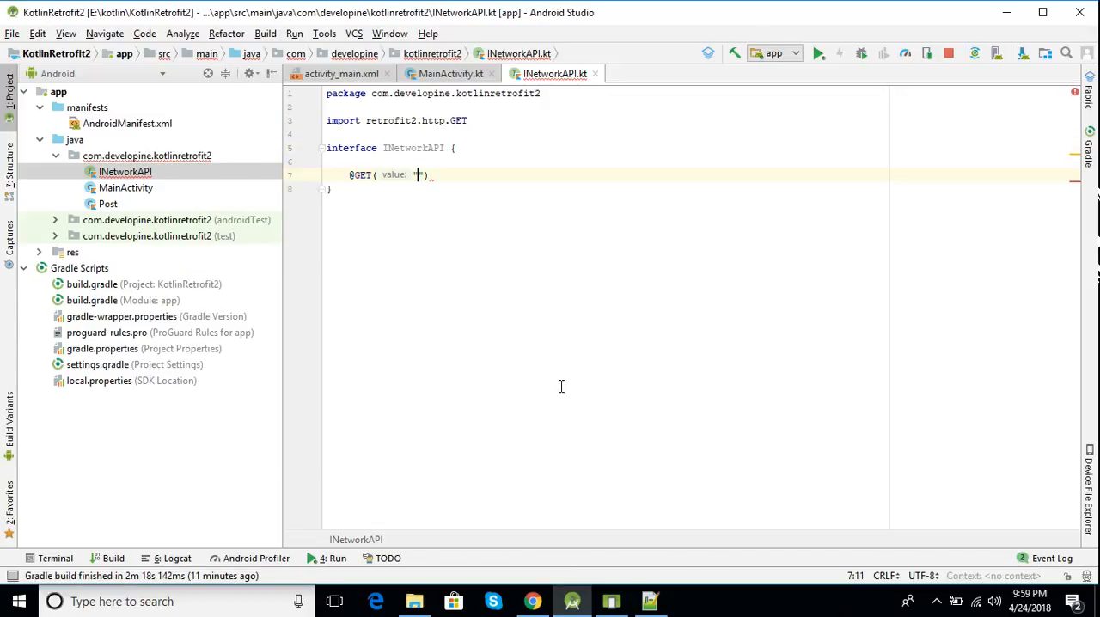
pyautogui.write('post')
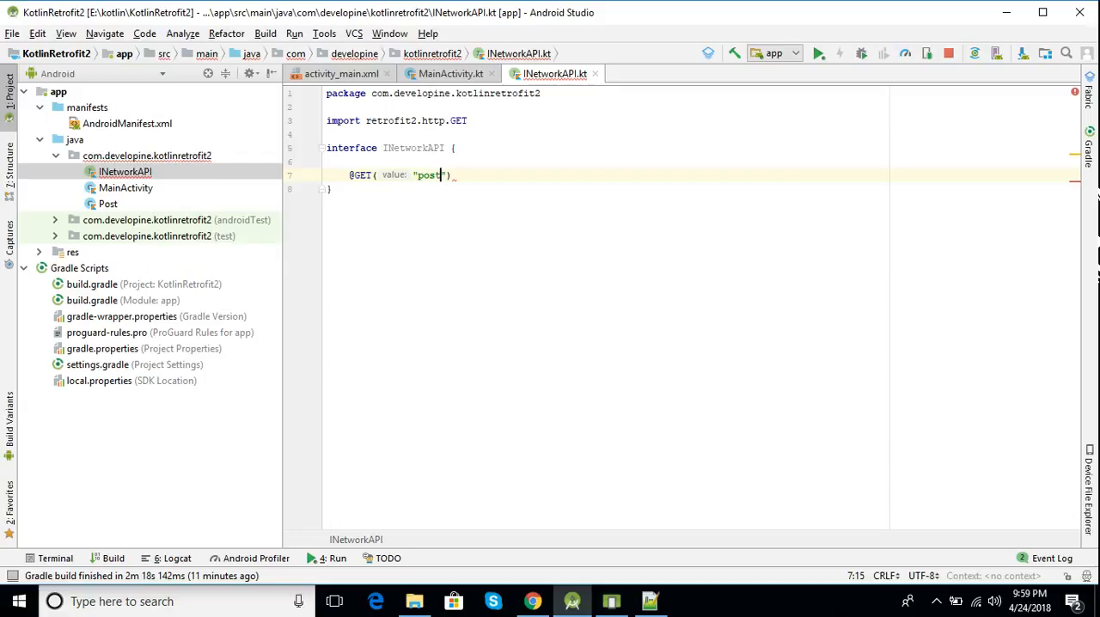
pyautogui.click(532, 601)
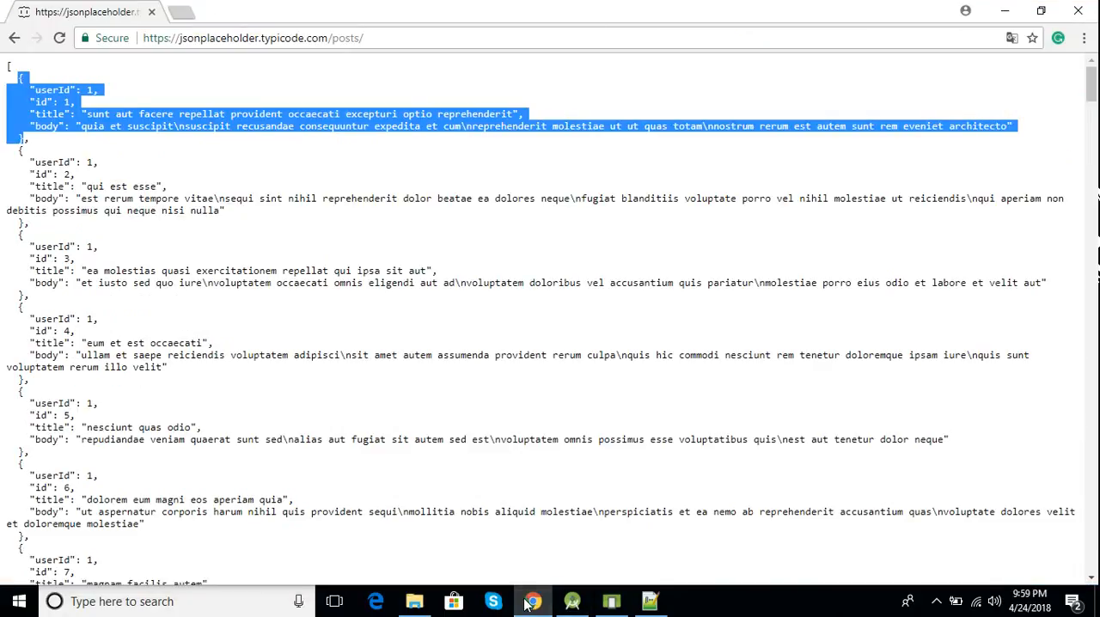
pyautogui.click(572, 600)
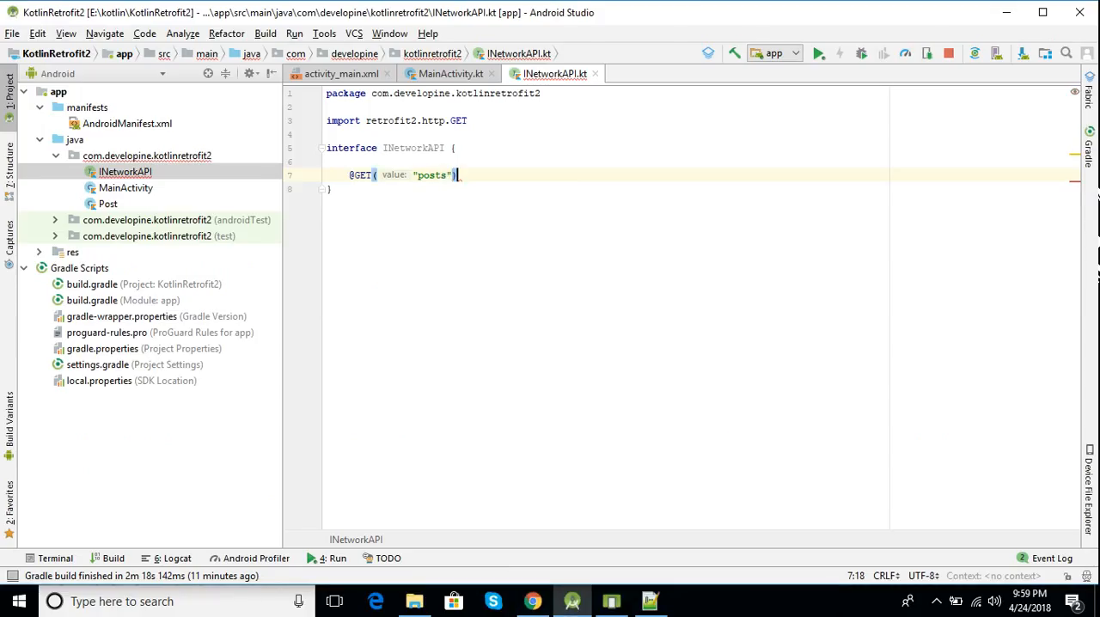
# Declare fun getAllPosts(): List<Post> below the annotation, then return to MainActivity
pyautogui.press('Return')
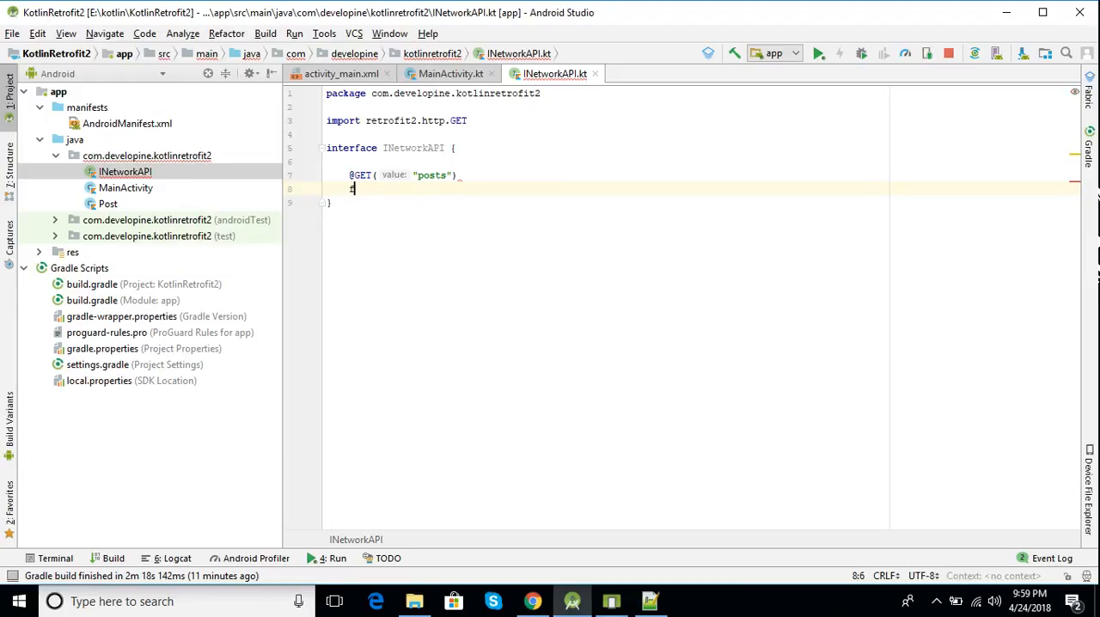
pyautogui.write('fun_getAllPost')
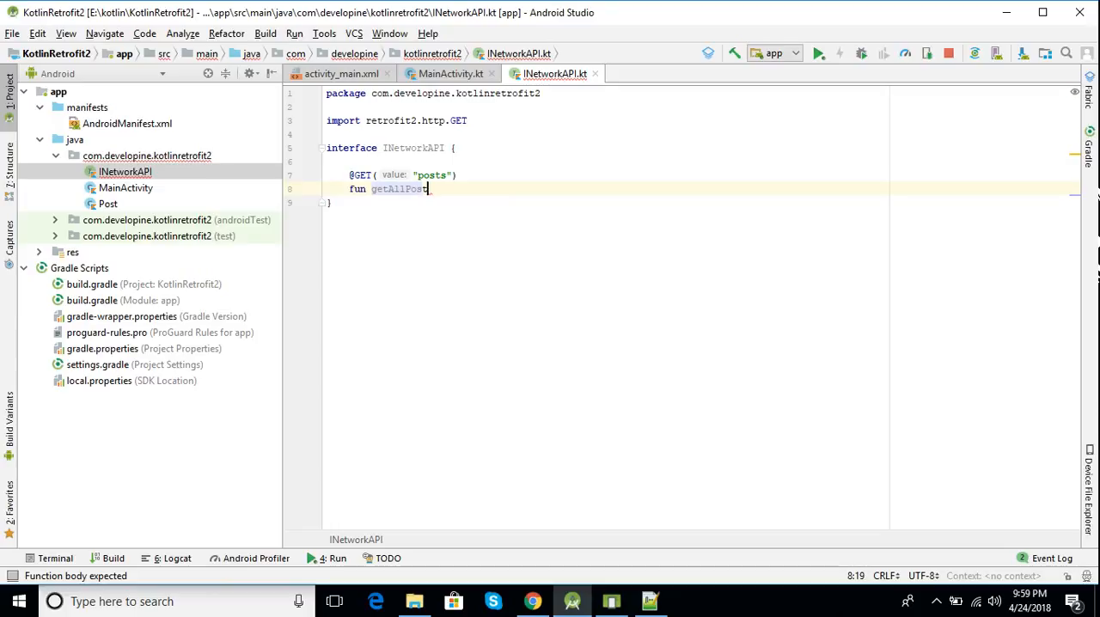
pyautogui.write('() :')
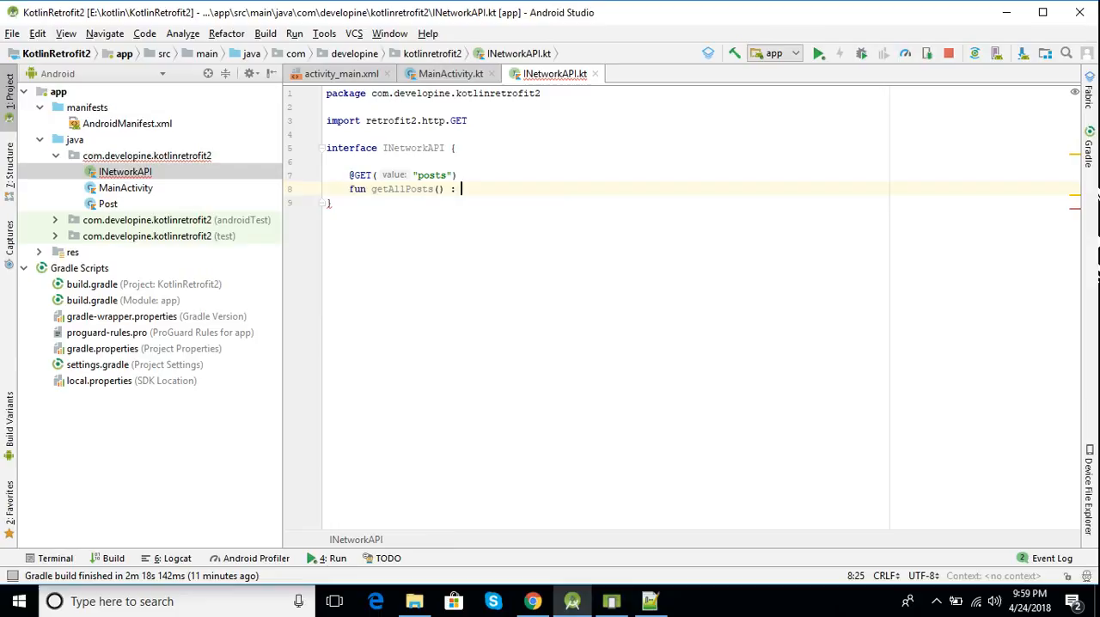
pyautogui.write('List')
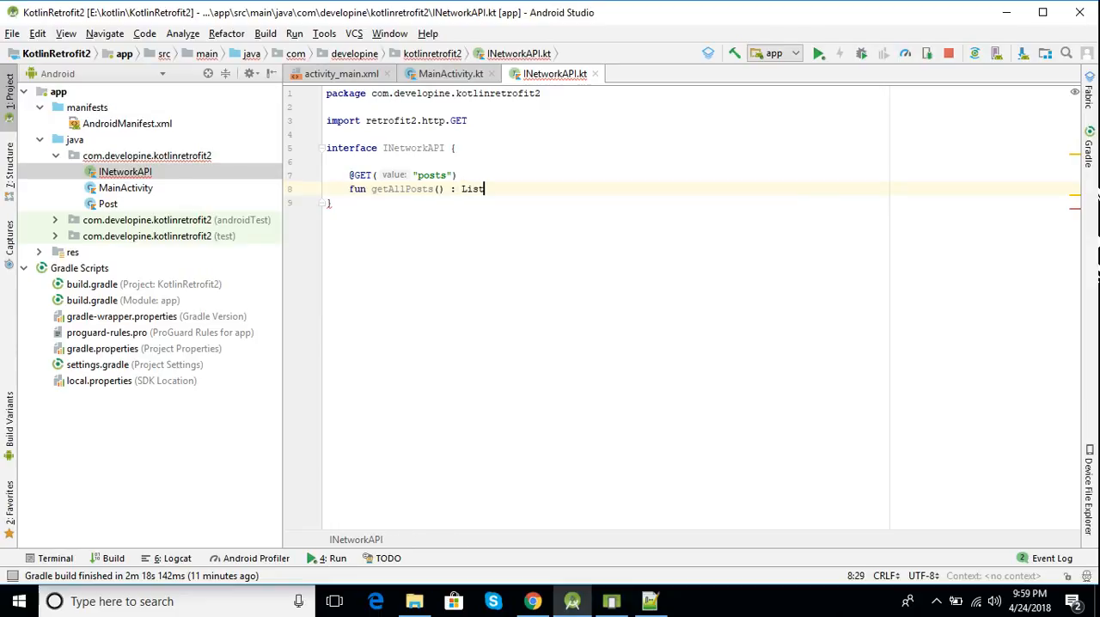
pyautogui.write('<ps')
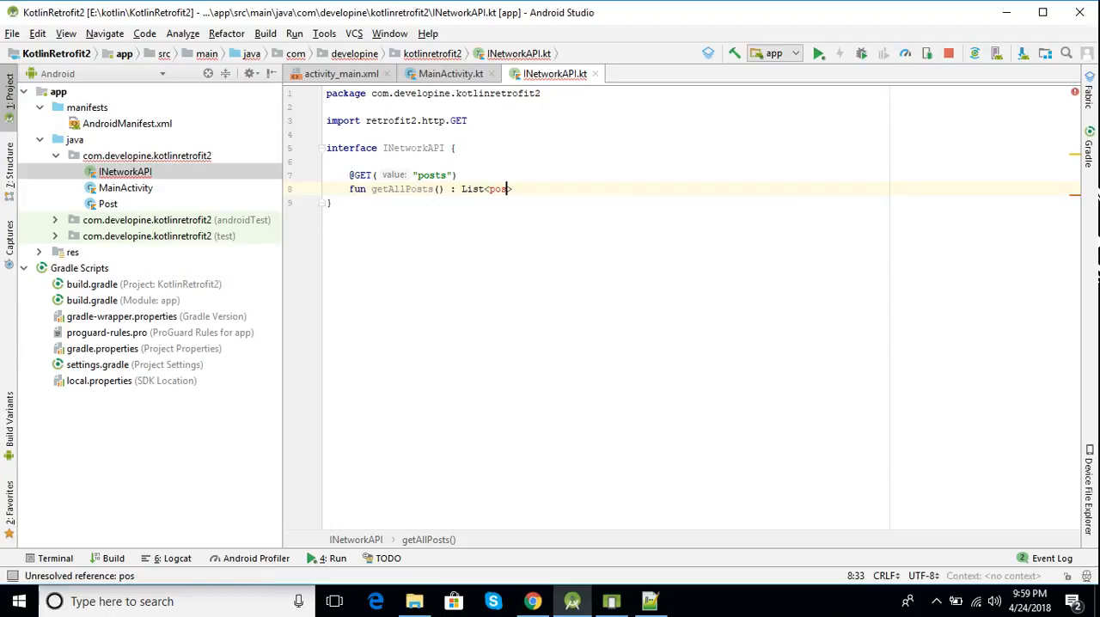
pyautogui.press('Backspace')
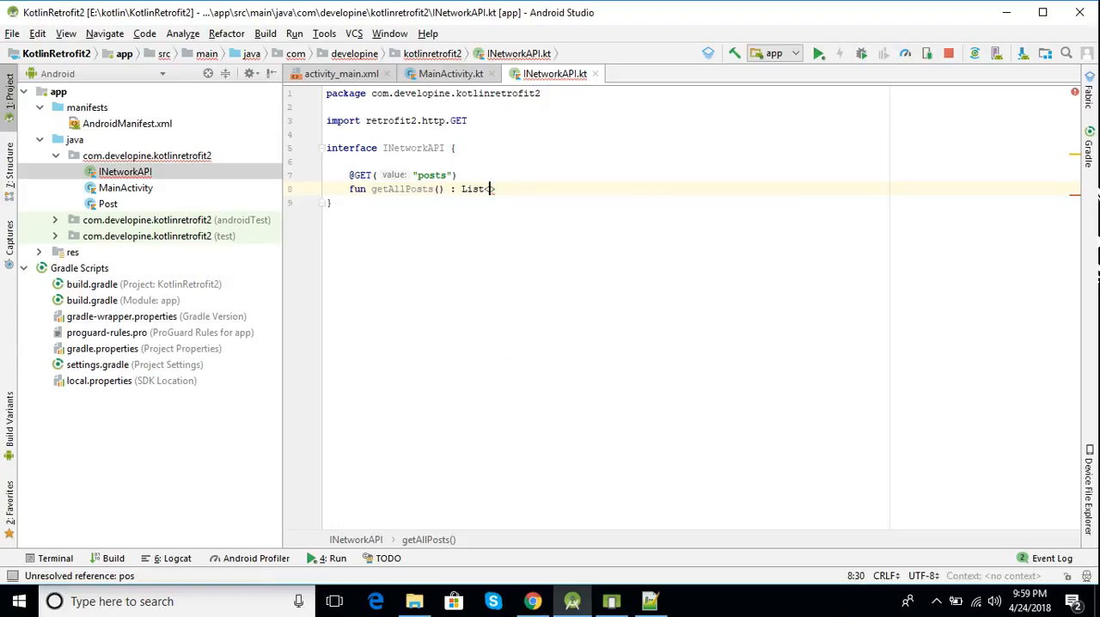
pyautogui.write('Post>')
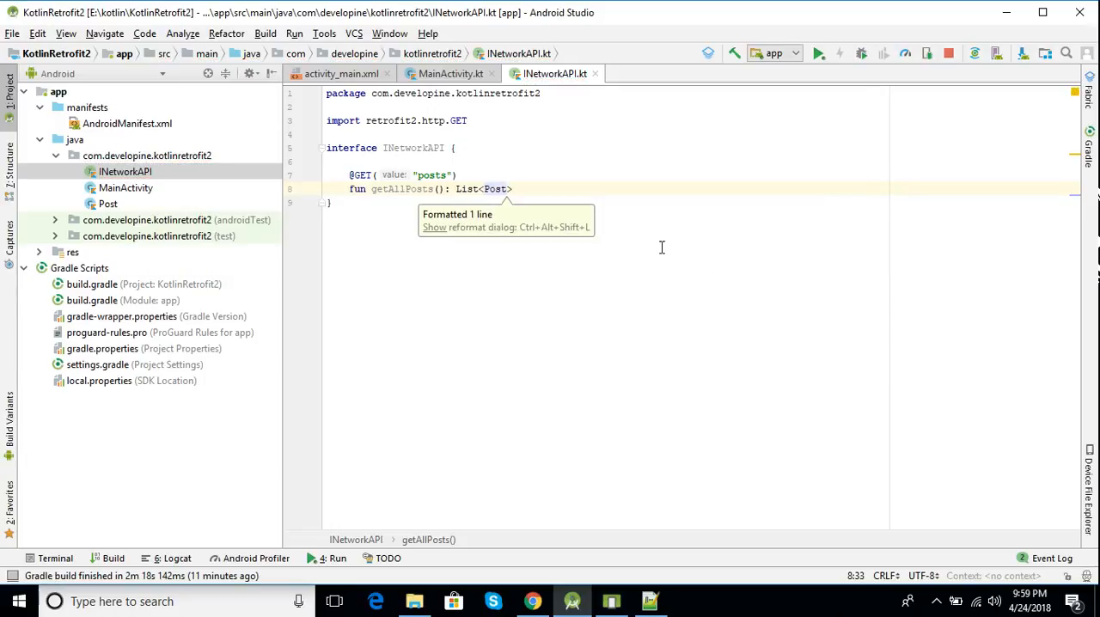
pyautogui.click(125, 188)
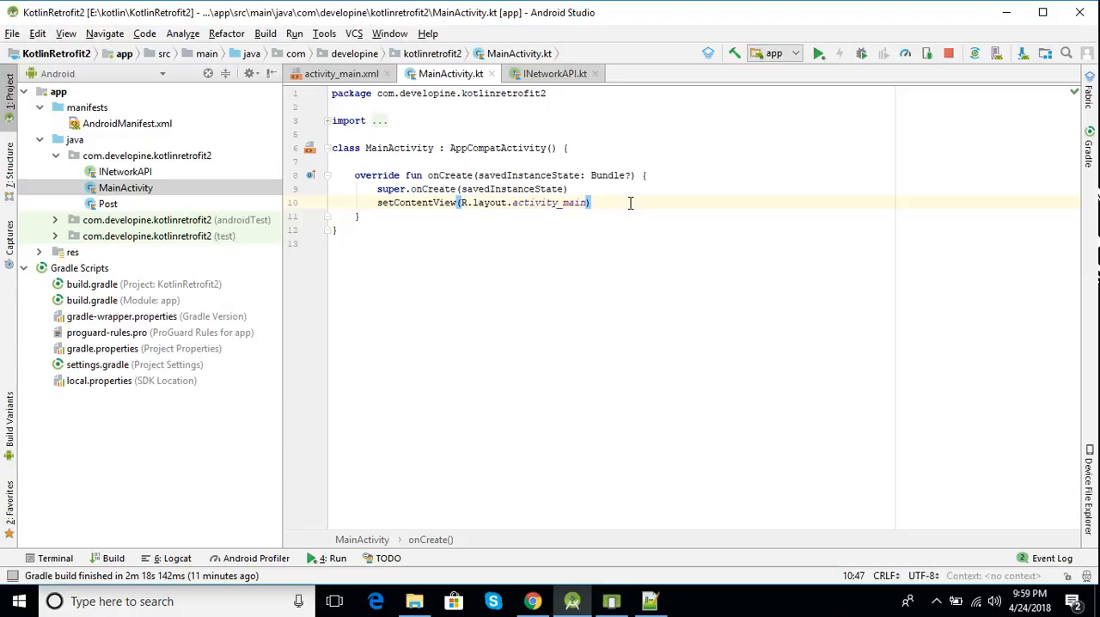
# Begin val retroft = Retrofit in onCreate with retrofit2.Retrofit imported, then show Notepad++ notes
pyautogui.press('enter')
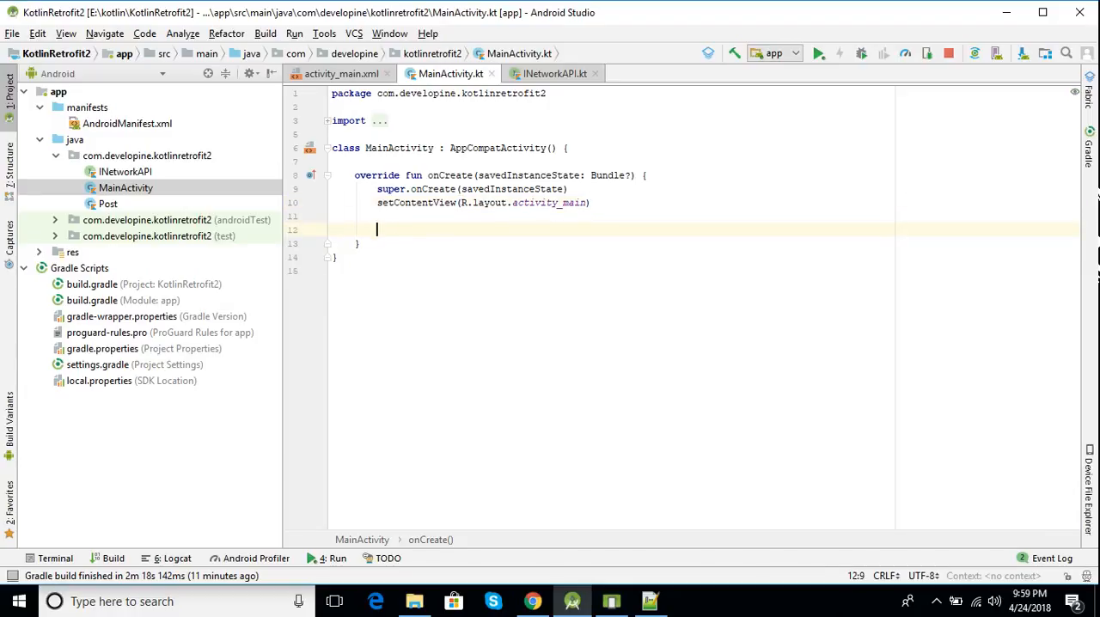
pyautogui.write('val retrofit')
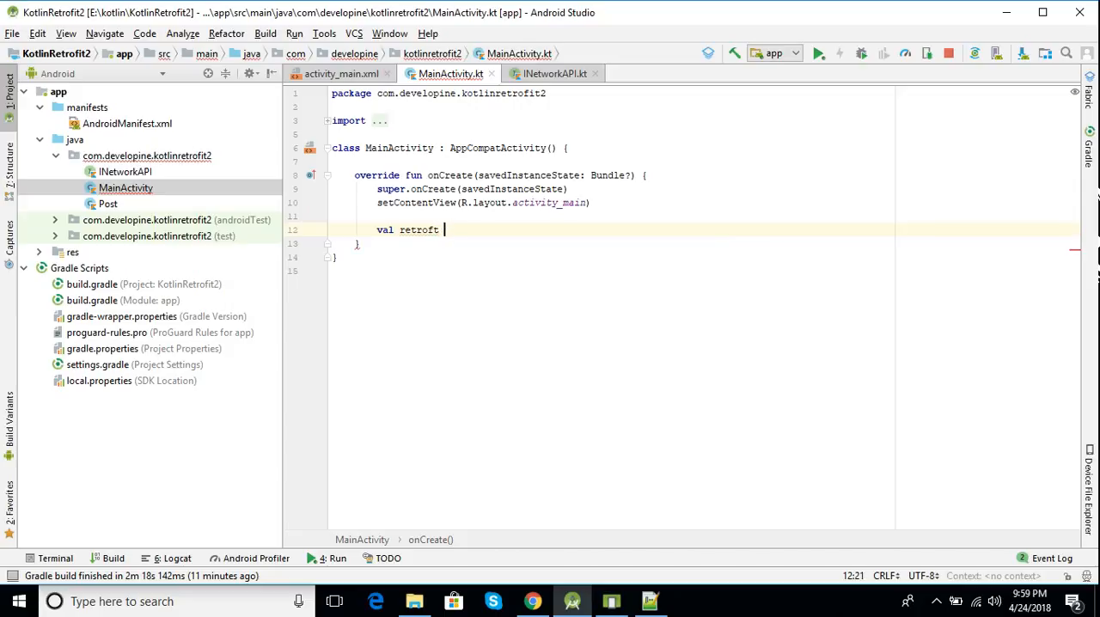
pyautogui.write('= Retrofit(')
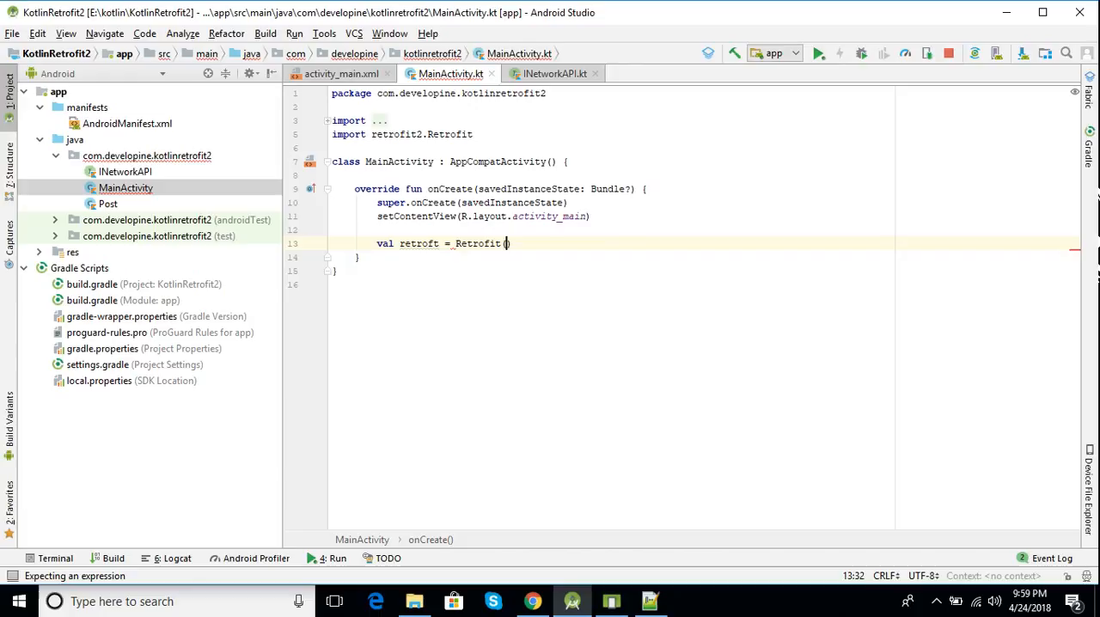
pyautogui.click(649, 601)
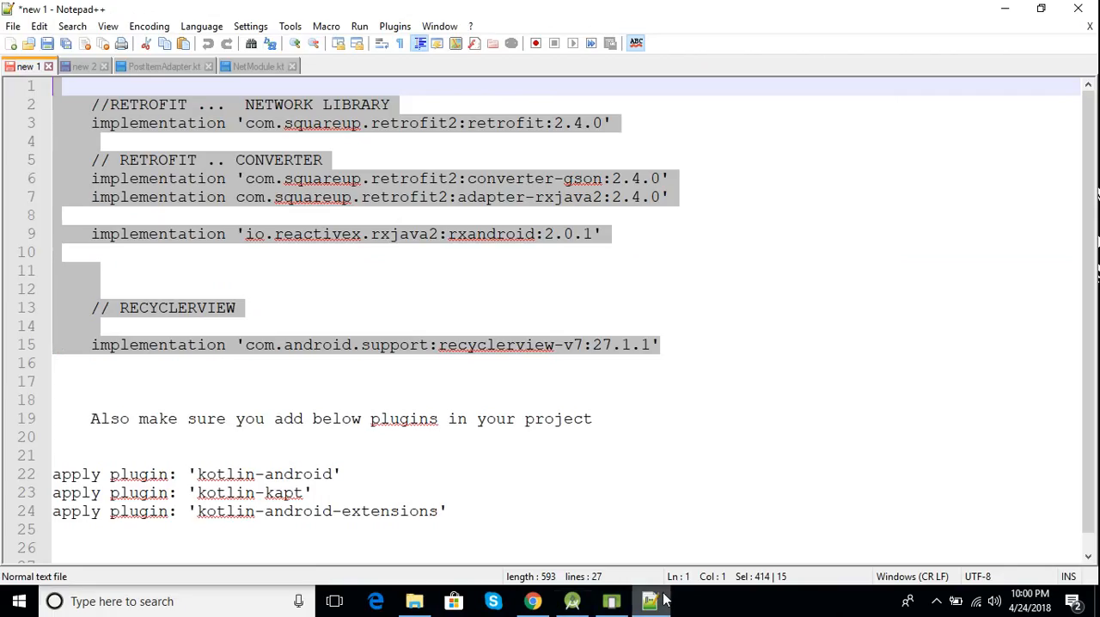
# Select the Retrofit.Builder snippet with the jsonplaceholder base URL and return to Android Studio
pyautogui.click(83, 67)
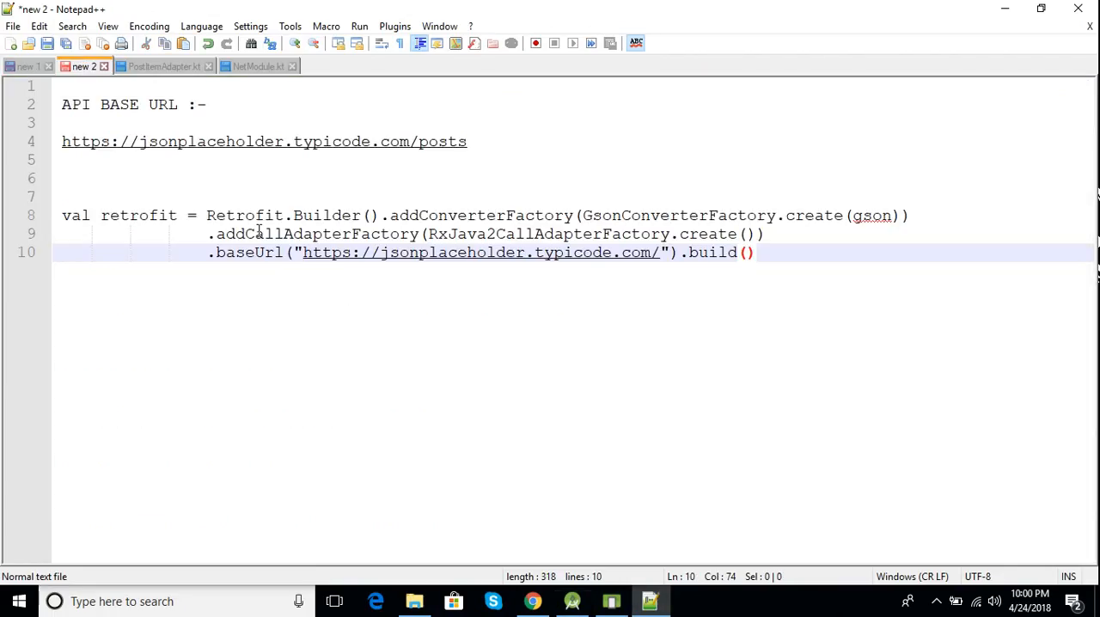
pyautogui.moveTo(754, 252); pyautogui.dragTo(62, 196)
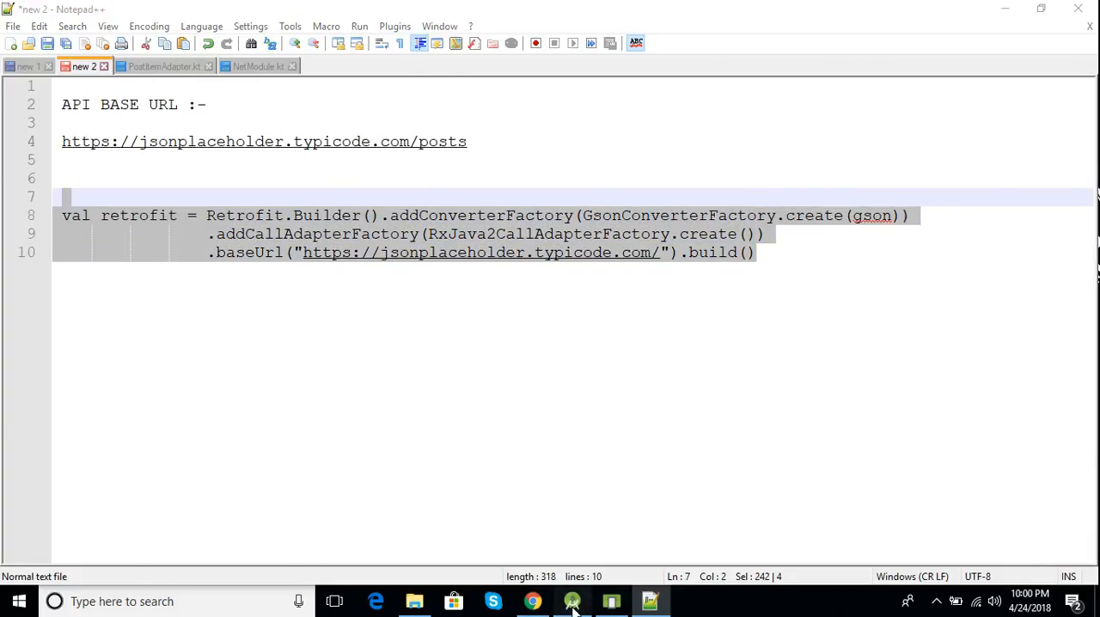
pyautogui.click(571, 601)
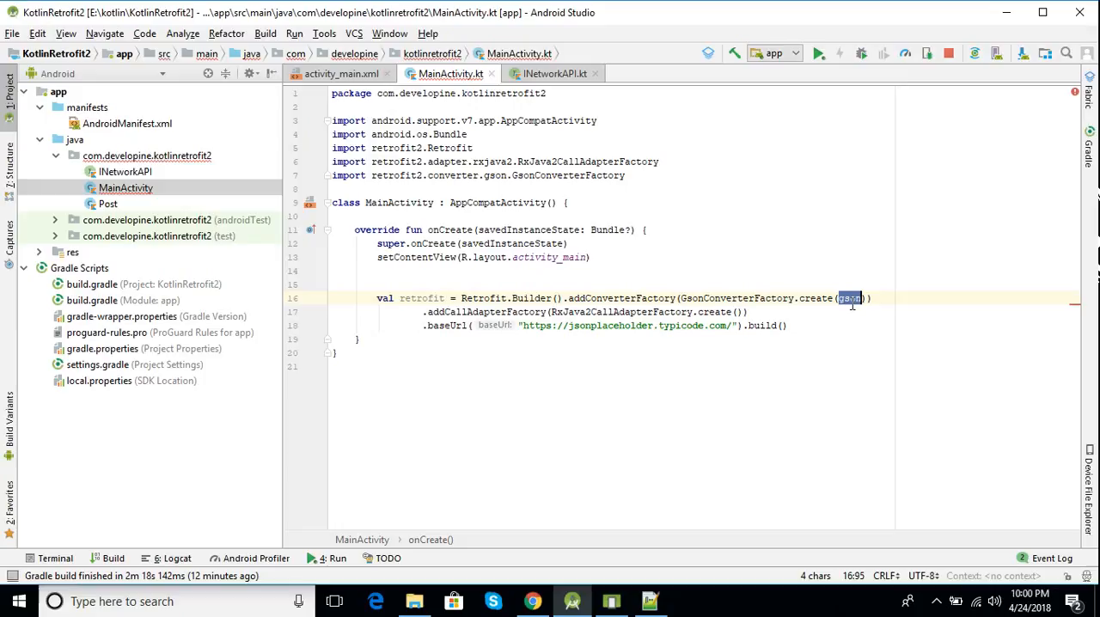
# Pass GsonBuilder().create() to the Gson converter, importing com.google.gson.GsonBuilder
pyautogui.write('Gson')
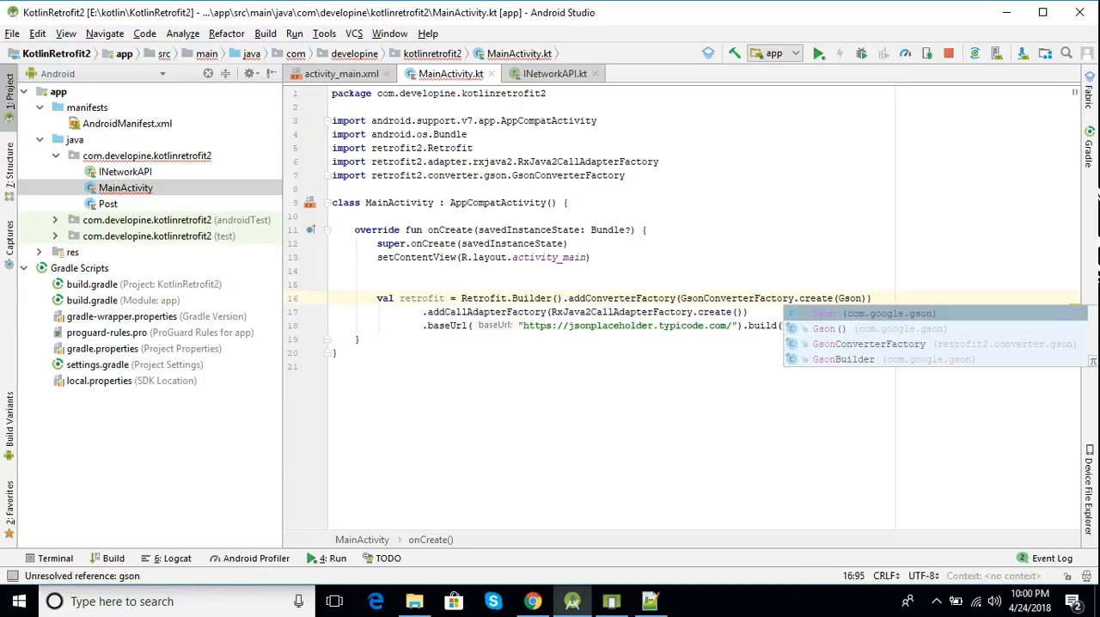
pyautogui.press('down')
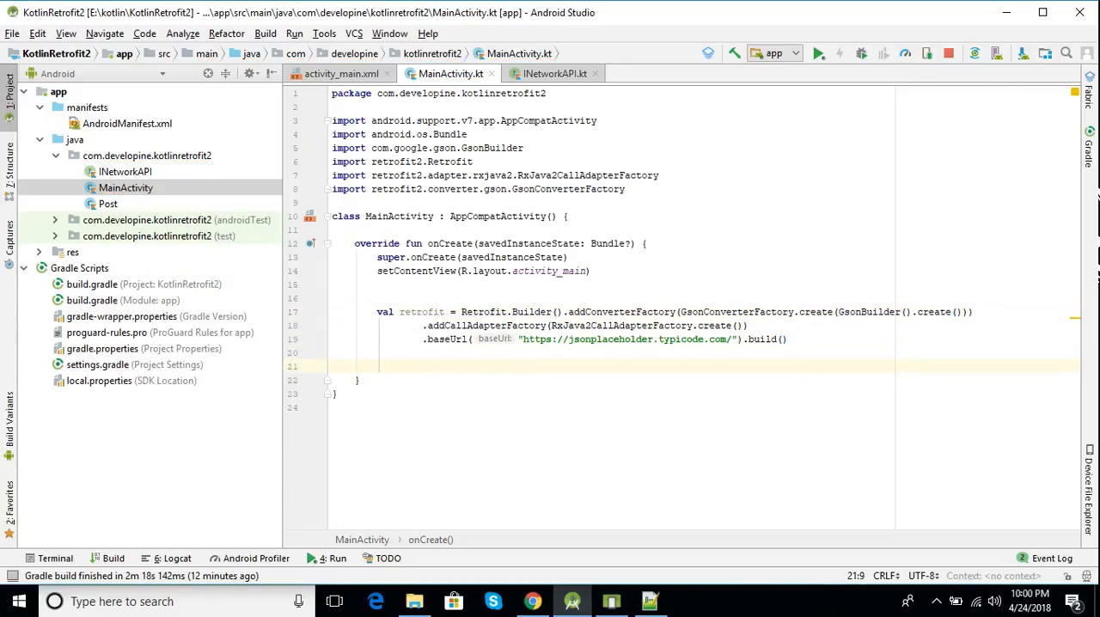
pyautogui.write('i')
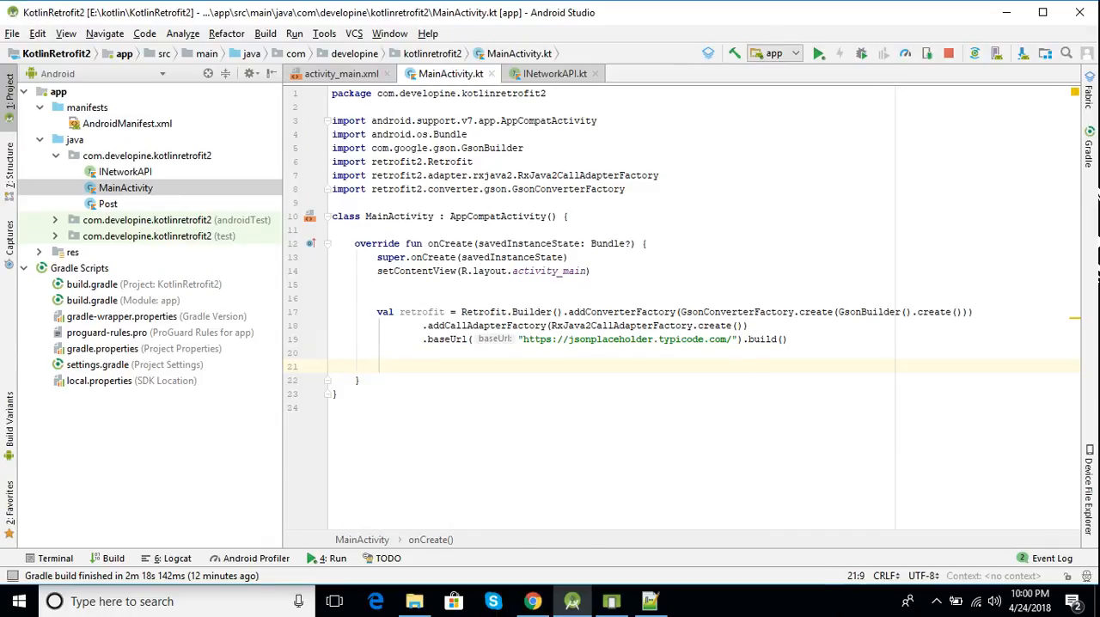
# Declare val postsApi = retrofit.create(INetworkAPI::class.java) in onCreate
pyautogui.write('val')
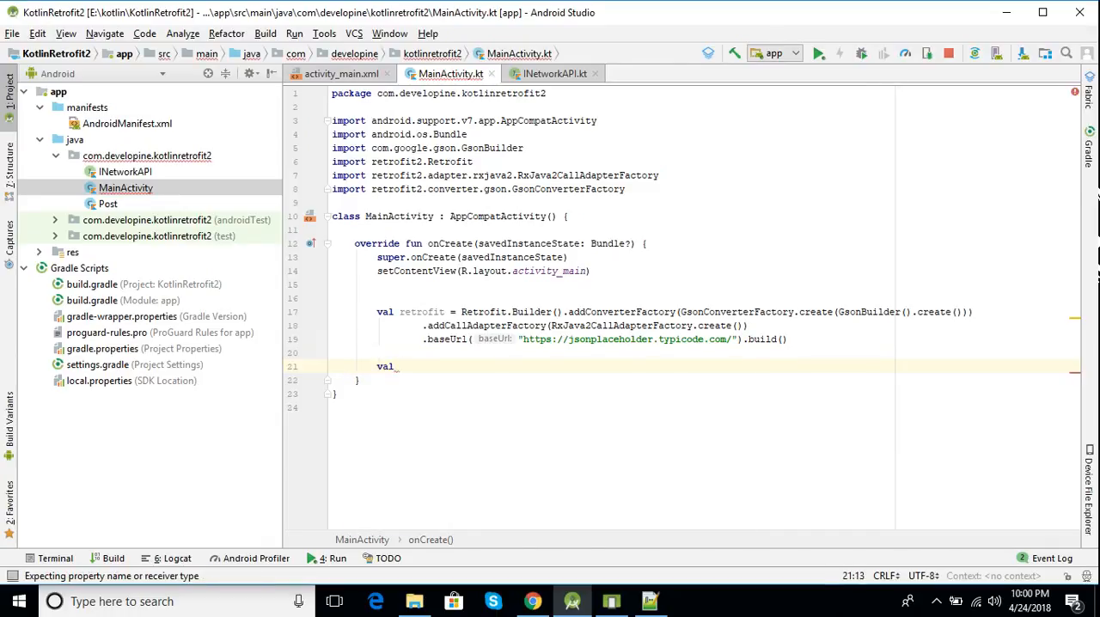
pyautogui.write('r')
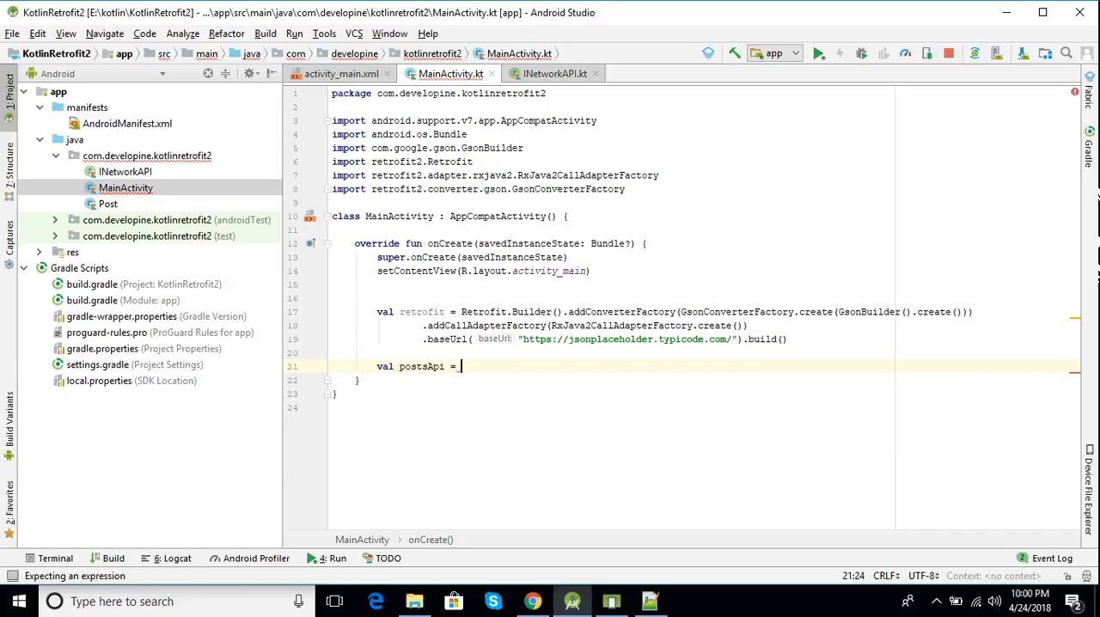
pyautogui.write('retrofit.create(I')
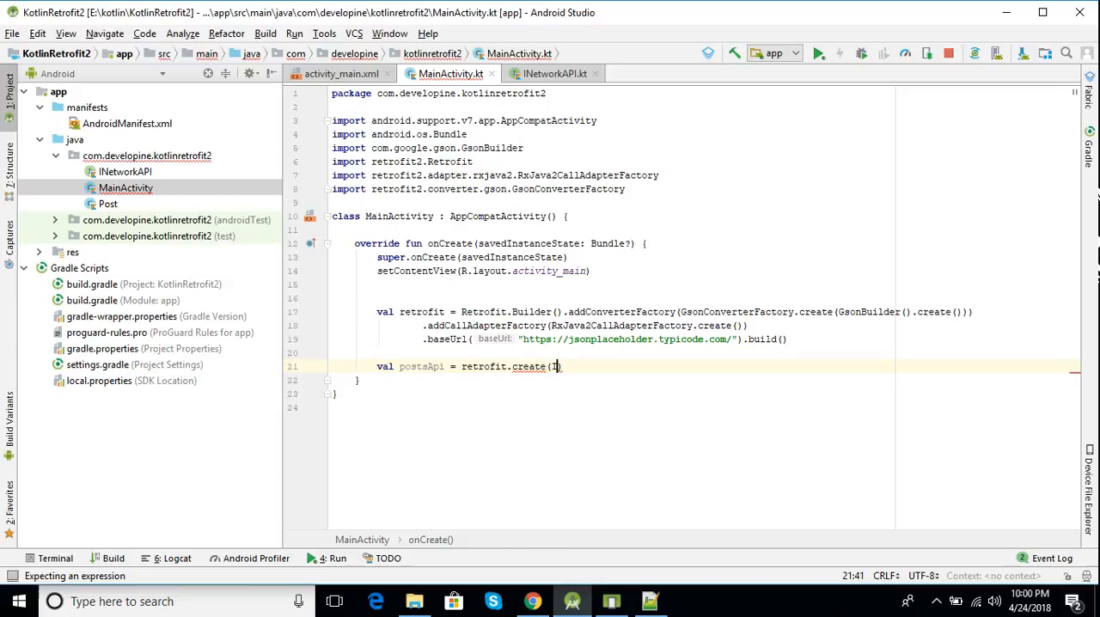
pyautogui.write('INetworkAPI.')
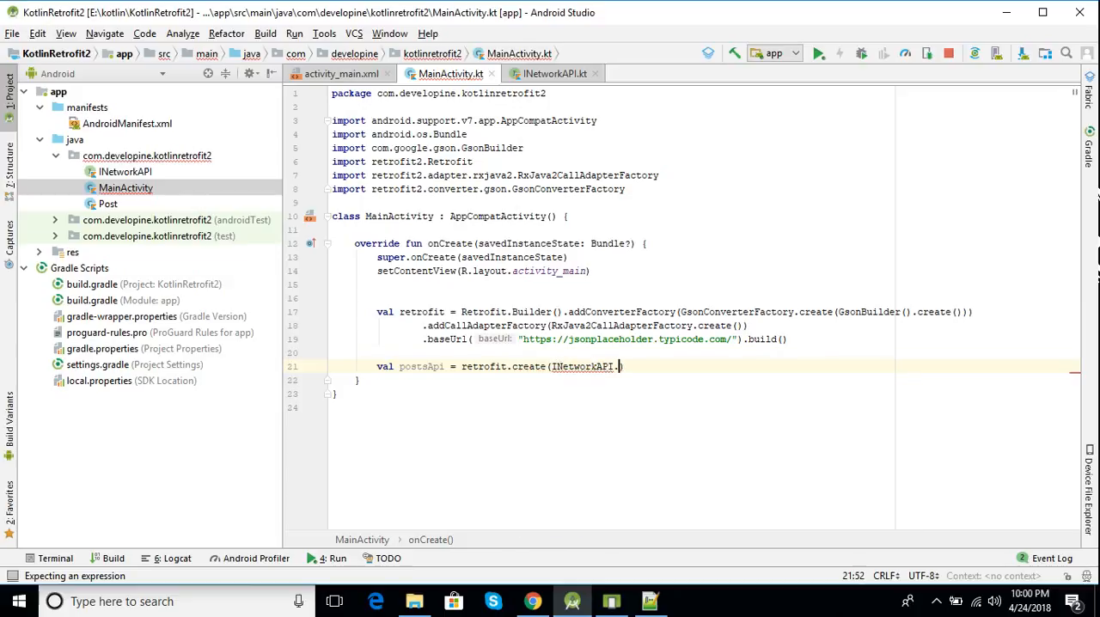
pyautogui.write('c')
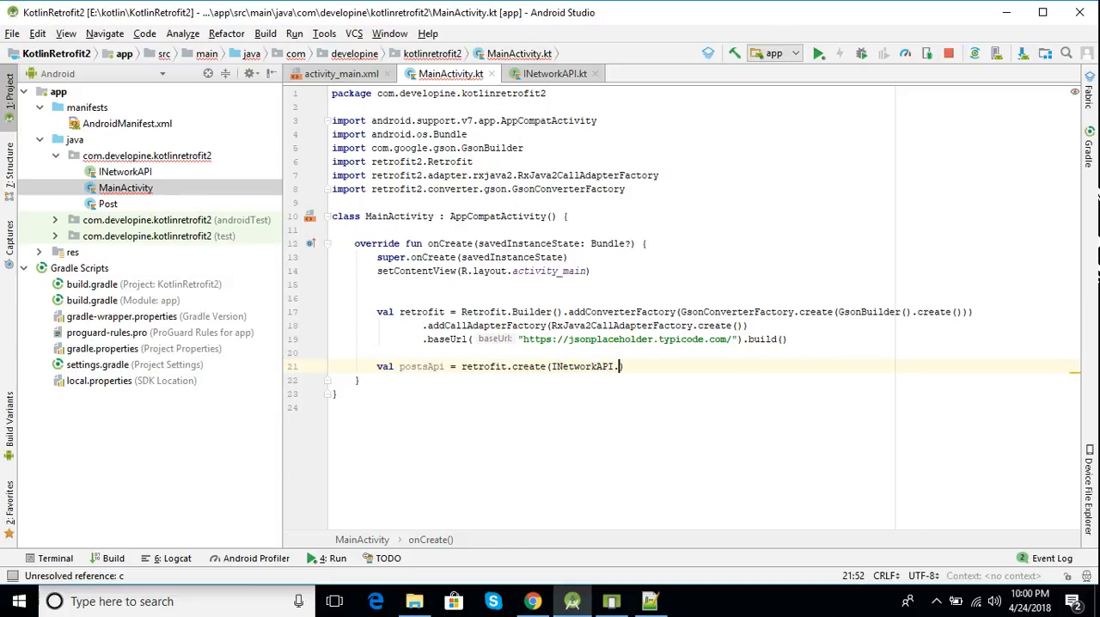
pyautogui.write('::c')
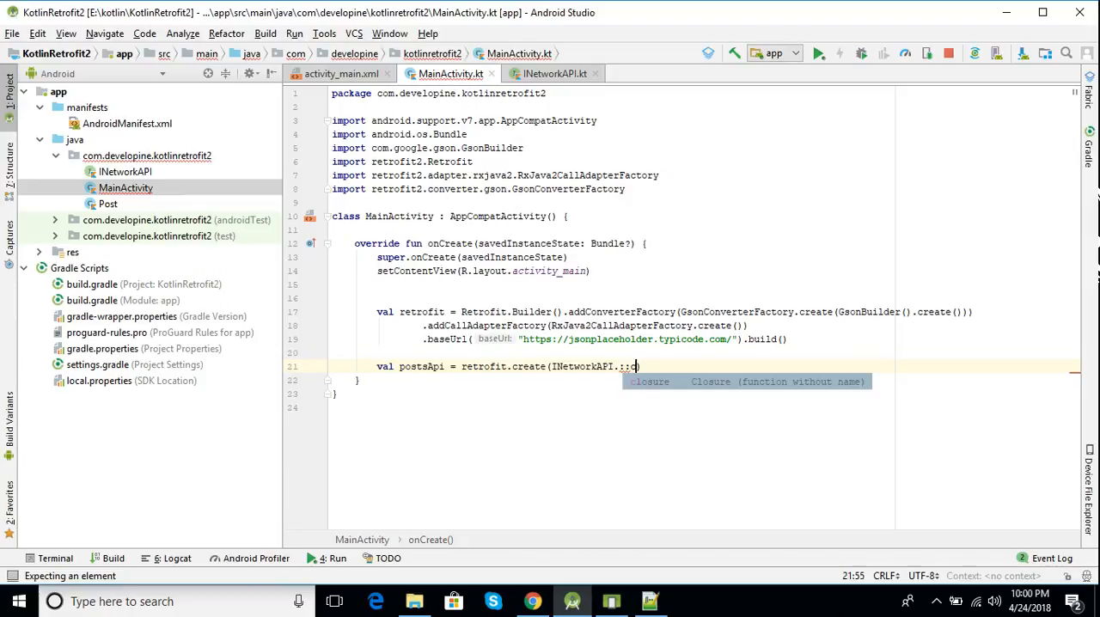
pyautogui.write('class')
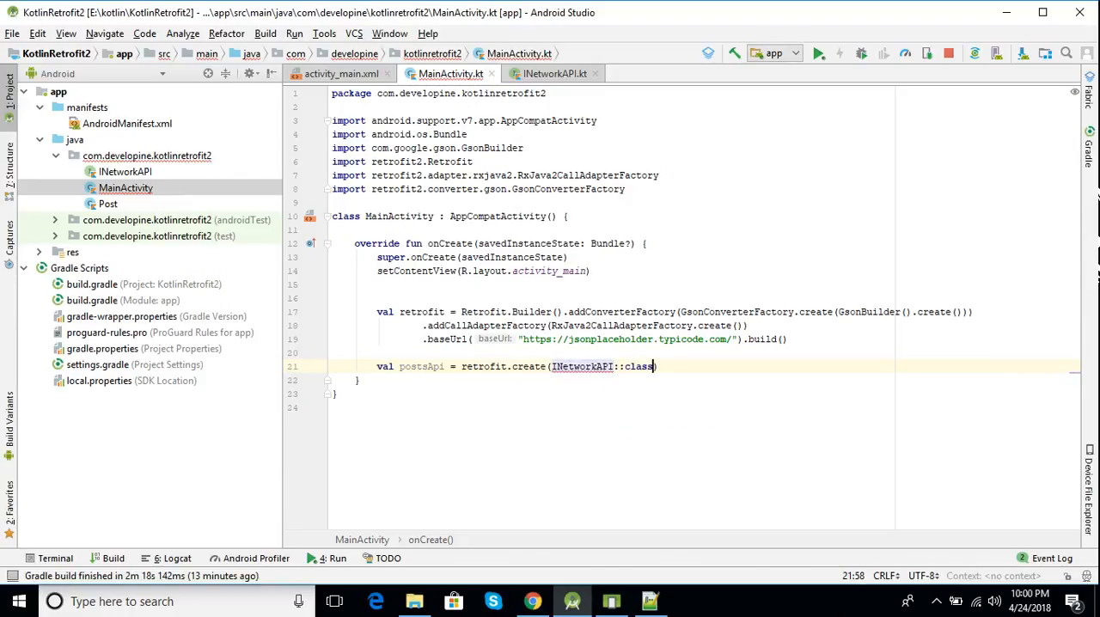
pyautogui.press('Backspace')
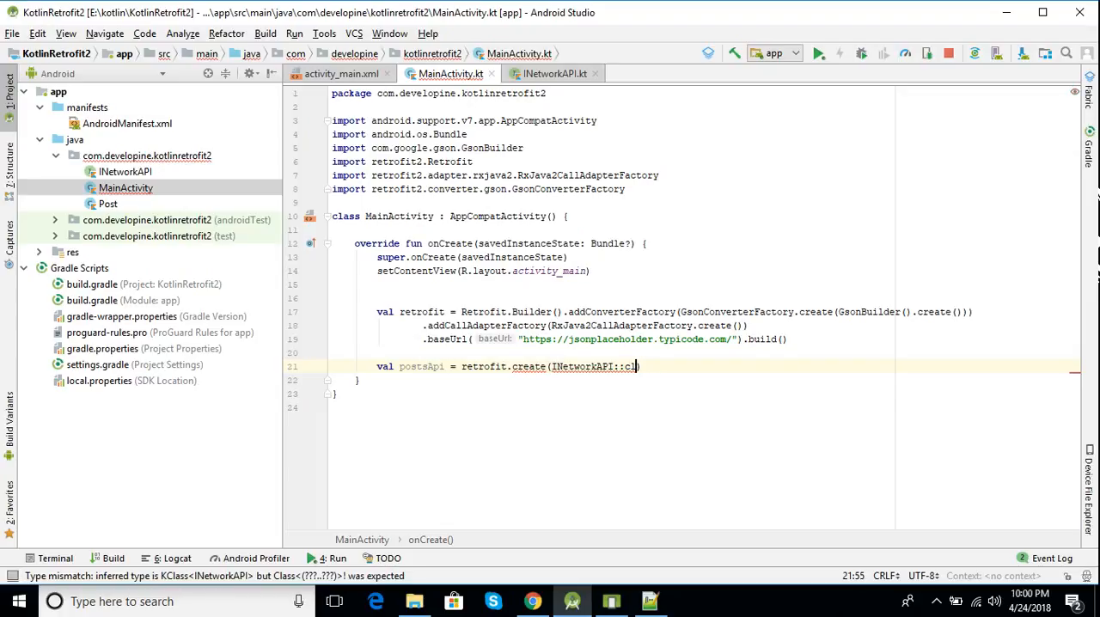
pyautogui.write('class.java')
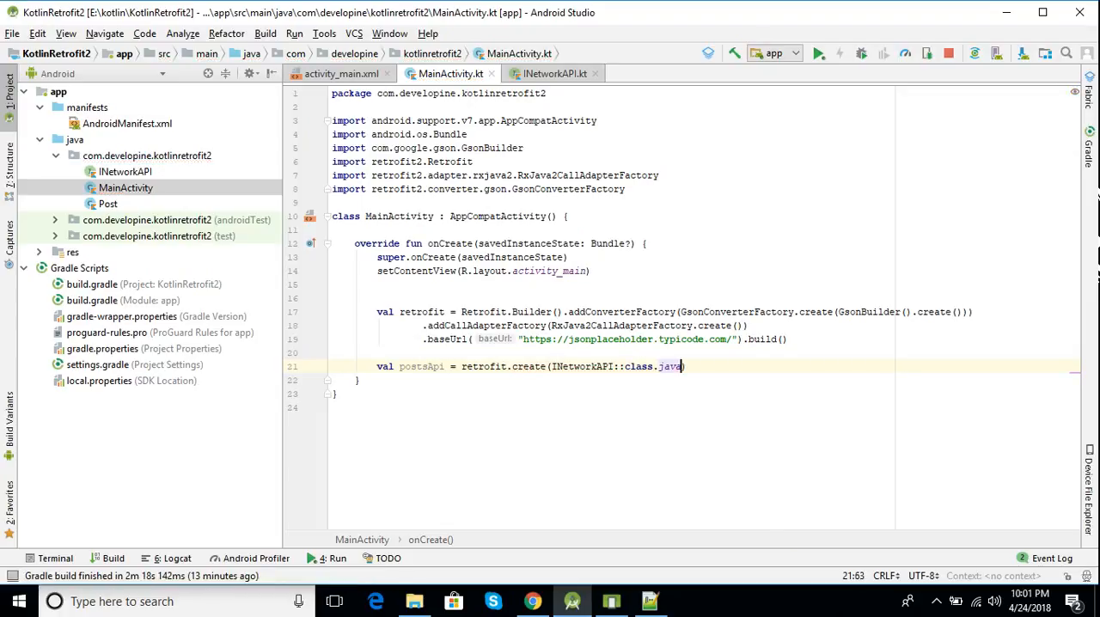
# Add a postsApi.getAllPosts() call on the next line, then open INetworkAPI
pyautogui.press('enter')
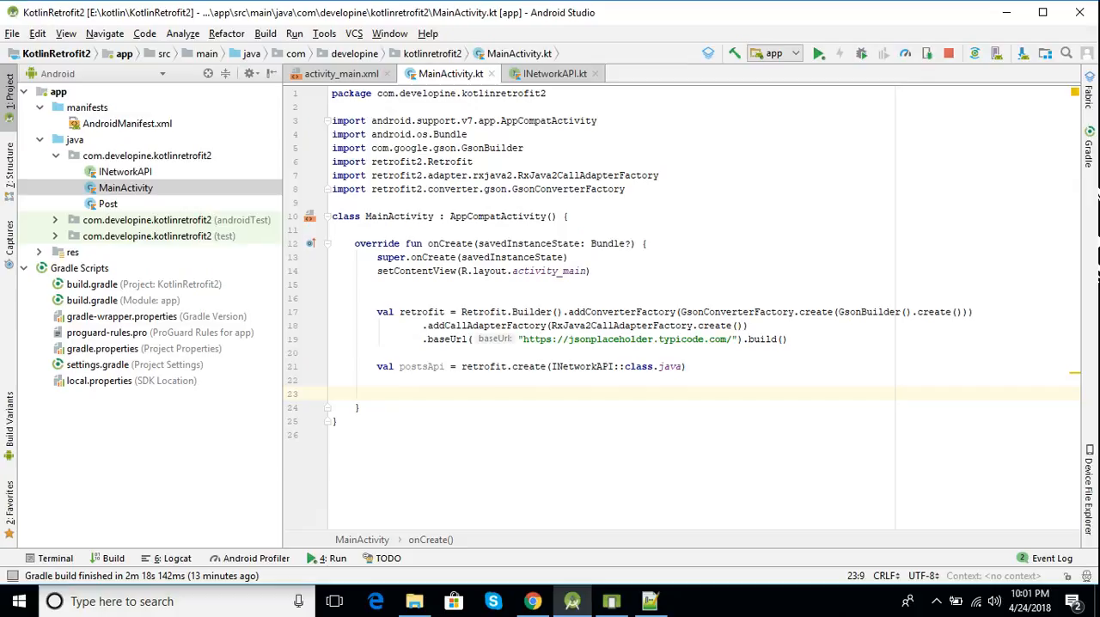
pyautogui.write('postsApi.getAllPosts(')
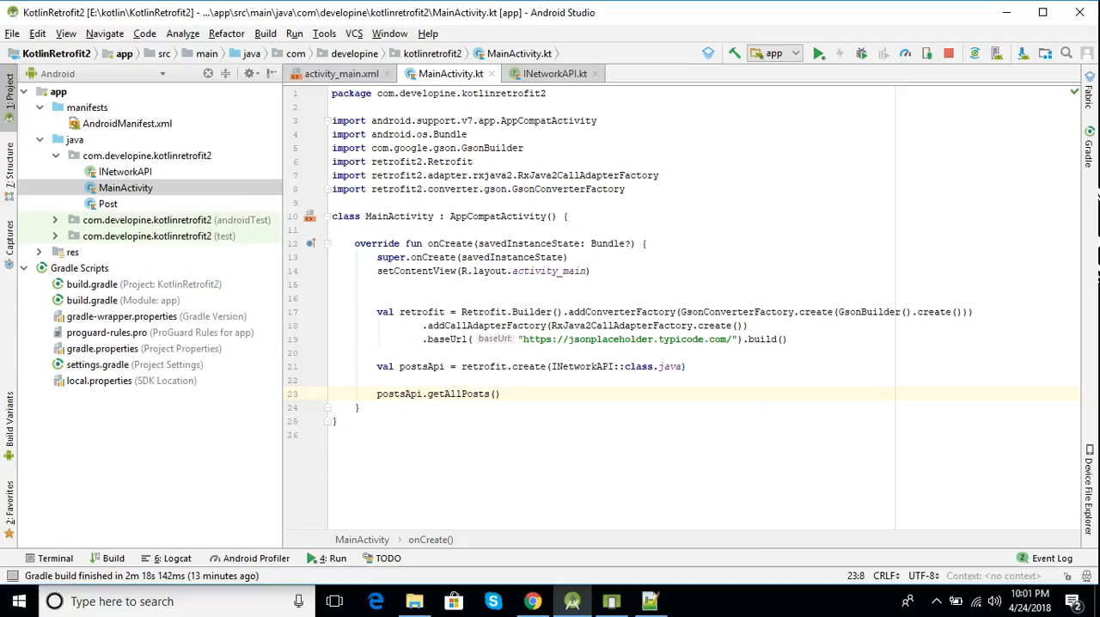
pyautogui.click(554, 73)
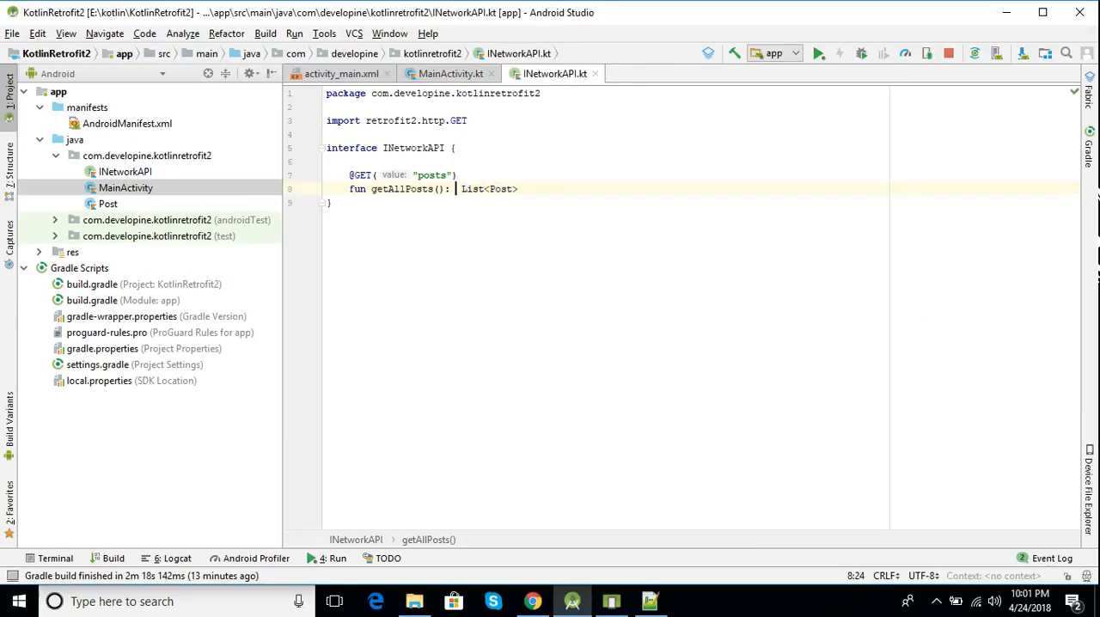
# Make getAllPosts return Observable<List<Post>>, importing io.reactivex.Observable, then go back to MainActivity
pyautogui.write('Observable<')
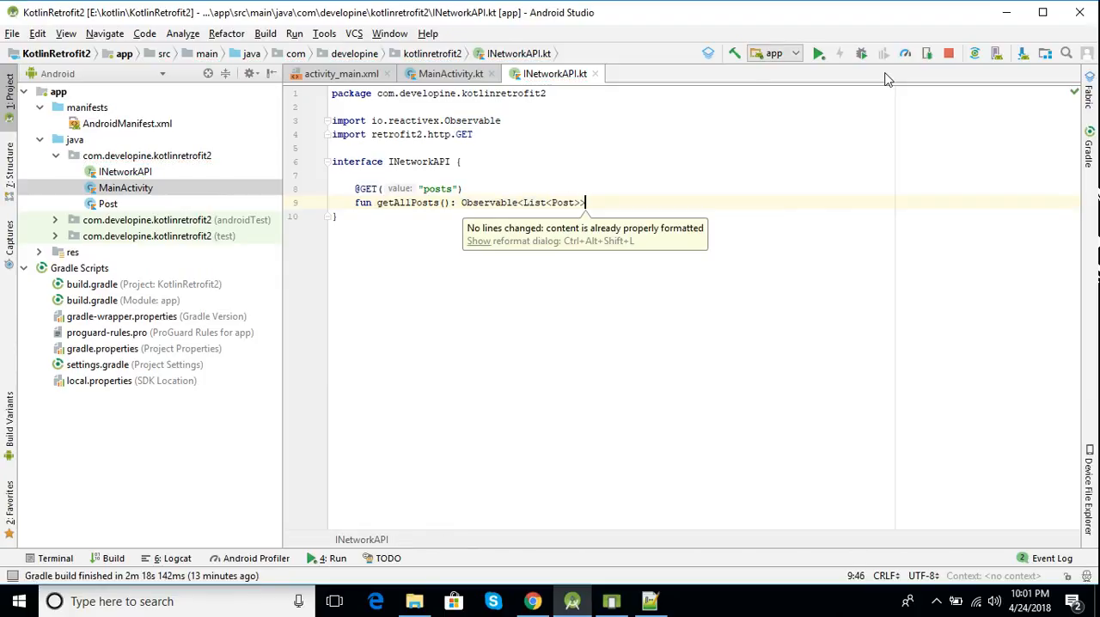
pyautogui.click(450, 73)
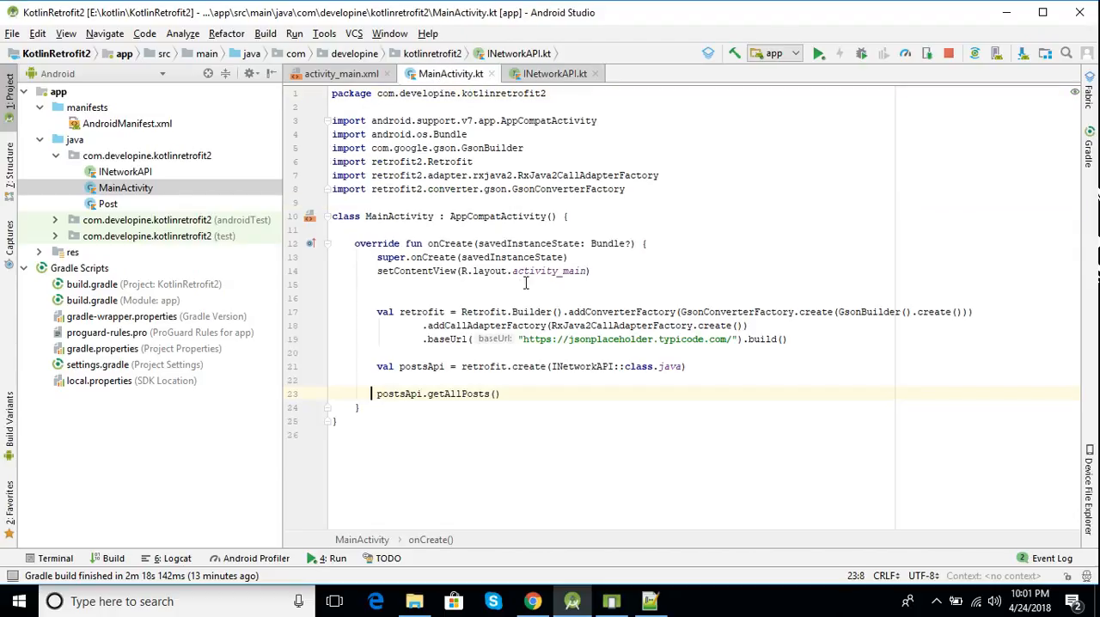
# Store the getAllPosts() result in a val named response
pyautogui.write('val')
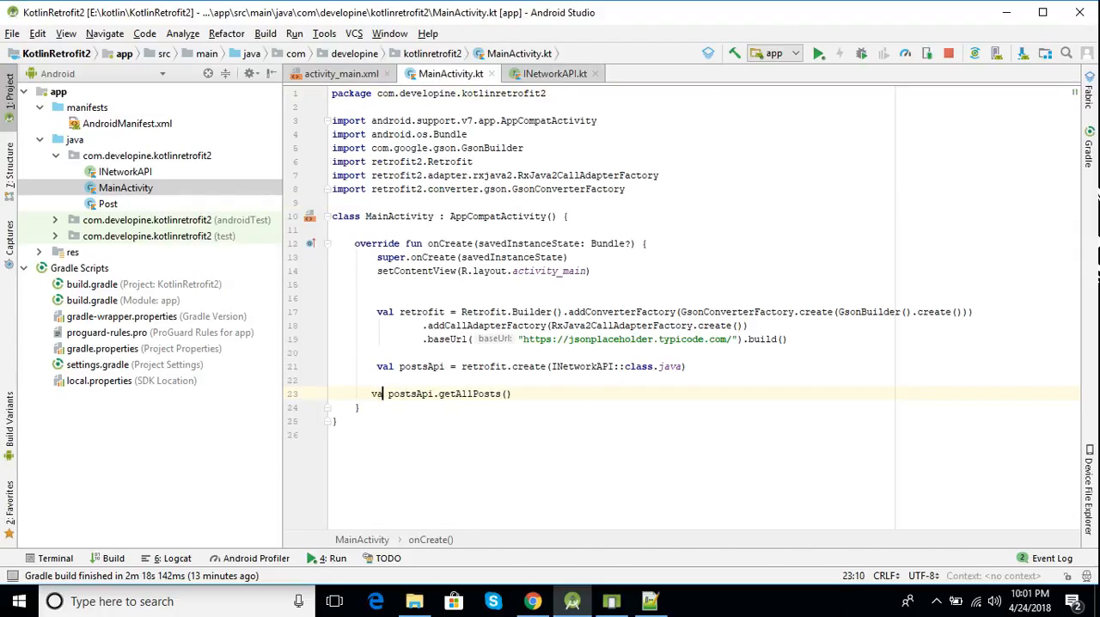
pyautogui.write('r')
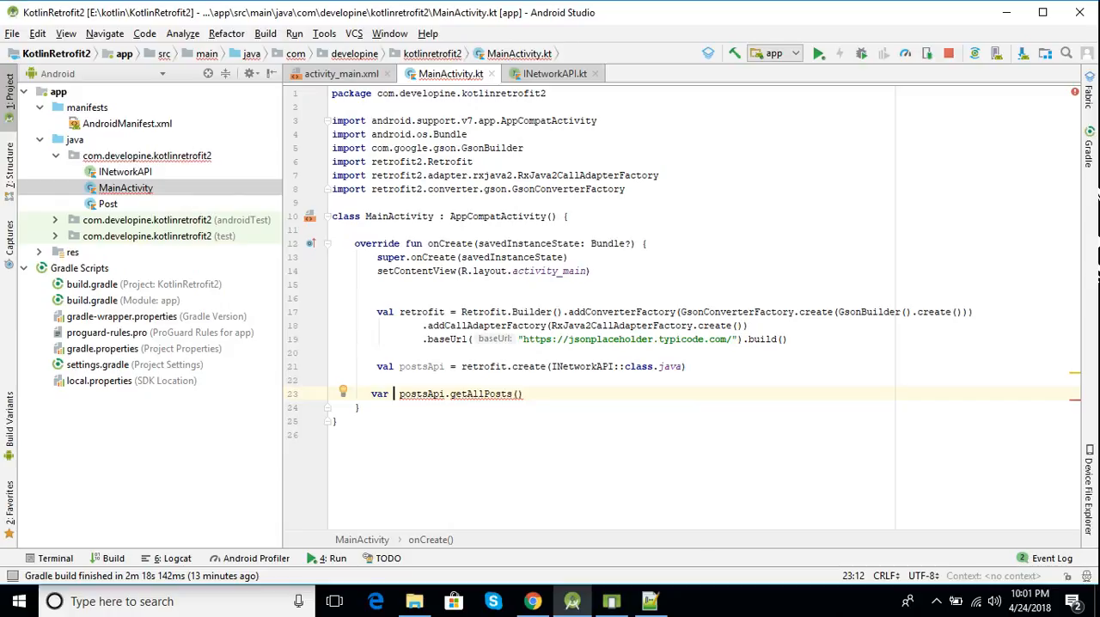
pyautogui.write('response =')
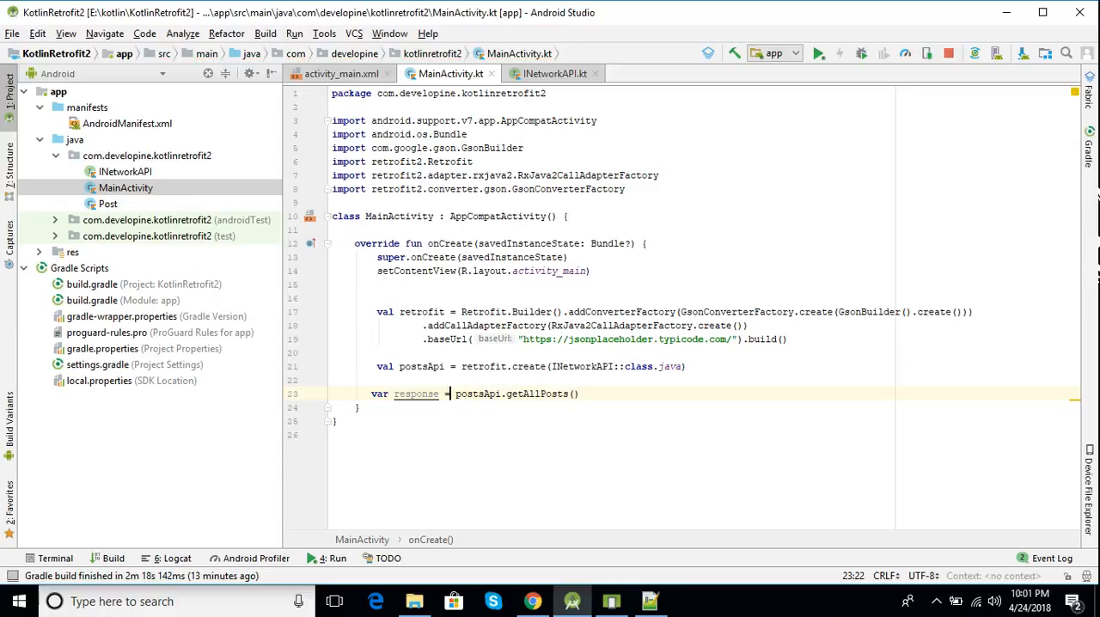
pyautogui.click(530, 393)
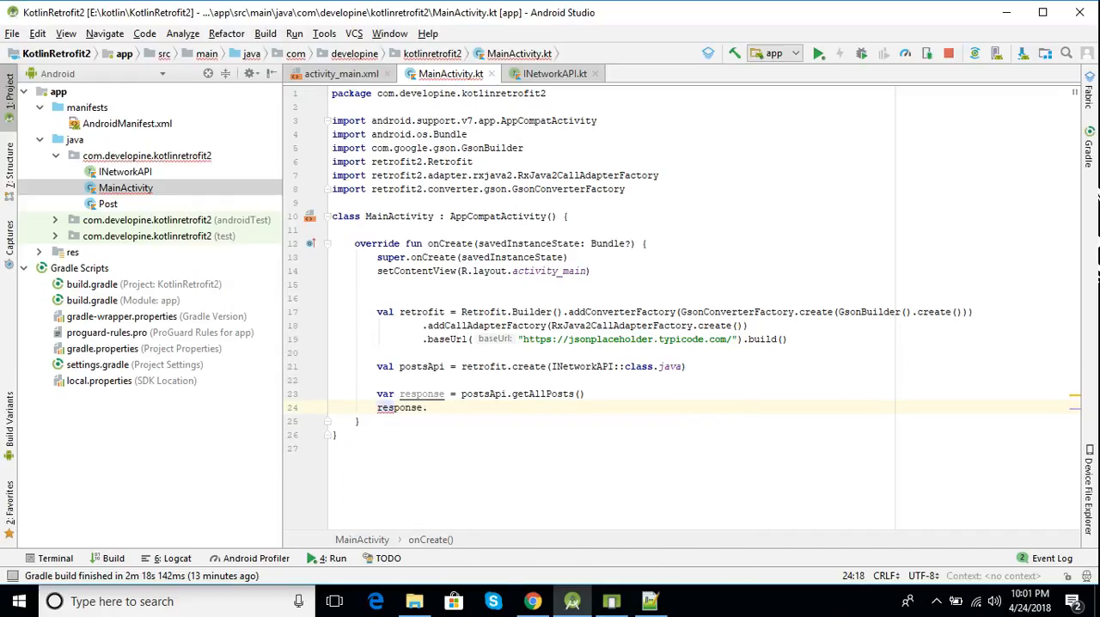
# Chain observeOn(IoScheduler()) and subscribeOn(AndroidSchedulers.mainThread()) onto response
pyautogui.write('.')
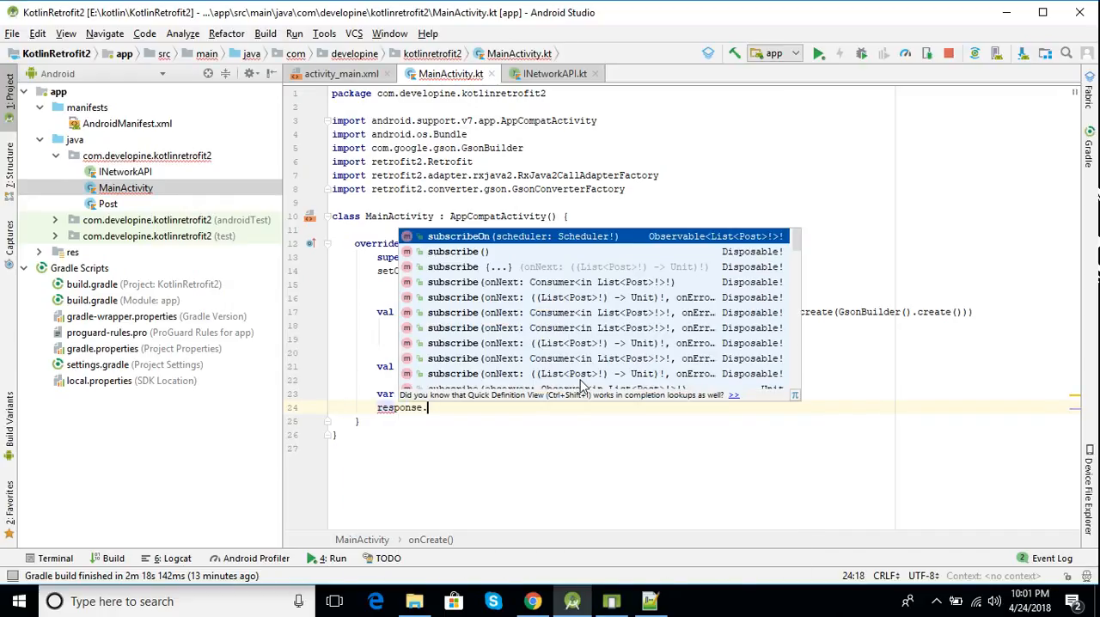
pyautogui.write('observeOn(')
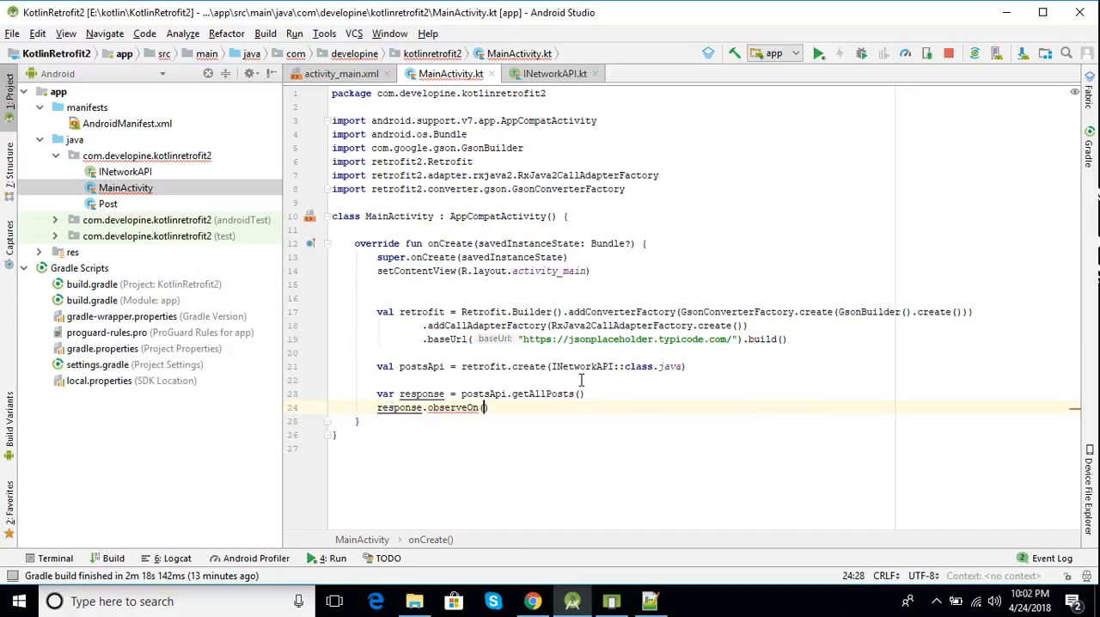
pyautogui.write('IOS')
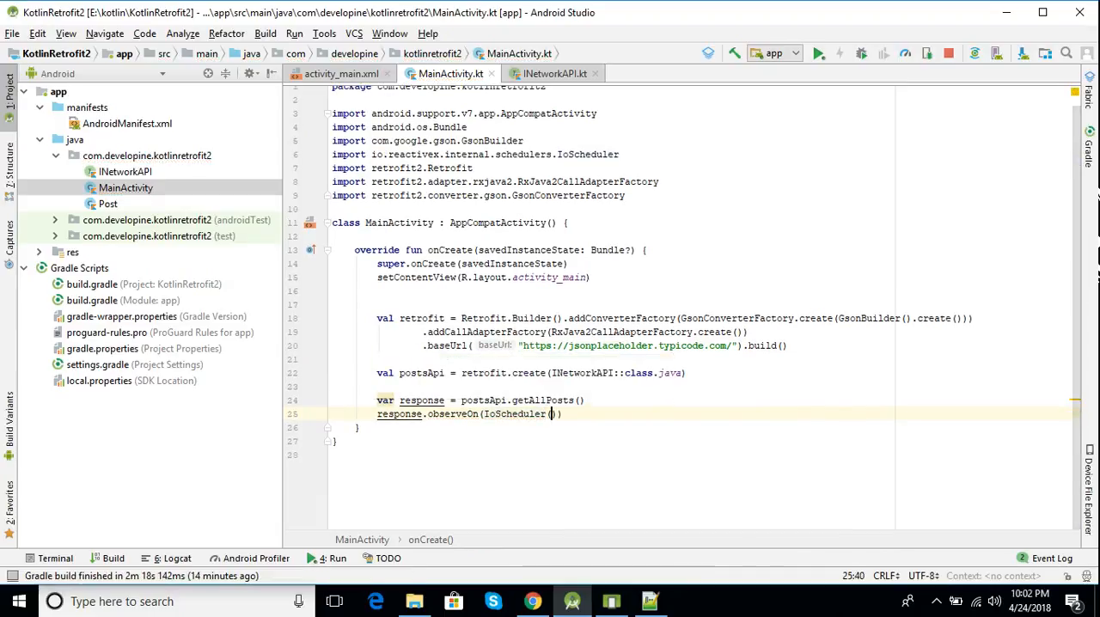
pyautogui.write('.s')
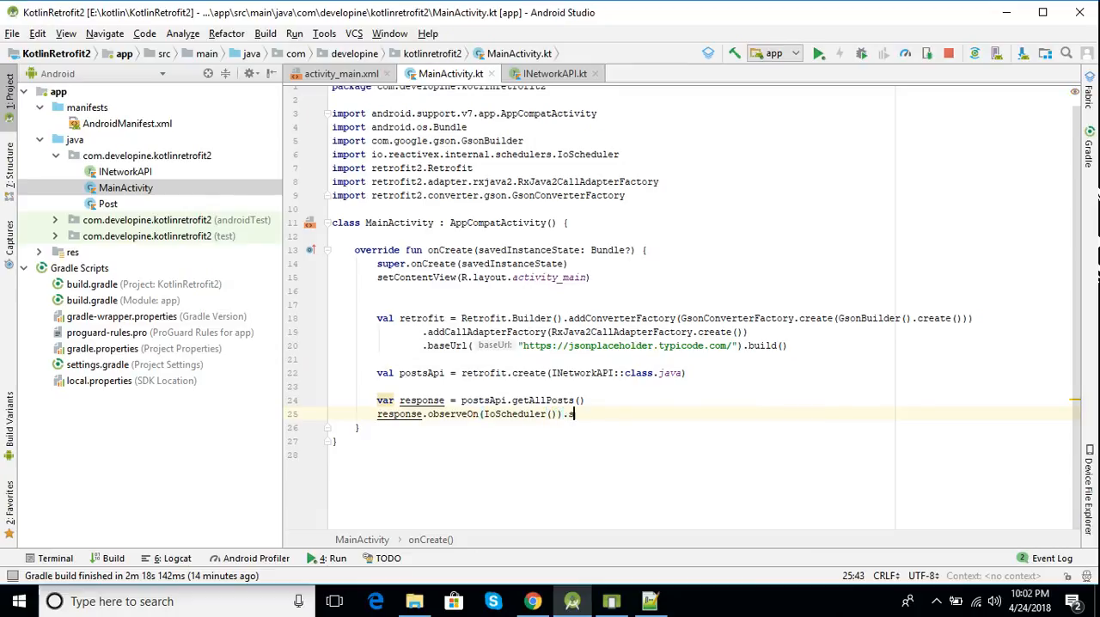
pyautogui.write('ubscribeOn(')
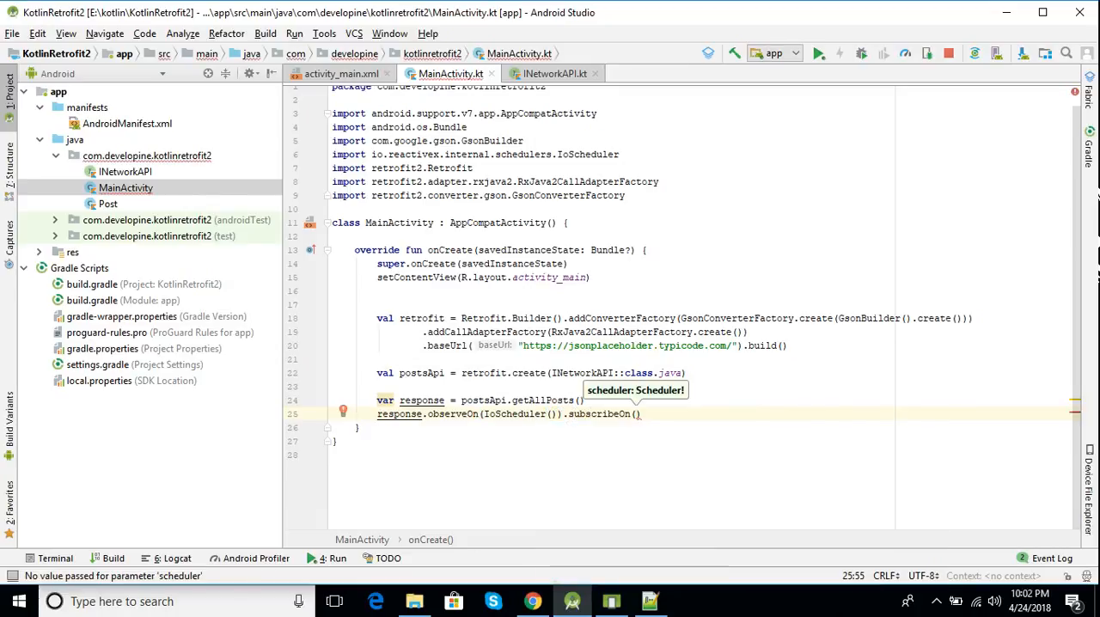
pyautogui.write('AndroidSchedulers.')
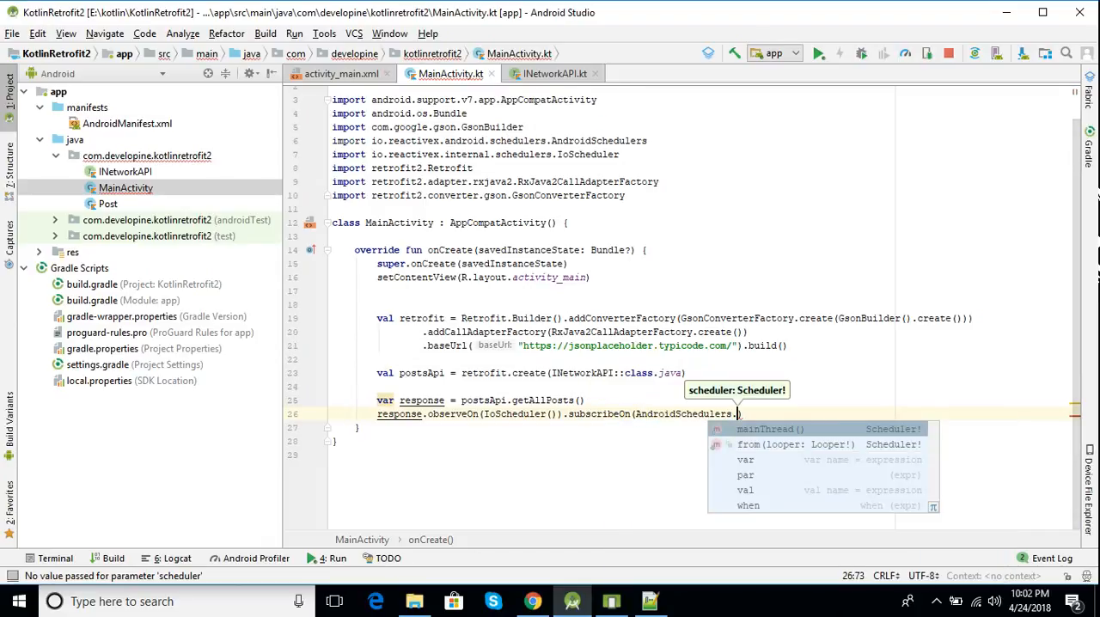
pyautogui.click(769, 429)
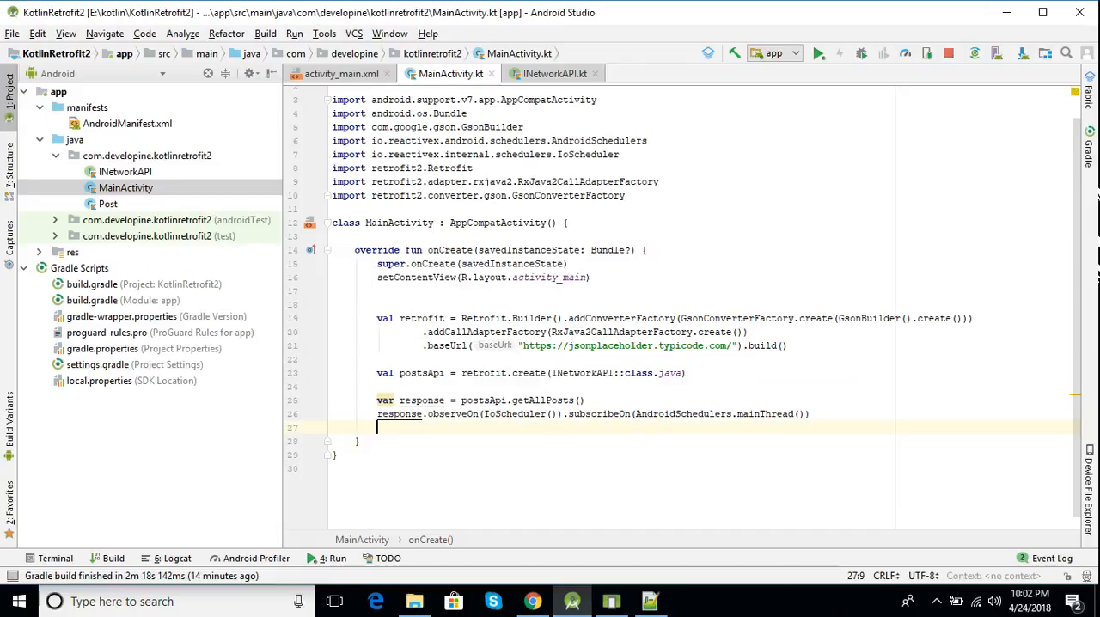
# Add a subscribe call containing the comment '// WE WILL GET API RESPONSE HERE.'
pyautogui.write('.subscribe(')
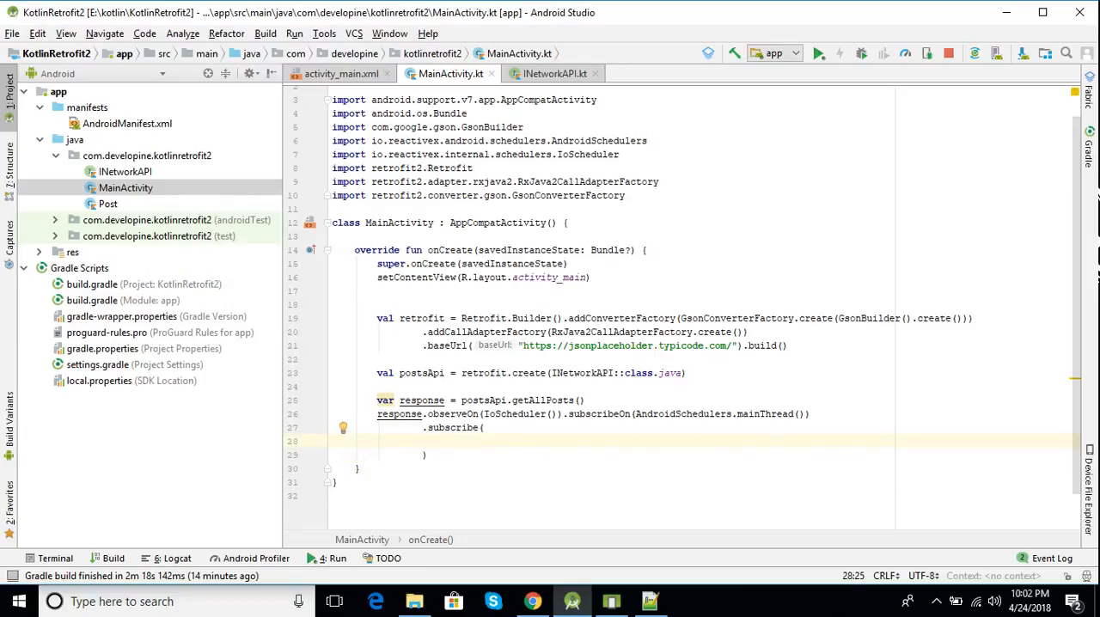
pyautogui.write('// WE WILL GET API')
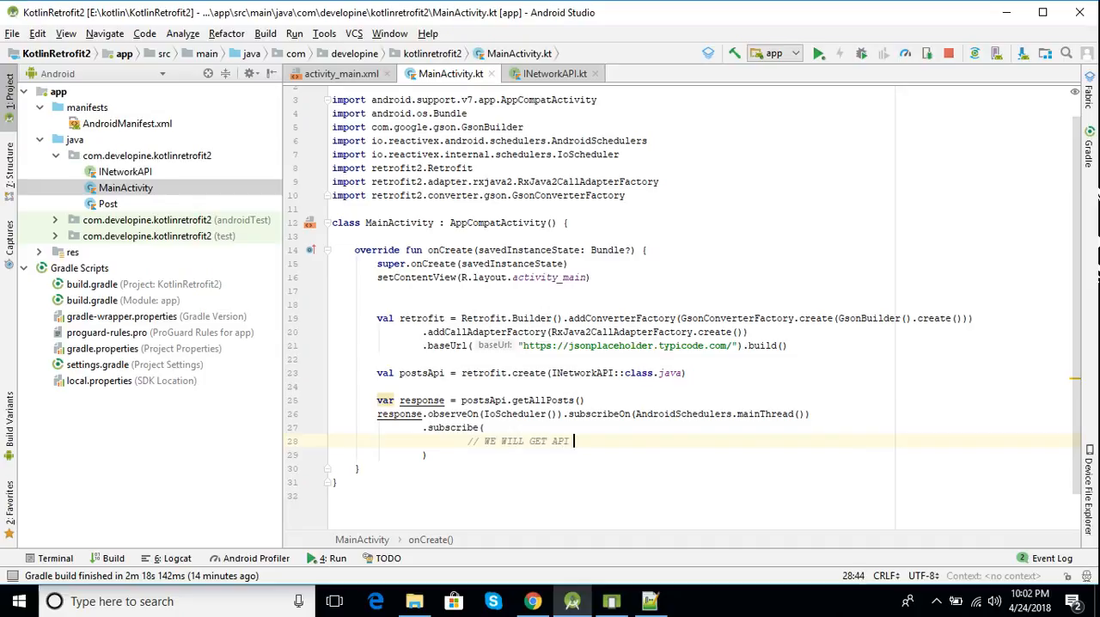
pyautogui.write('RESPONSE HERE.')
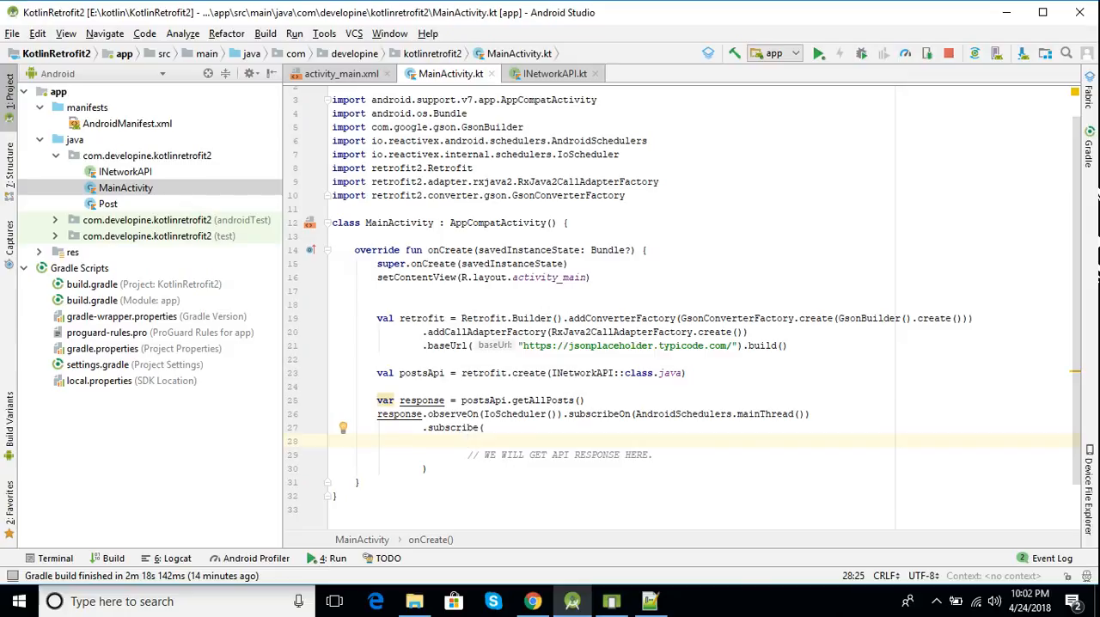
pyautogui.moveTo(616, 325)
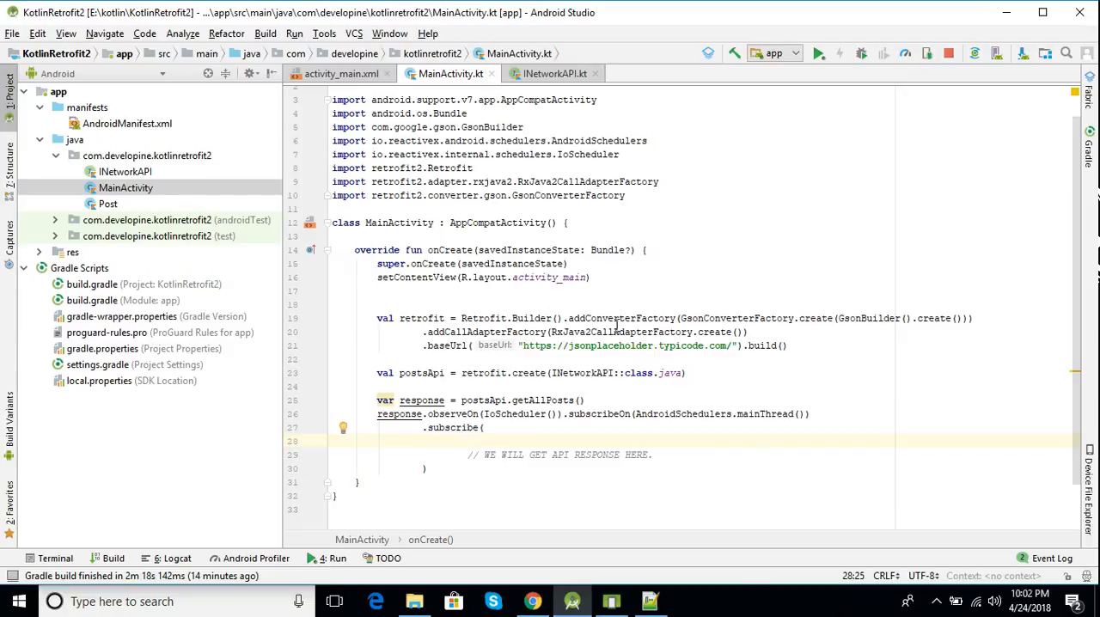
# In activity_main.xml source, add a match_parent RecyclerView with id rv__list_posts
pyautogui.click(340, 73)
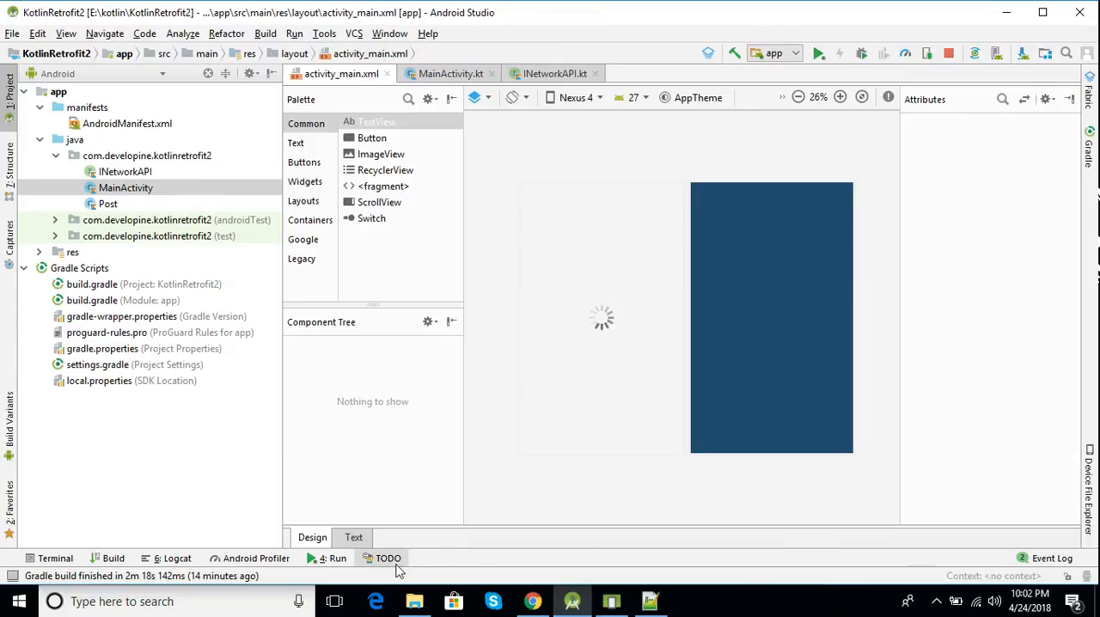
pyautogui.click(353, 537)
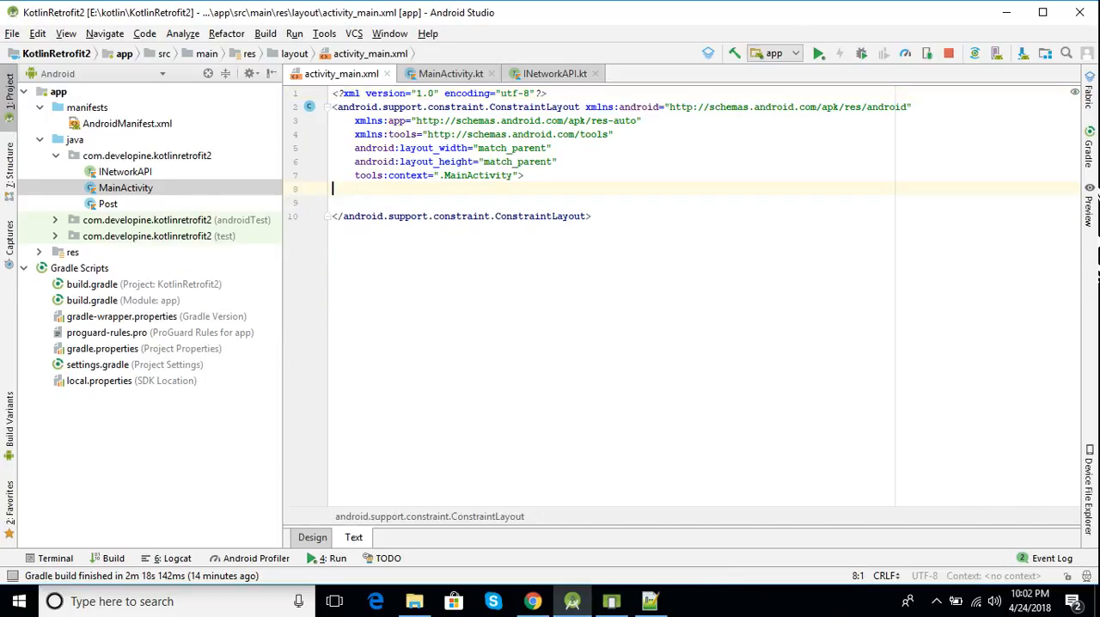
pyautogui.write('<Re')
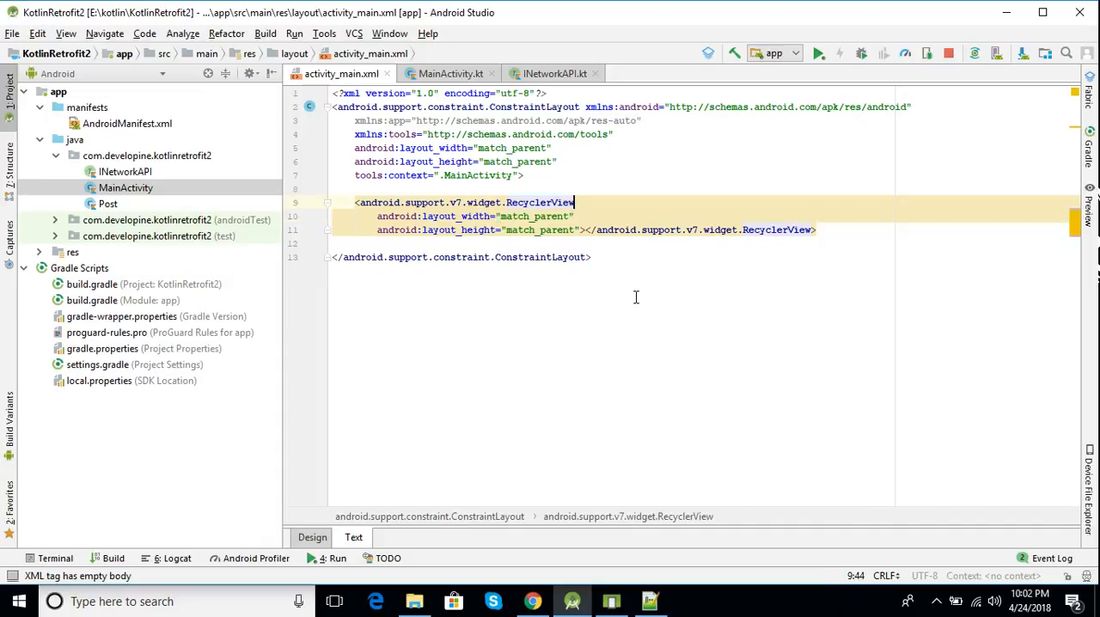
pyautogui.write('android:id="@+id/rv__list_posts')
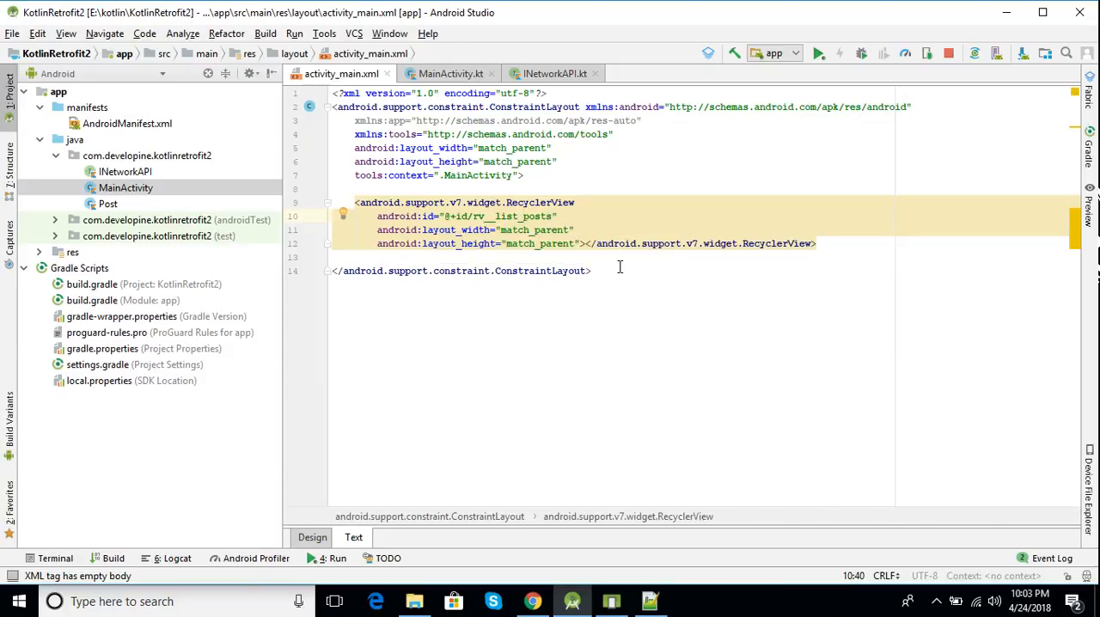
pyautogui.click(575, 202)
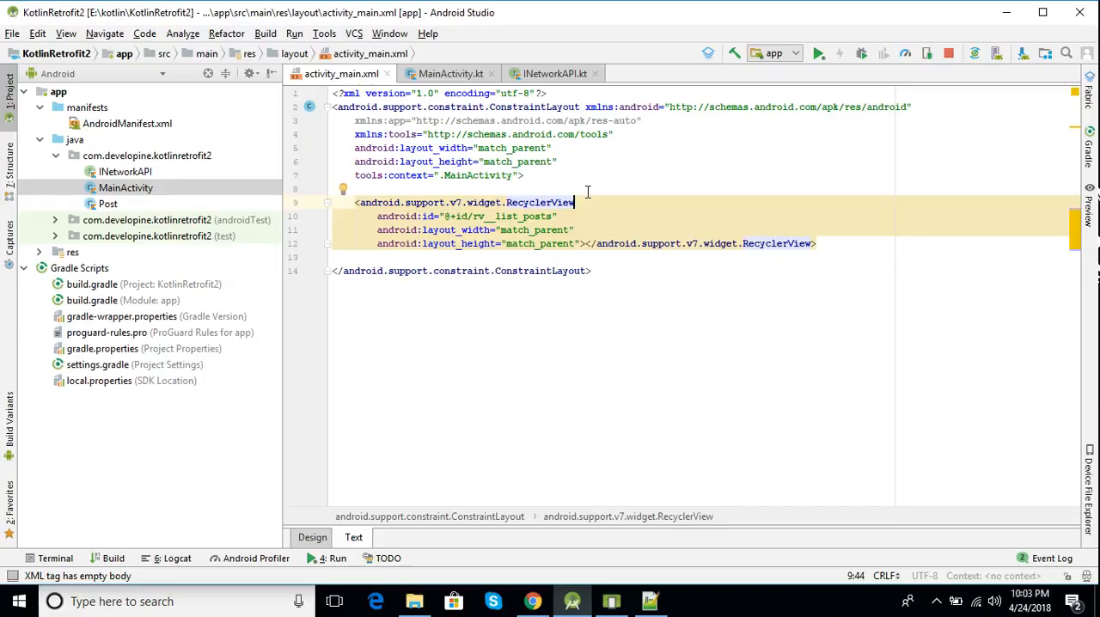
pyautogui.moveTo(155, 165)
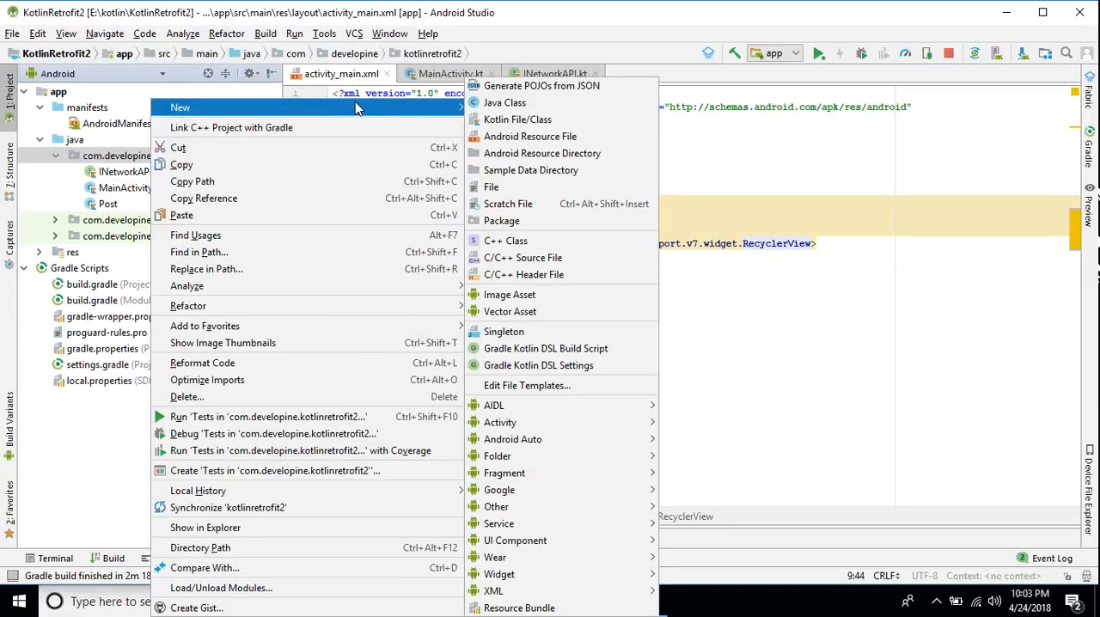
pyautogui.moveTo(530, 136)
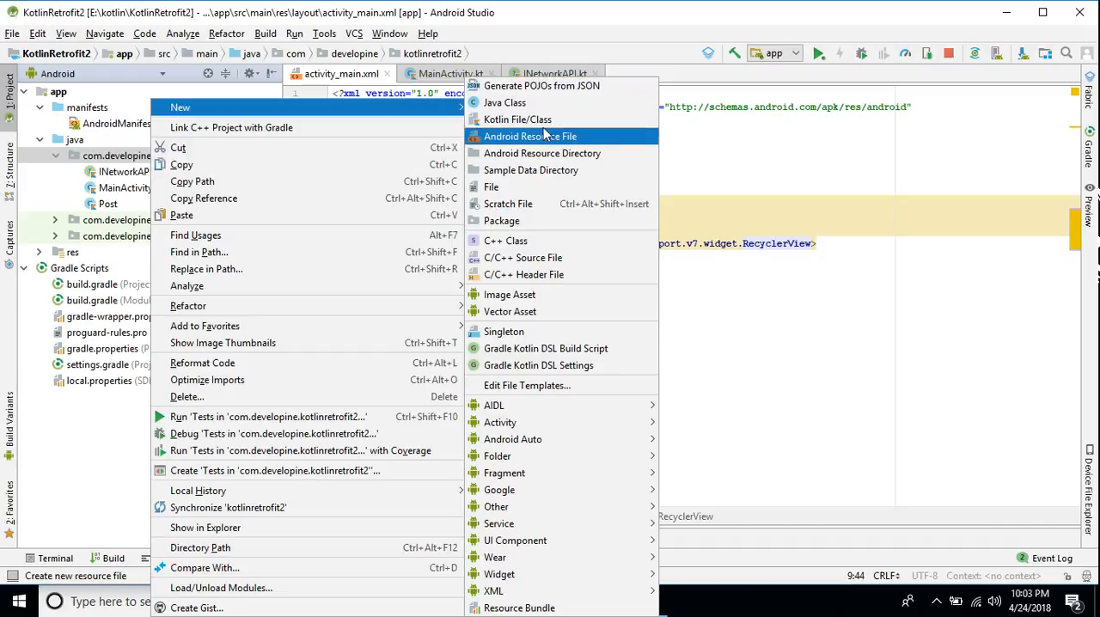
# Add a new Kotlin File/Class of kind Class named PostItemAdapter
pyautogui.click(516, 119)
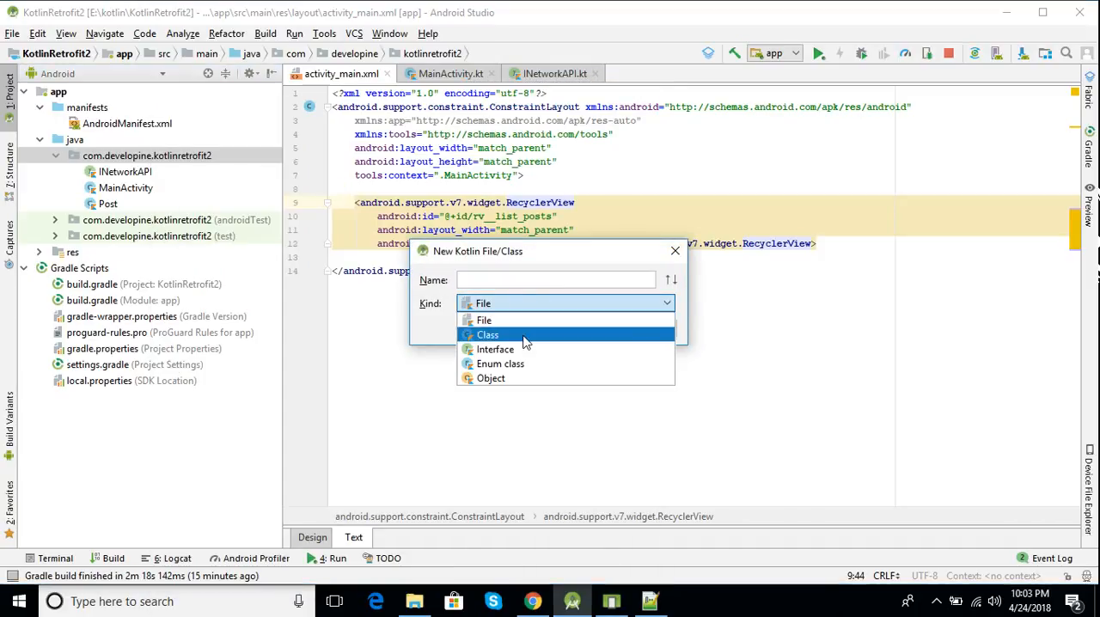
pyautogui.click(487, 334)
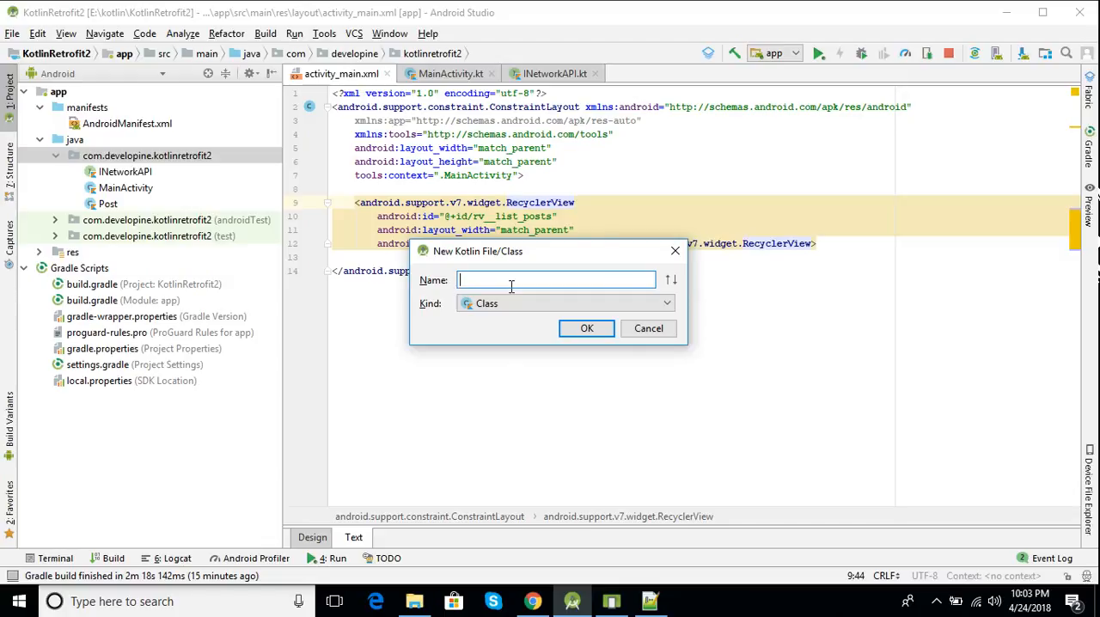
pyautogui.write('PostItemAdapter')
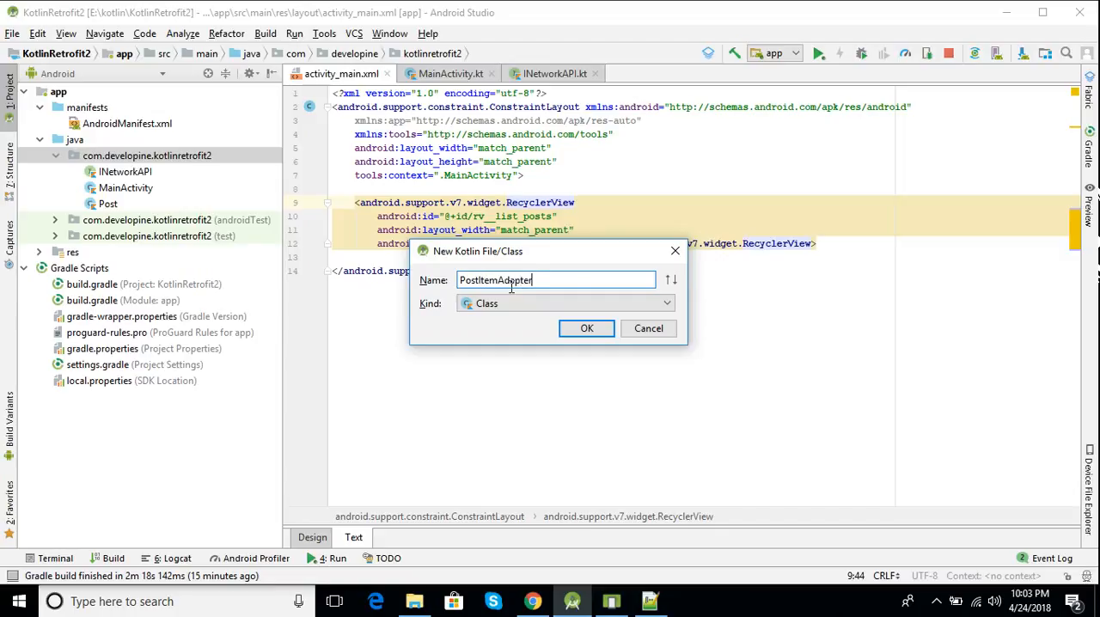
pyautogui.click(587, 328)
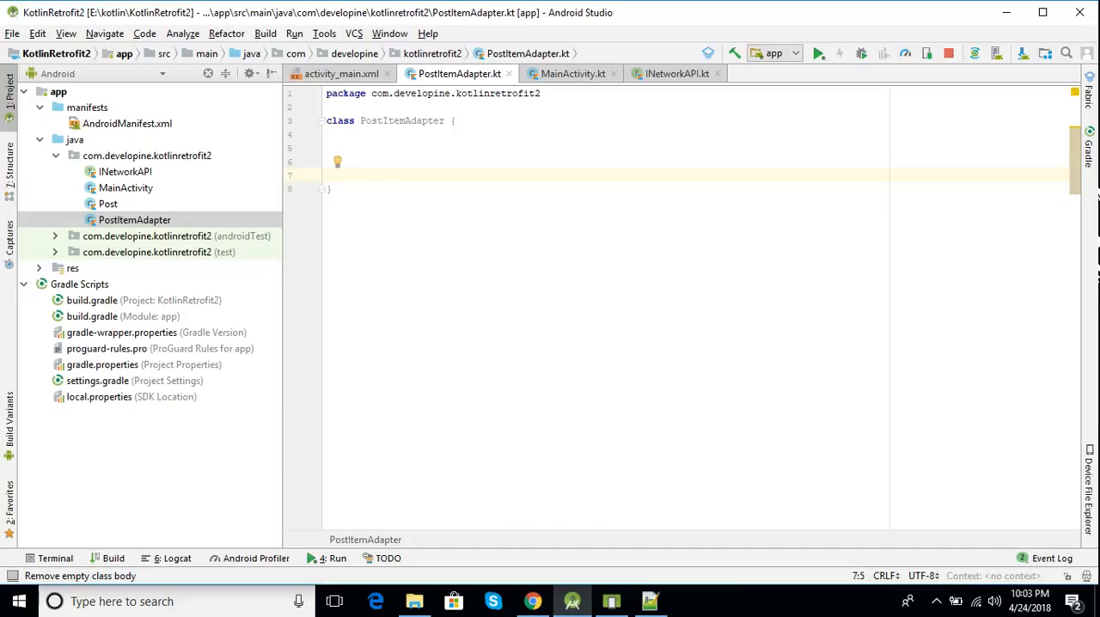
# Add nested class ViewHolder(view: View) extending RecyclerView.ViewHolder(view)
pyautogui.write('class')
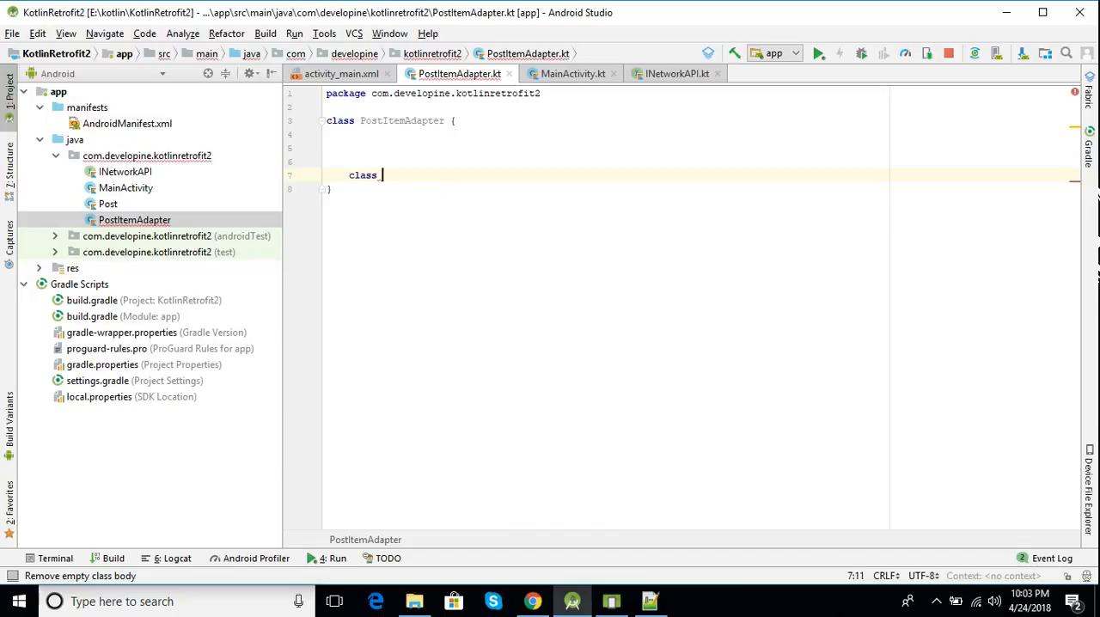
pyautogui.write('Vi')
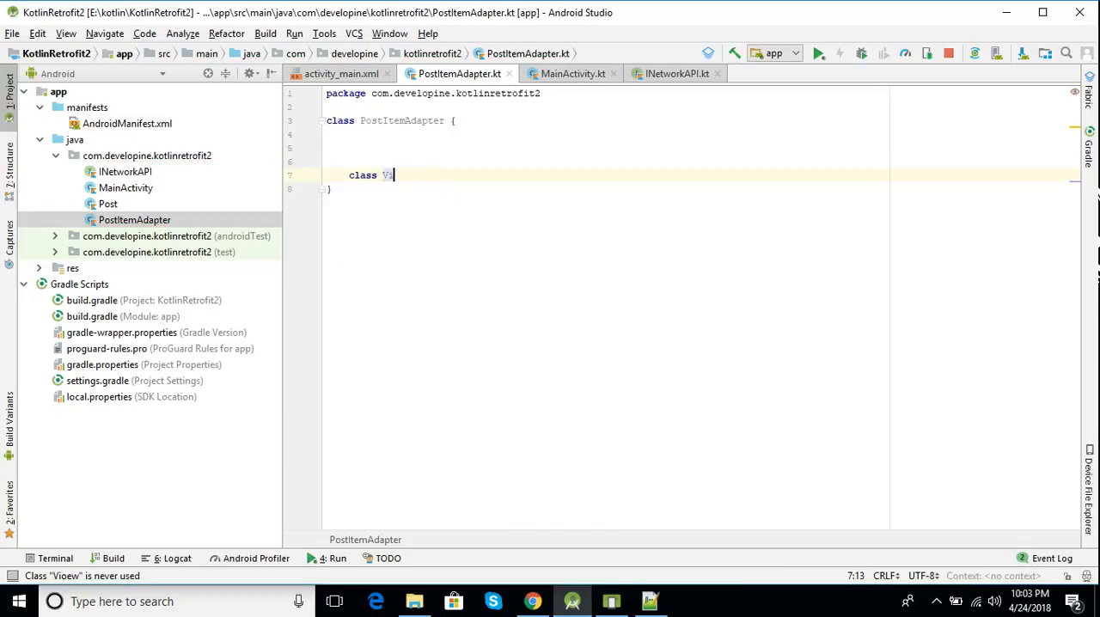
pyautogui.write('ewHolder (view:')
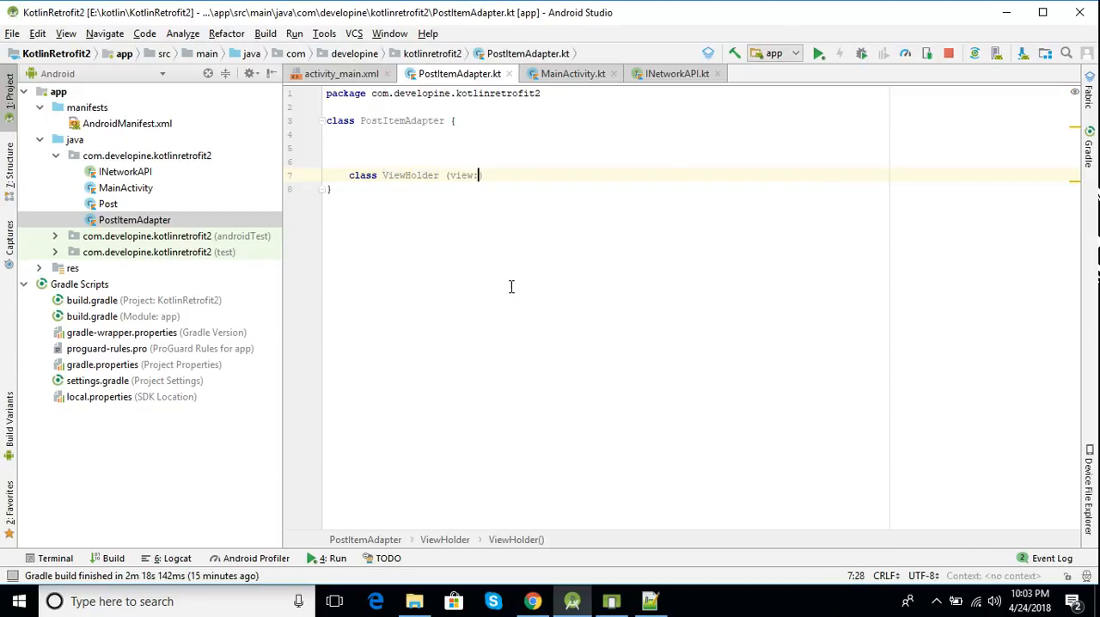
pyautogui.write(':View')
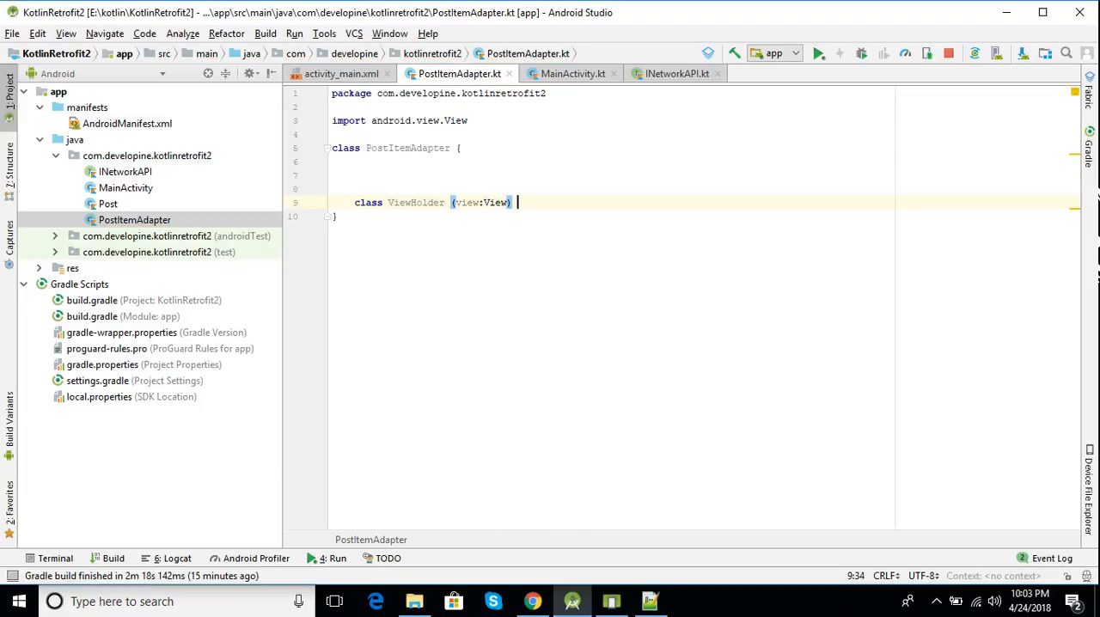
pyautogui.write(': RecyclerView.ViewHolder')
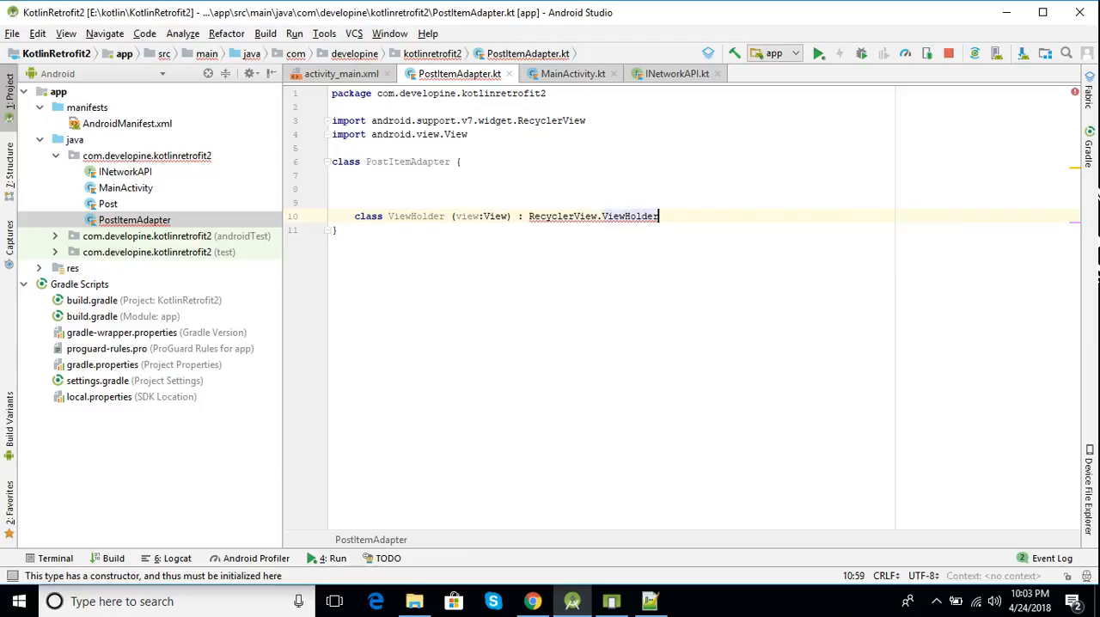
pyautogui.write('()')
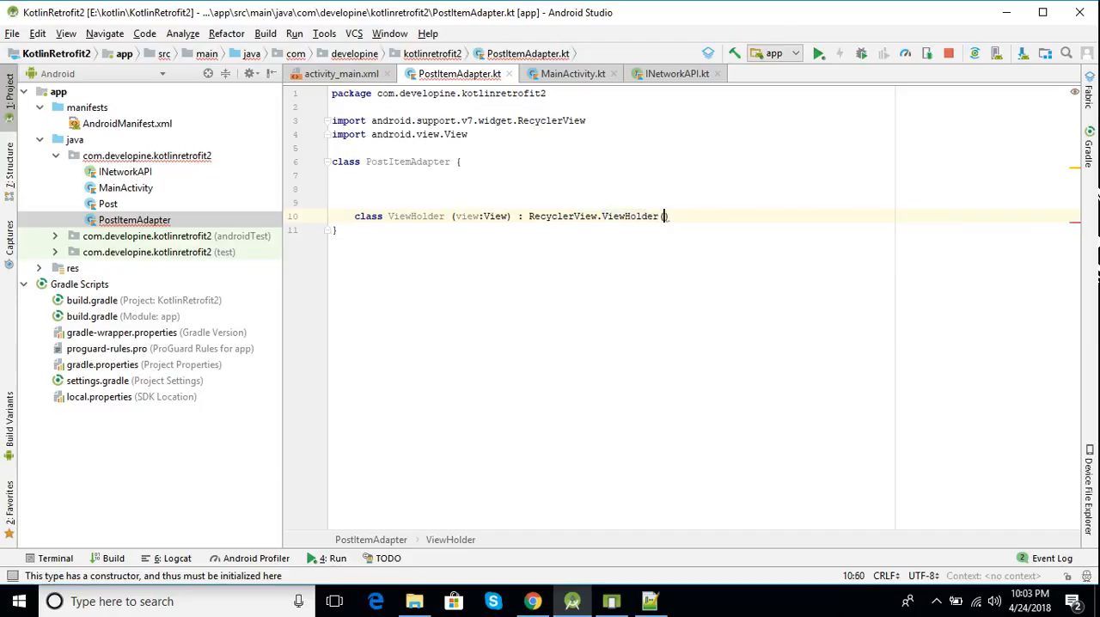
pyautogui.write('view')
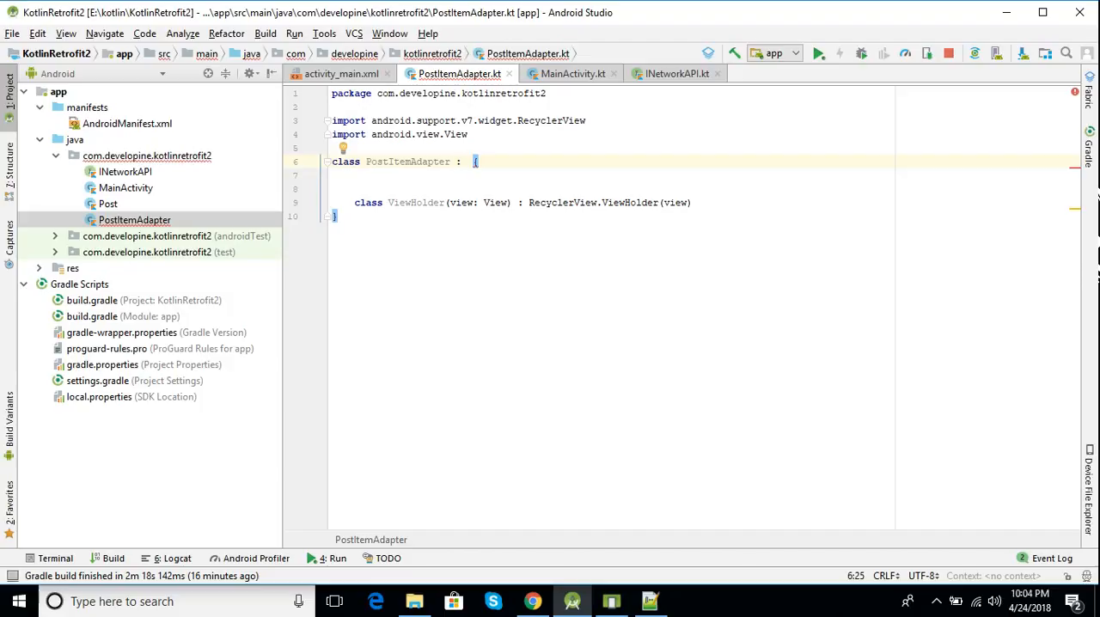
# Make PostItemAdapter extend RecyclerView.Adapter<PostItemAdapter.ViewHolder>
pyautogui.write('RecyclerView.')
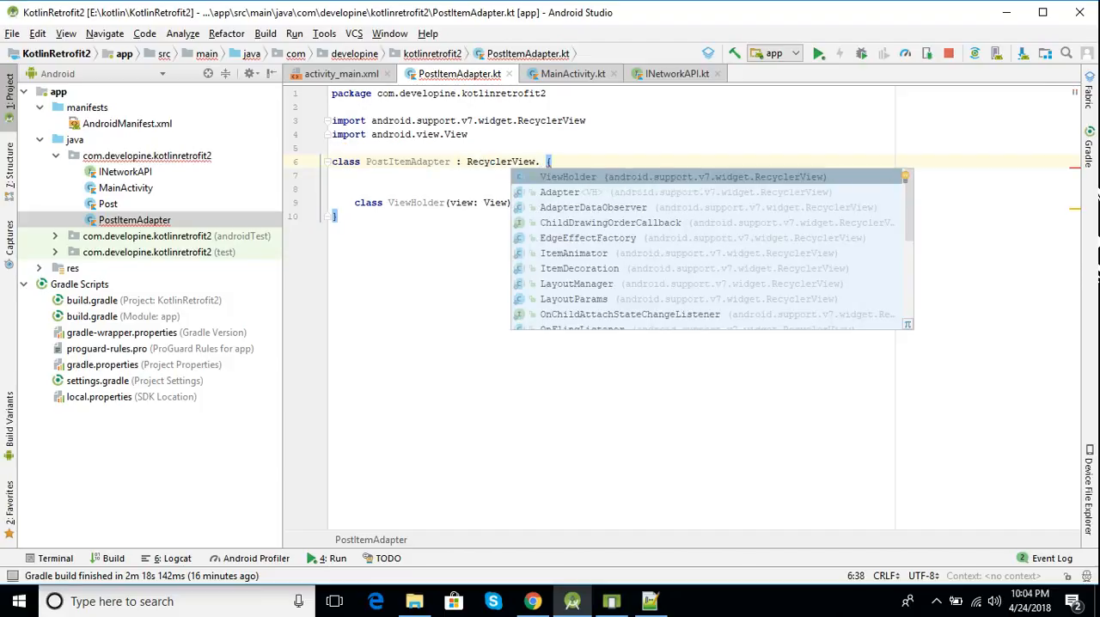
pyautogui.write('Adapter<>')
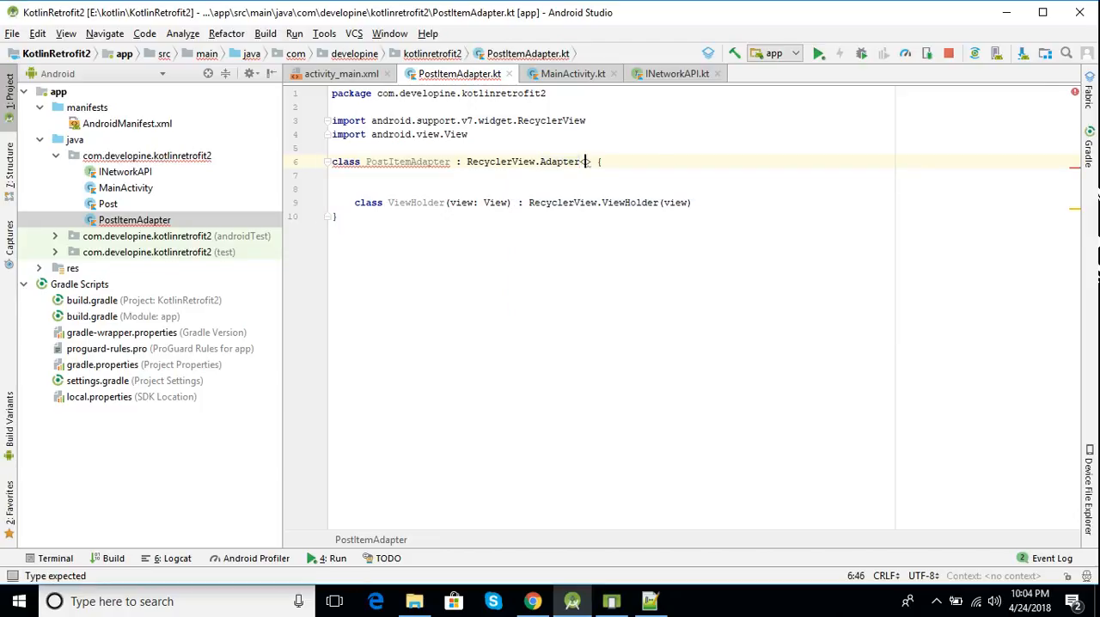
pyautogui.write('ViewHolder')
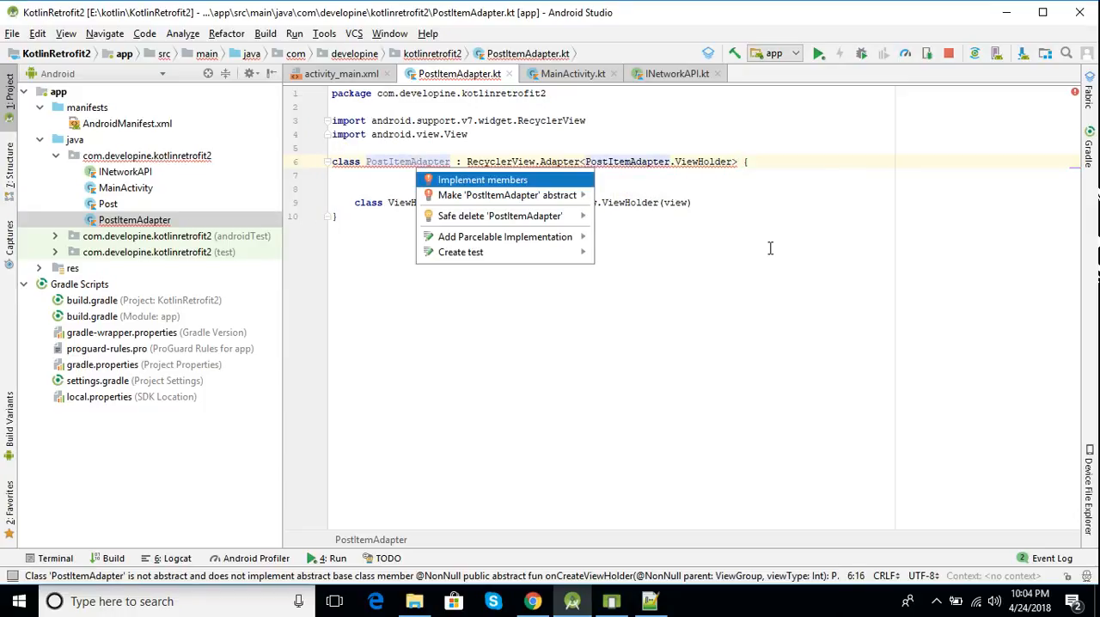
# Implement members onCreateViewHolder, getItemCount and onBindViewHolder from the quick-fix menu
pyautogui.click(483, 179)
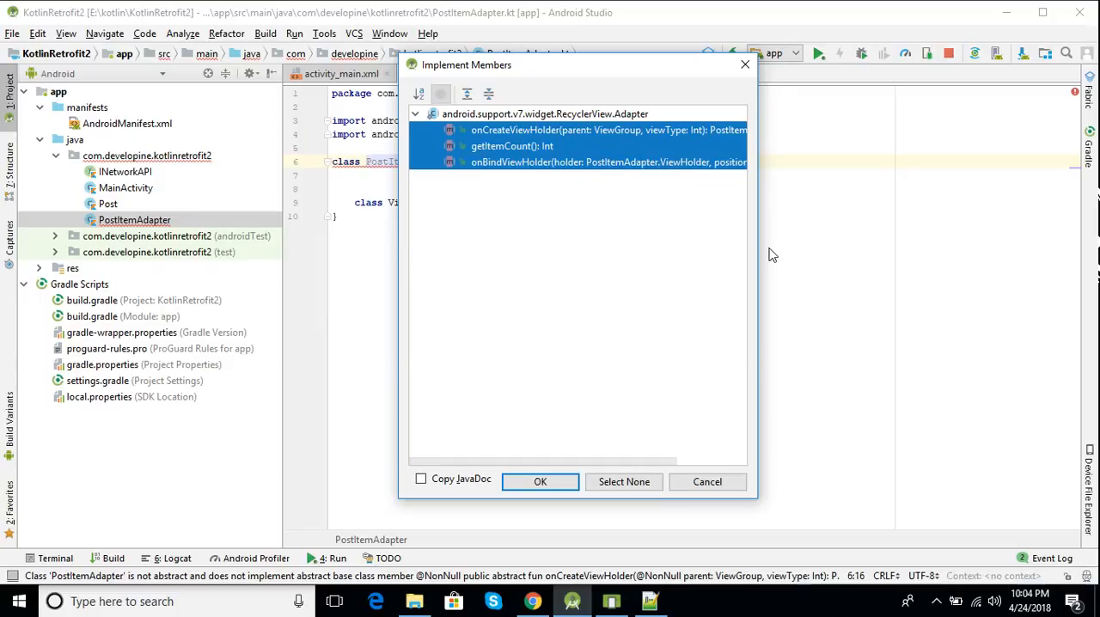
pyautogui.click(539, 482)
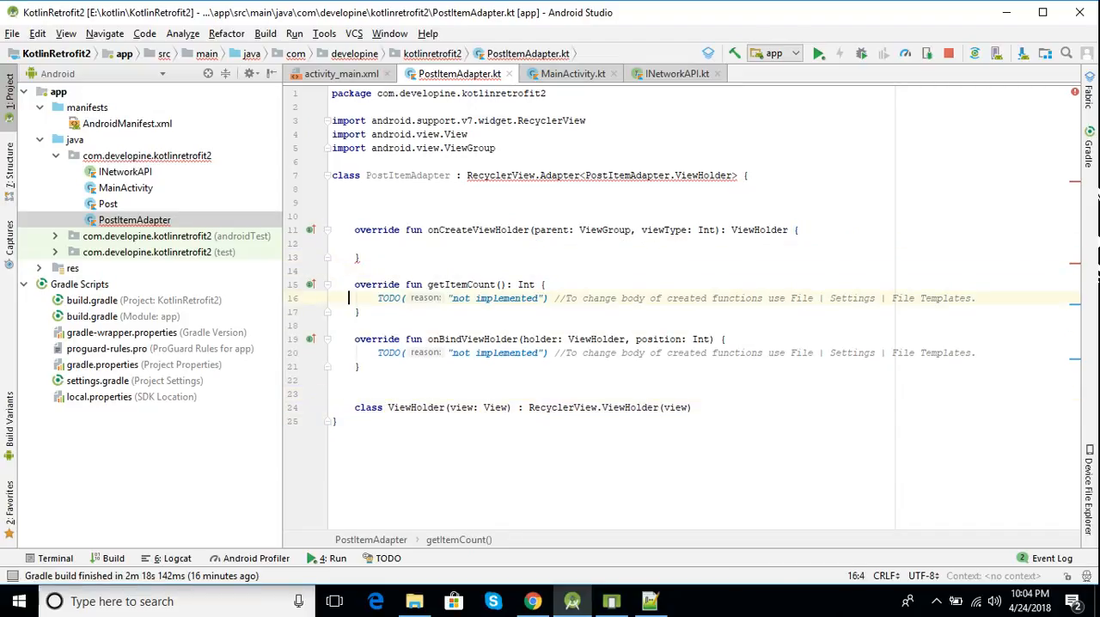
# Reformat the code and make getItemCount return 10
pyautogui.press('ctrl+alt+l')
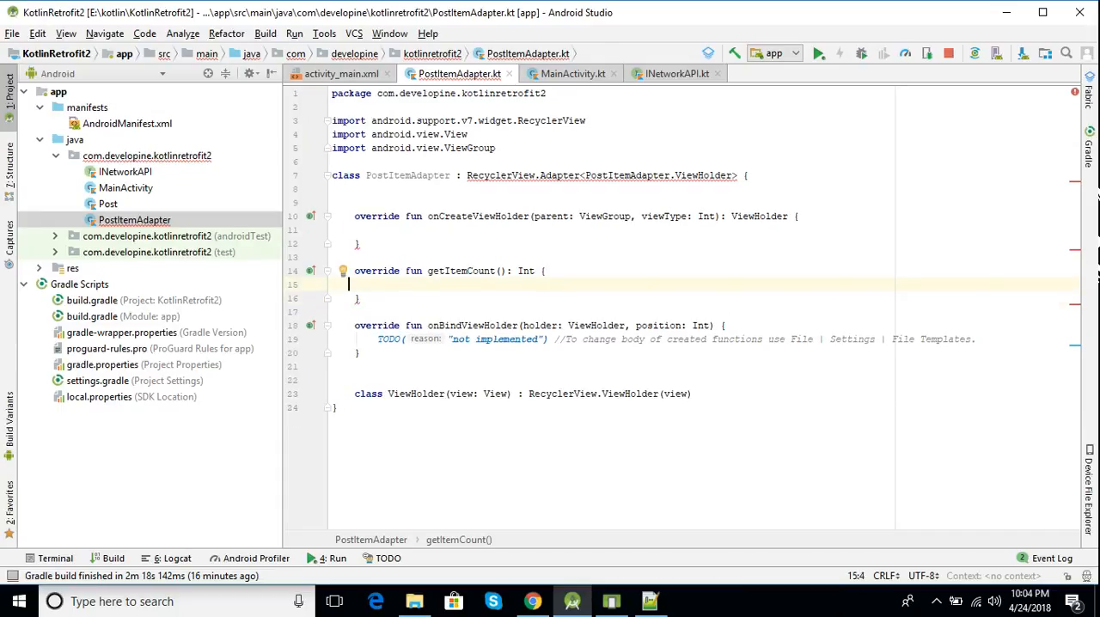
pyautogui.write('return')
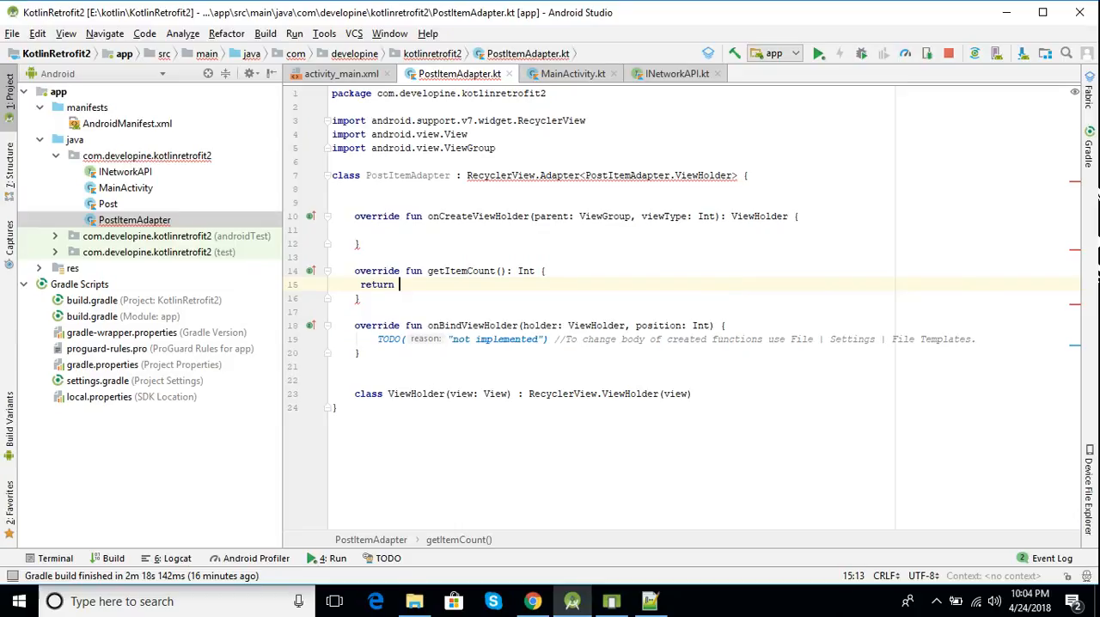
pyautogui.write('10')
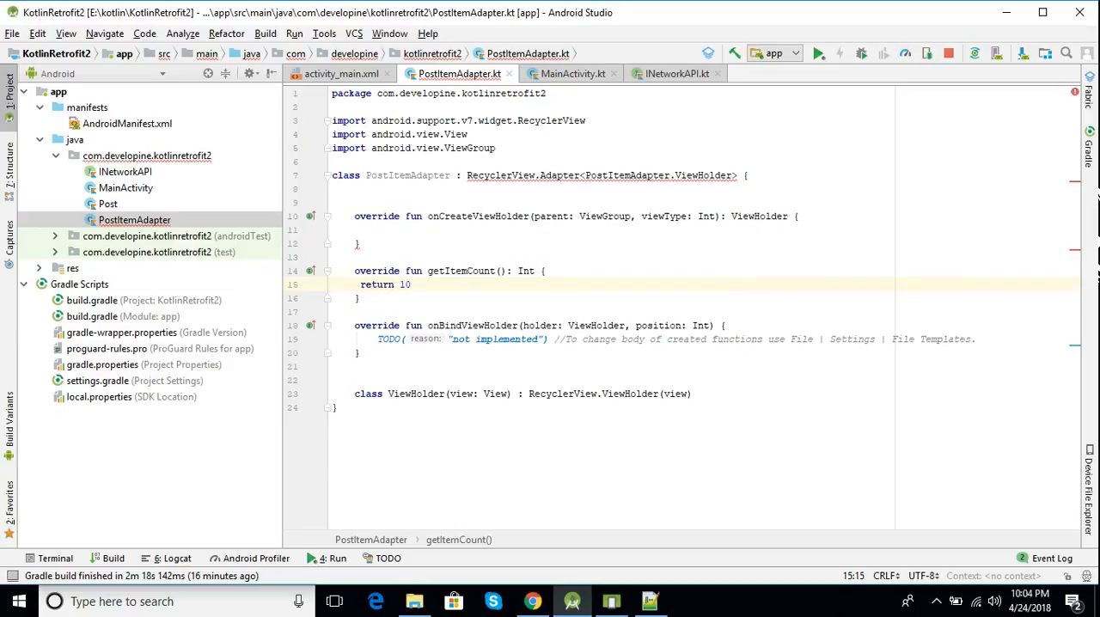
# Begin onCreateViewHolder with return ViewHolder(LayoutInflater.from(con, importing LayoutInflater
pyautogui.click(400, 339)
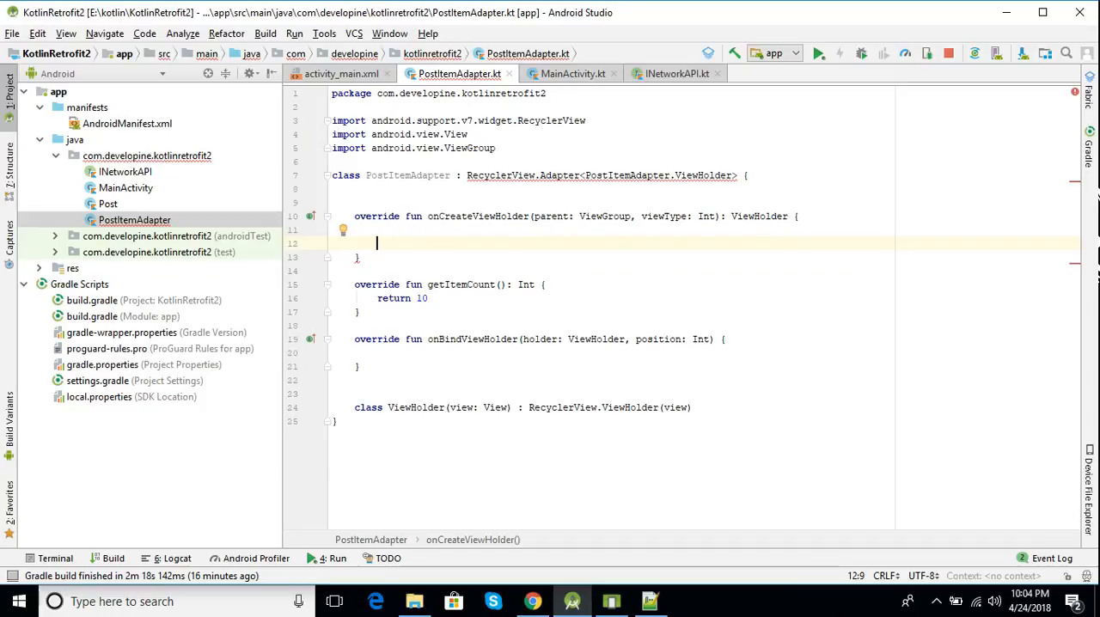
pyautogui.write('return')
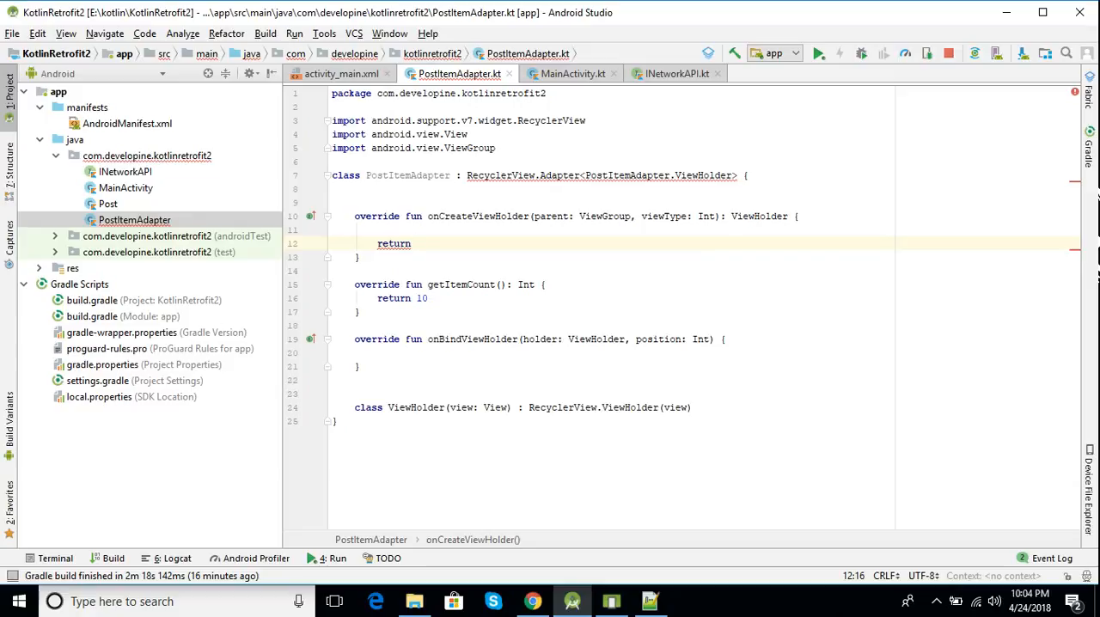
pyautogui.write('ViewHolder(')
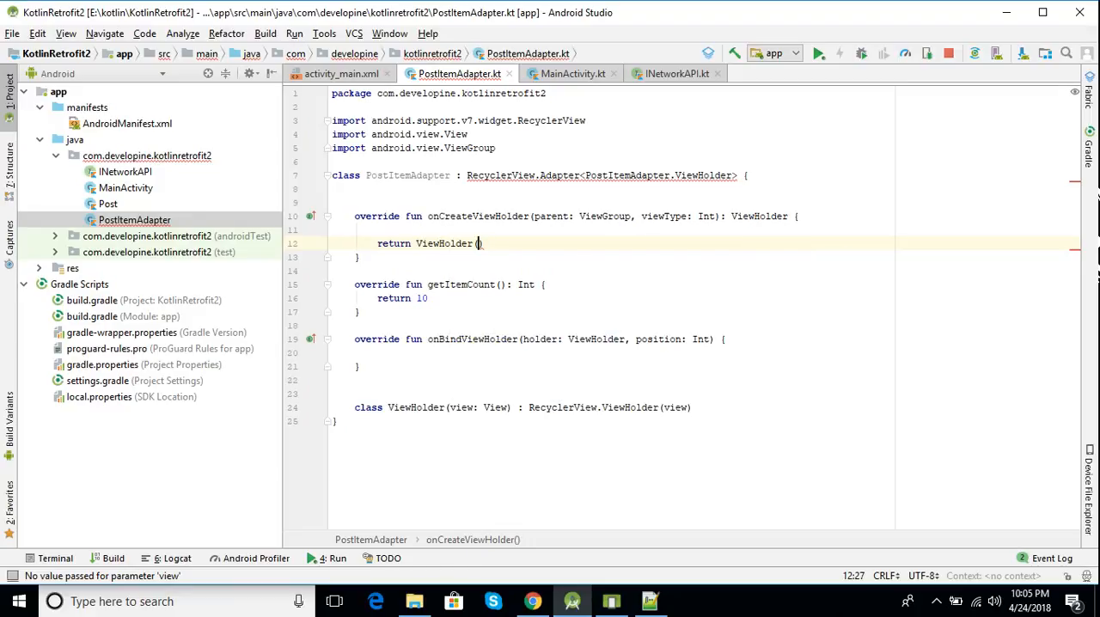
pyautogui.write('Layout')
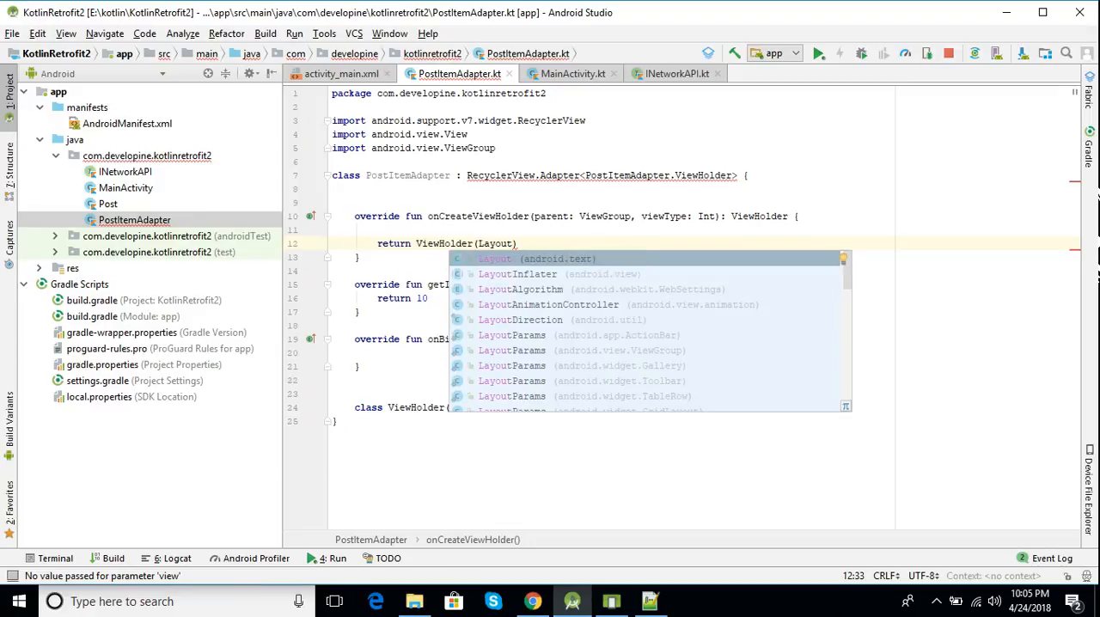
pyautogui.press('Escape')
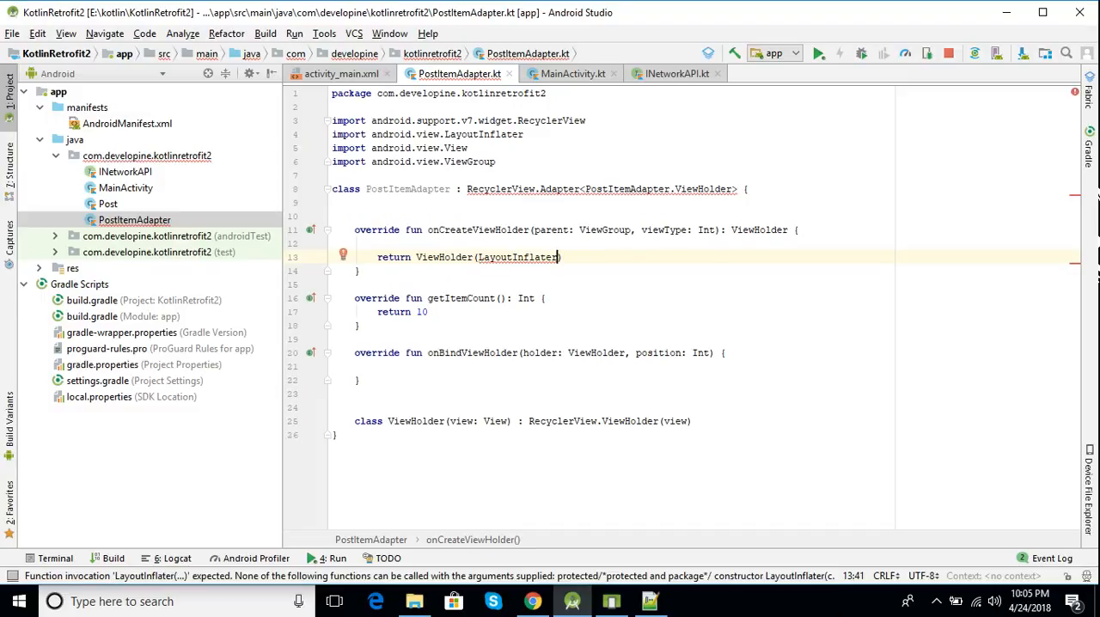
pyautogui.write('.')
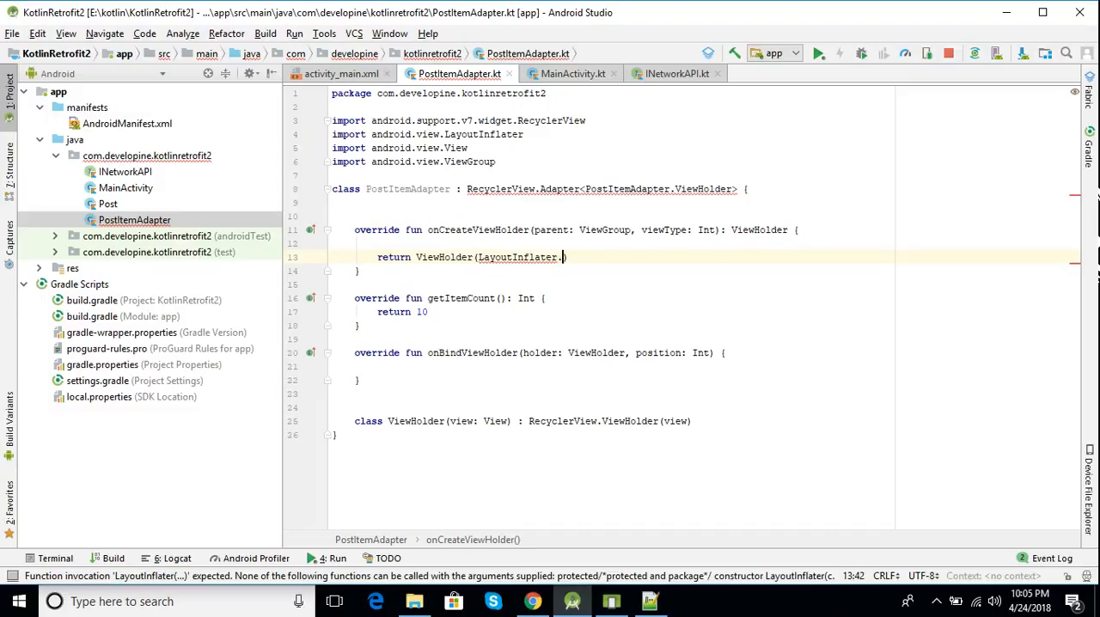
pyautogui.write('from(con')
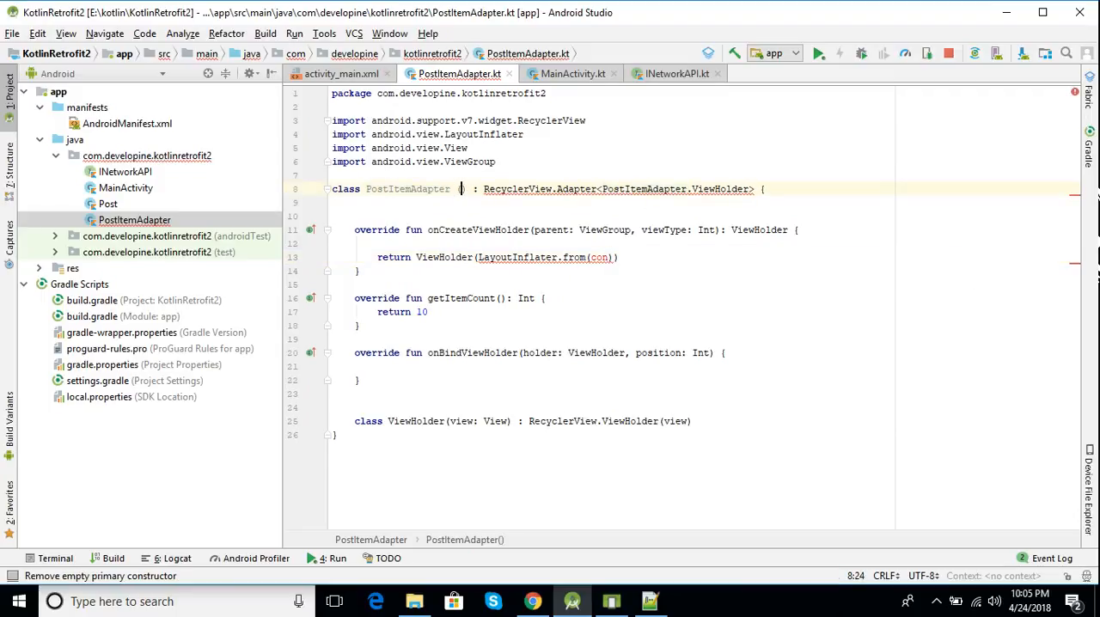
# Add constructor params postList: List<Post> and context: Context, and inflate from context
pyautogui.write('val')
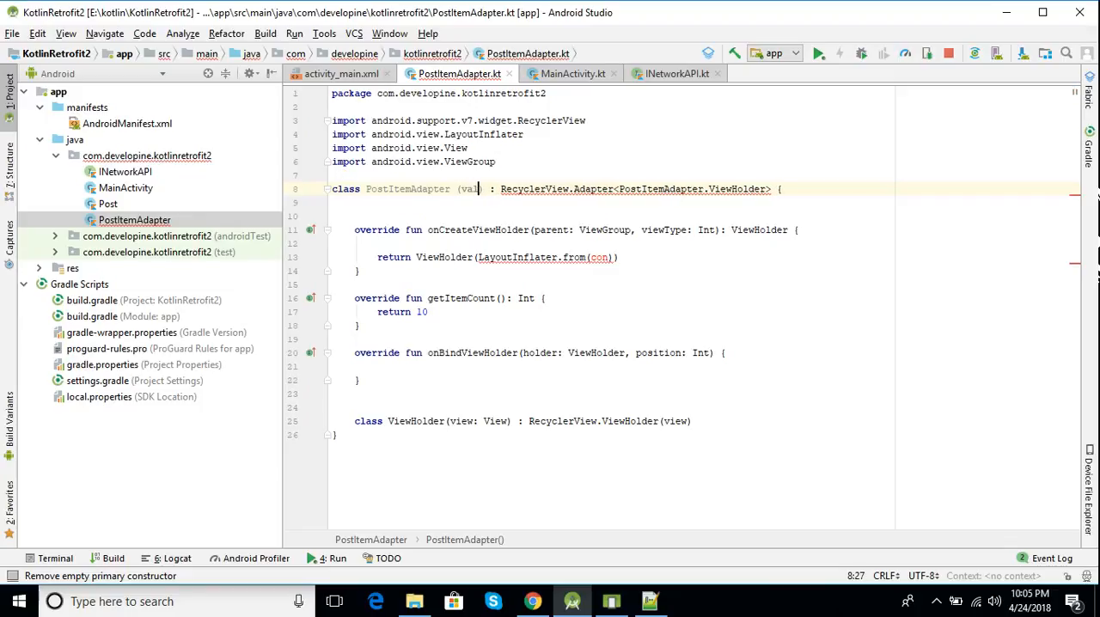
pyautogui.write('postList:')
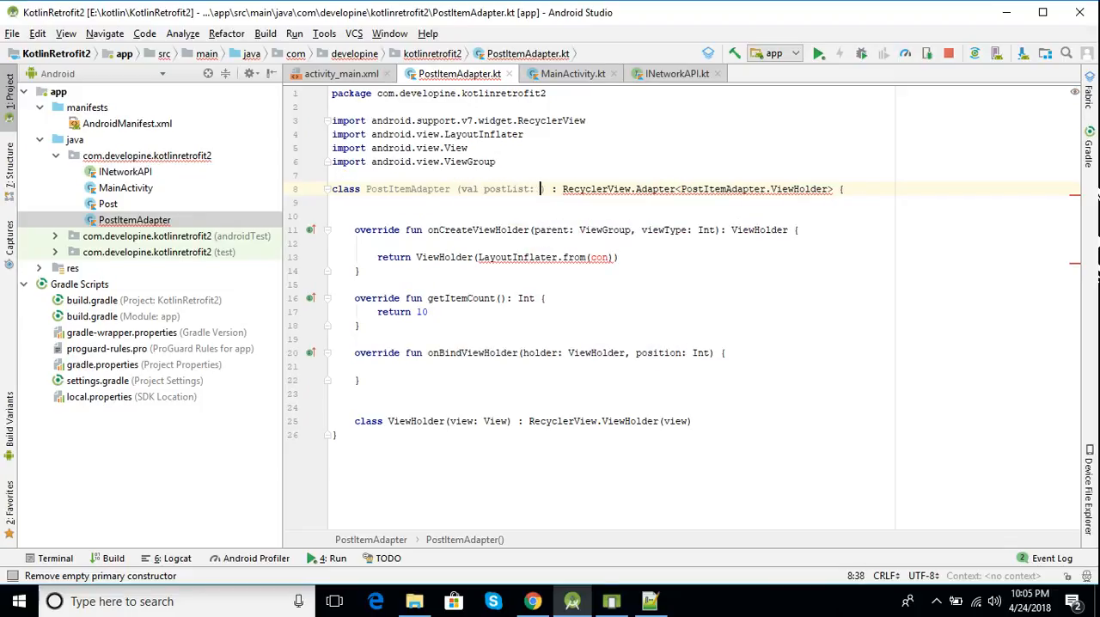
pyautogui.write('List')
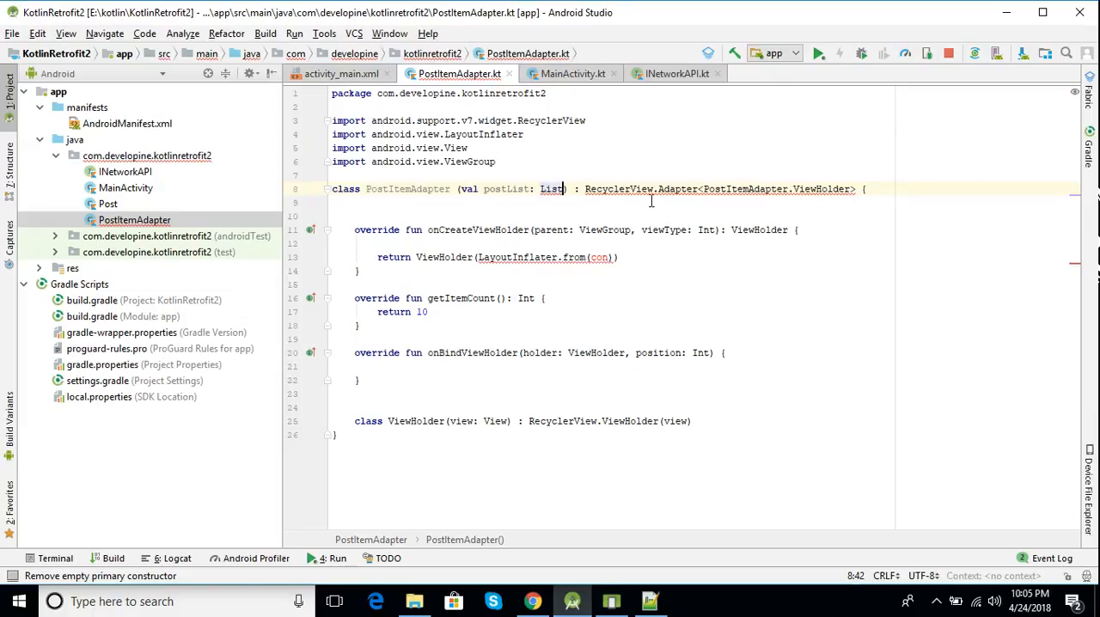
pyautogui.write('<Post>')
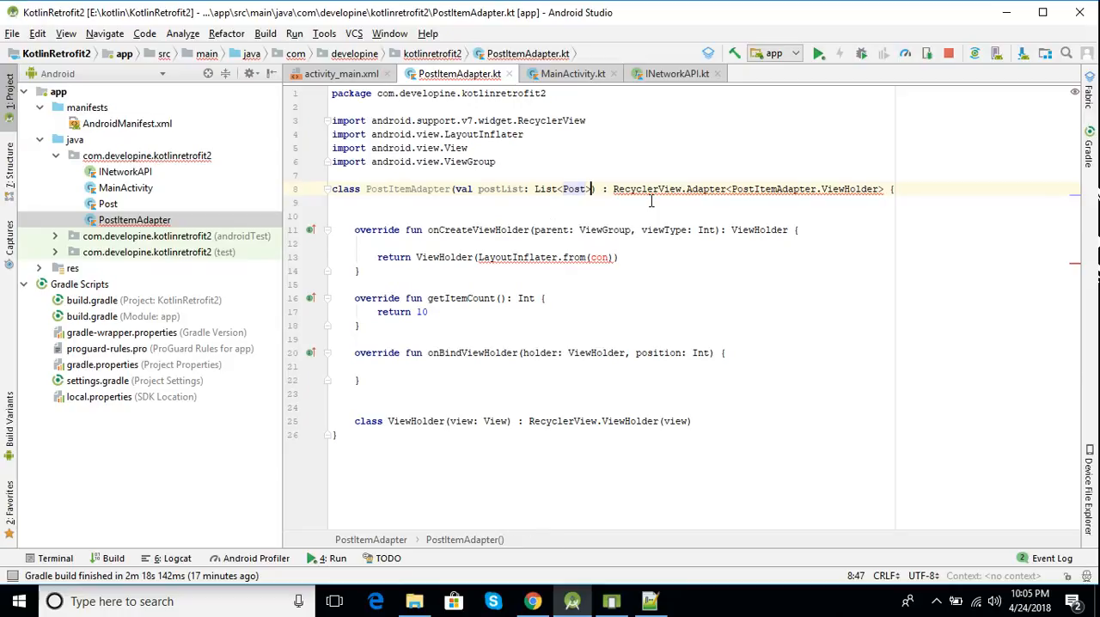
pyautogui.write(', val context: Context')
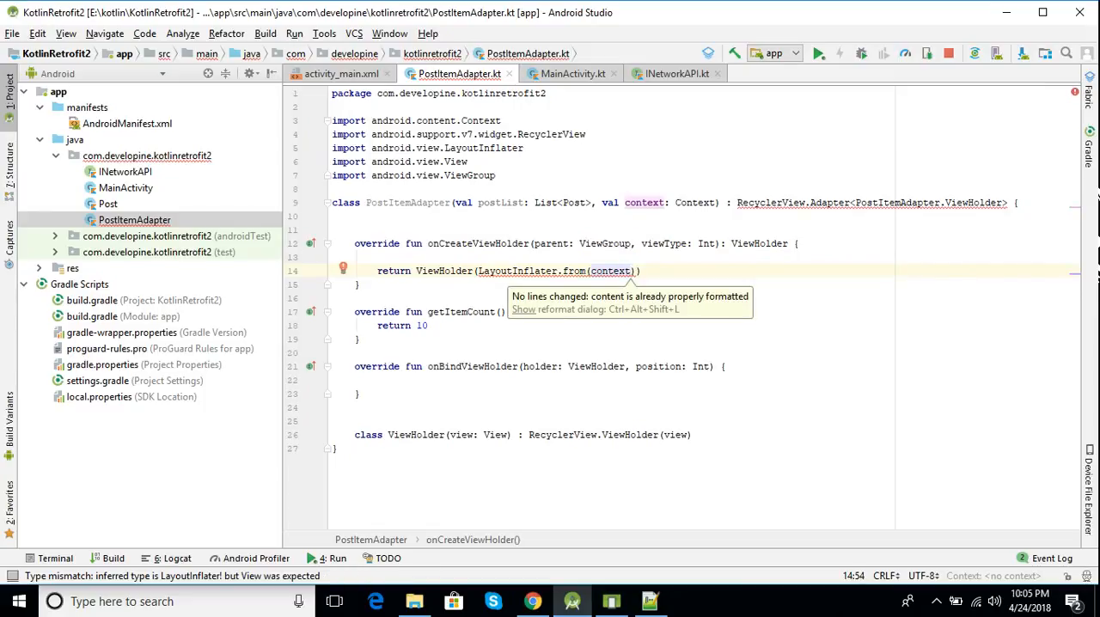
pyautogui.write('.on')
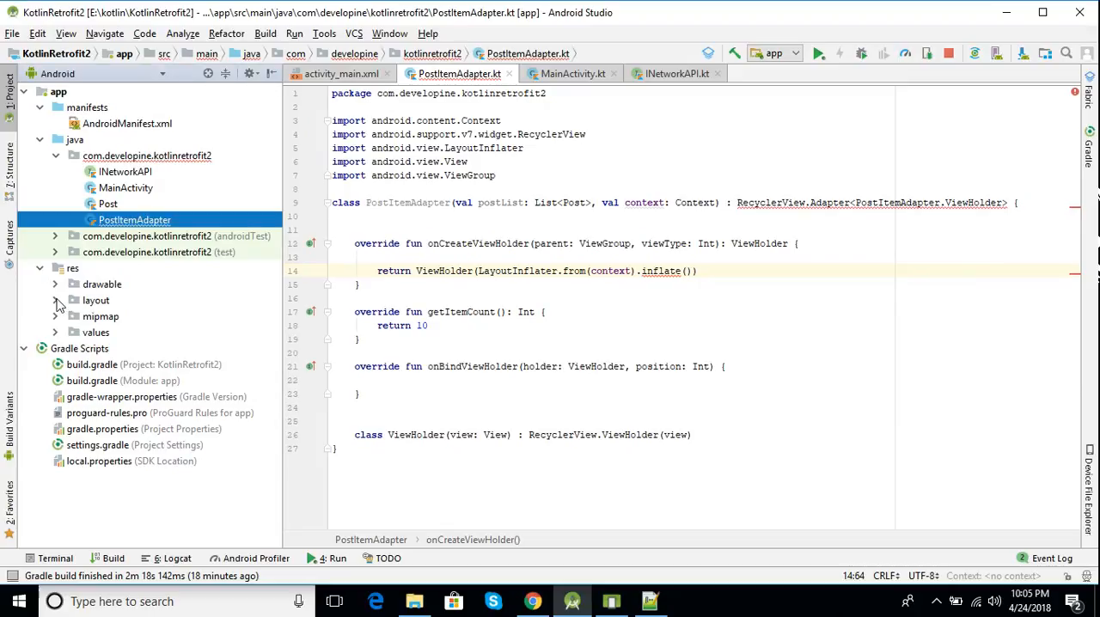
# Create layout resource post_item_layout.xml, then type R.layout into the adapter's inflate call
pyautogui.rightClick(95, 300)
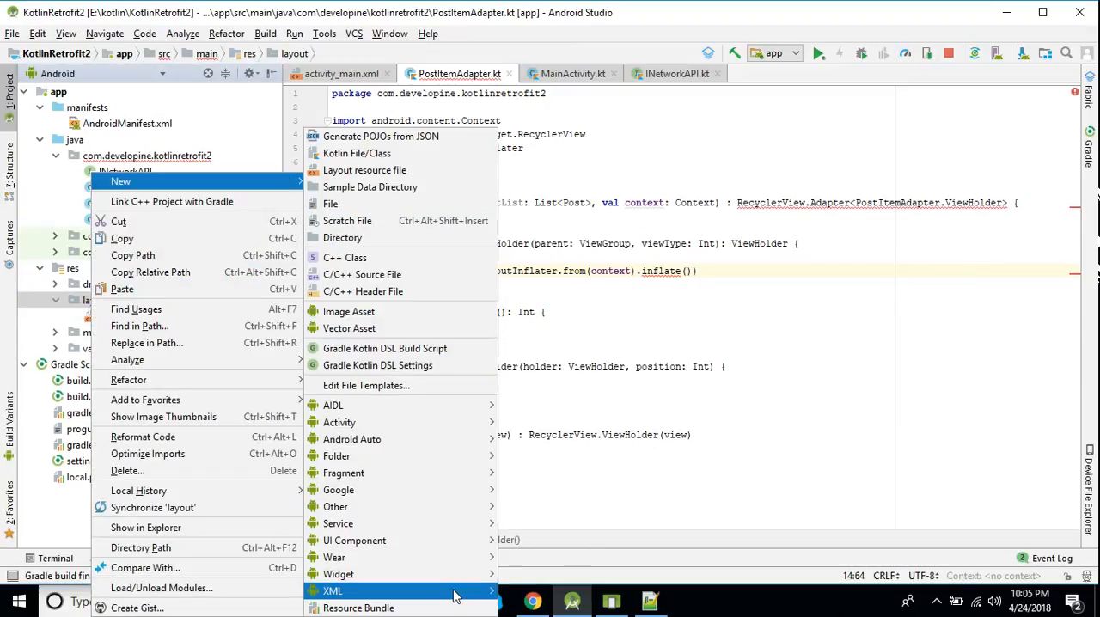
pyautogui.click(333, 590)
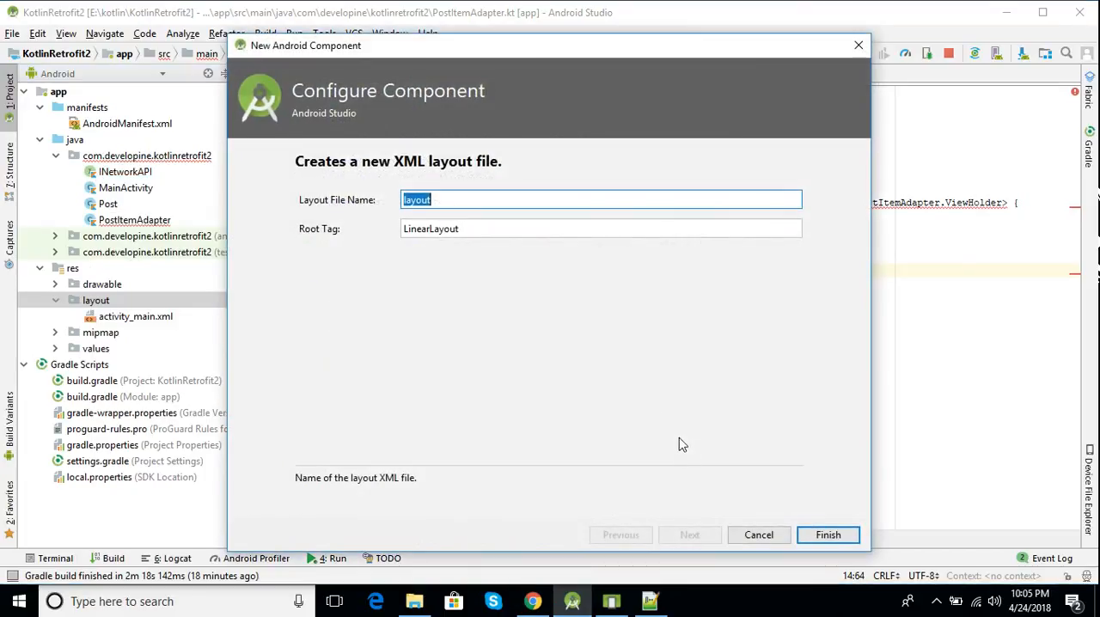
pyautogui.moveTo(662, 418)
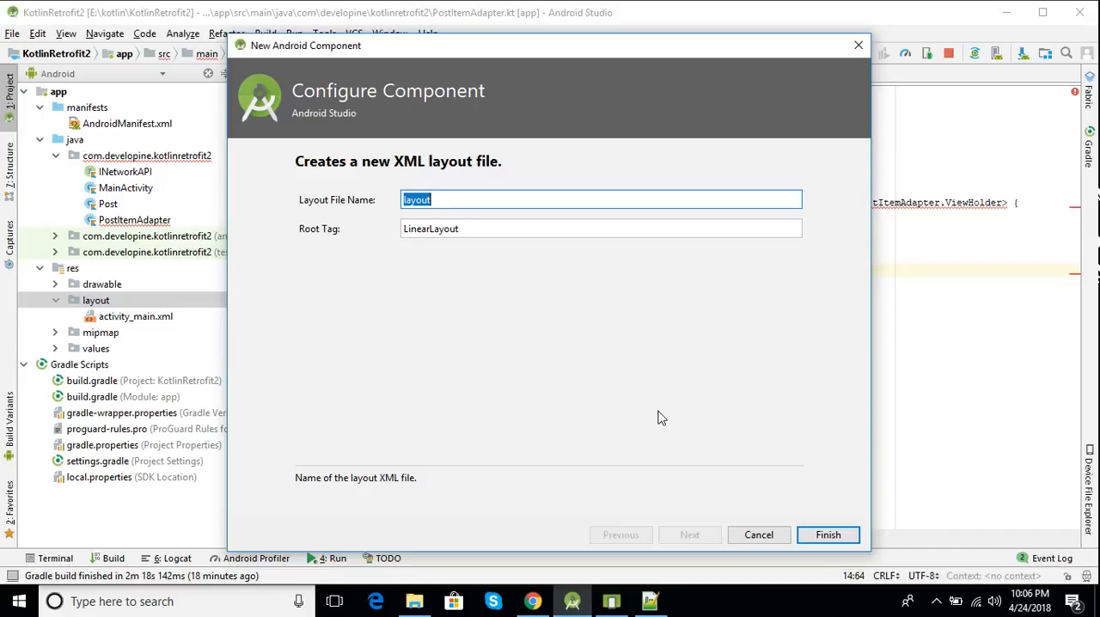
pyautogui.write('post_i')
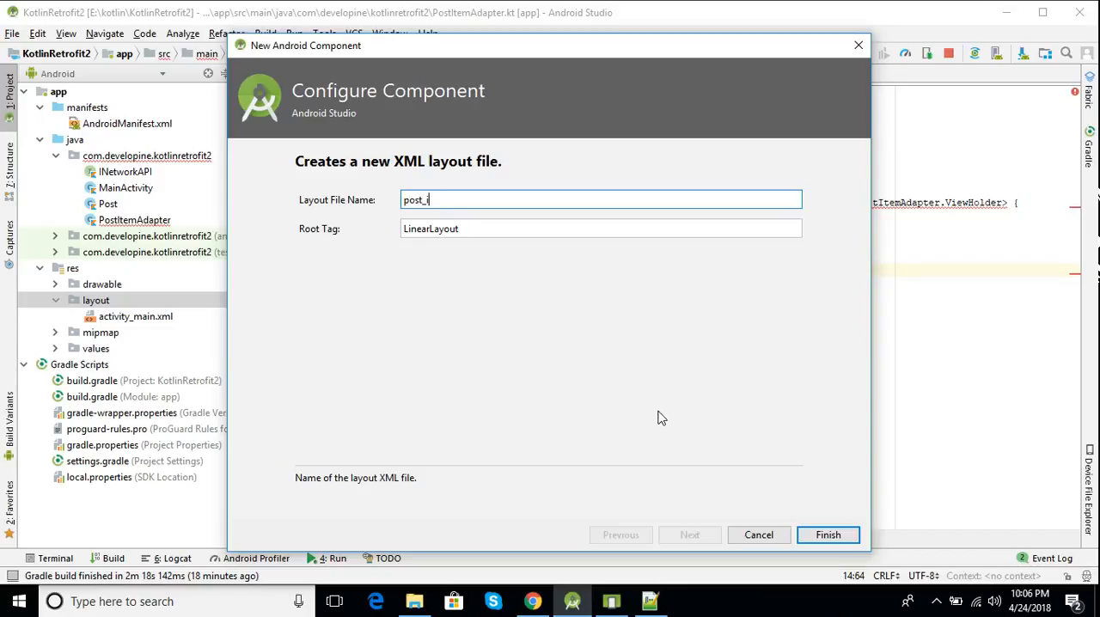
pyautogui.write('tem')
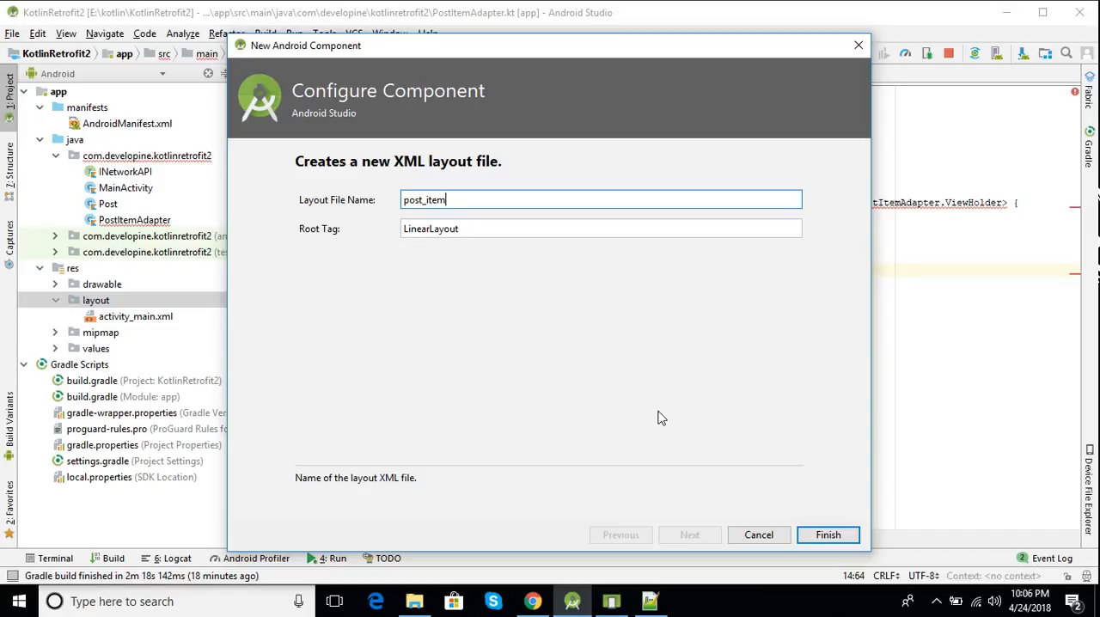
pyautogui.write('_layou')
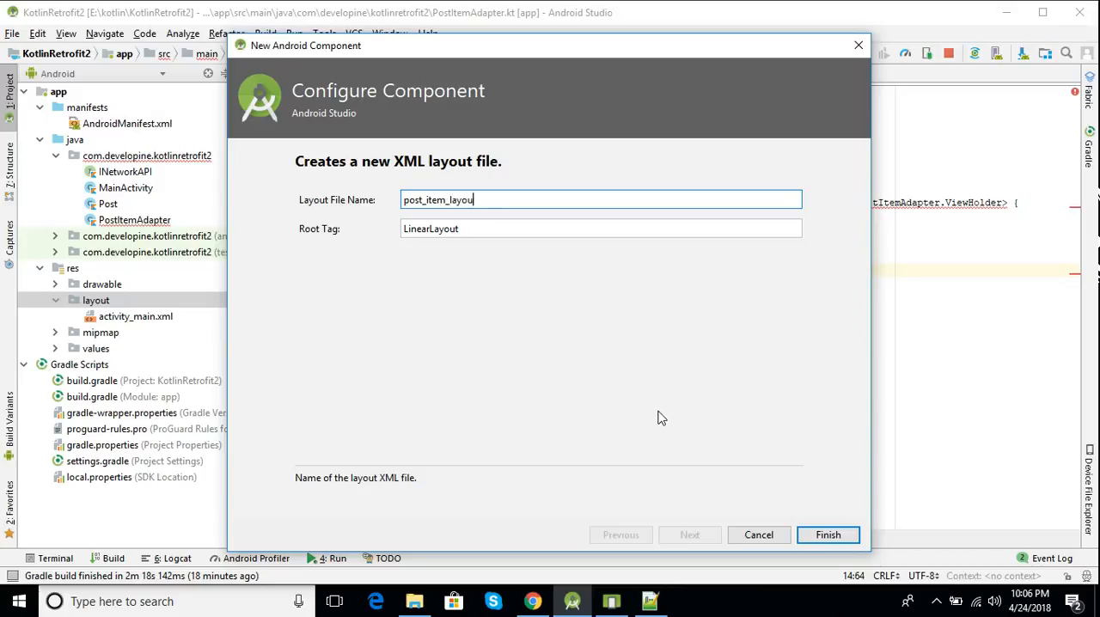
pyautogui.click(826, 535)
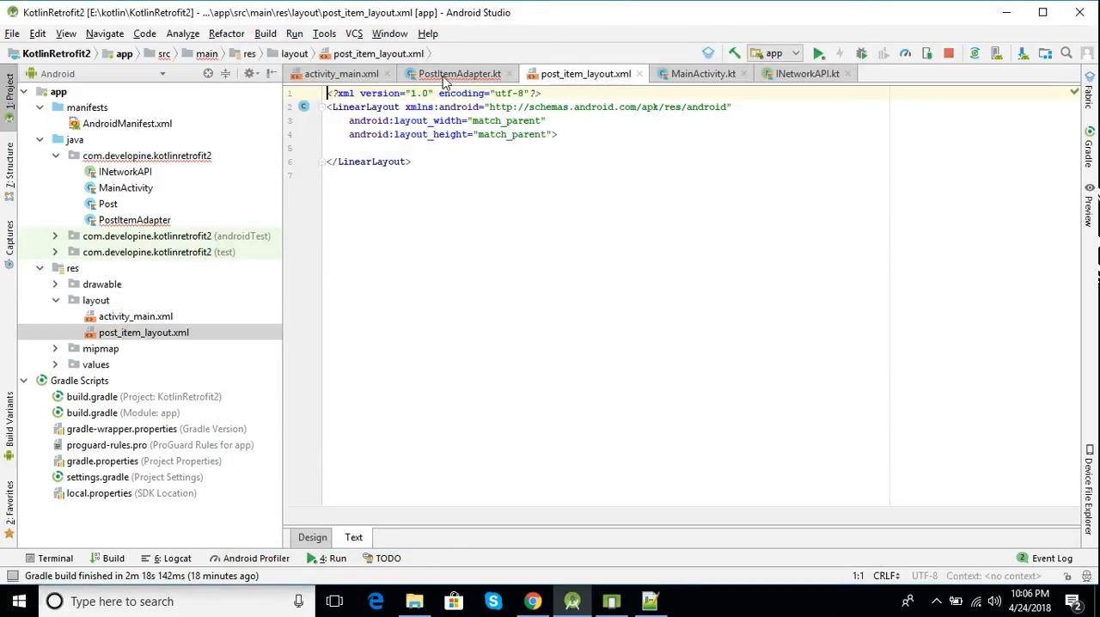
pyautogui.click(459, 73)
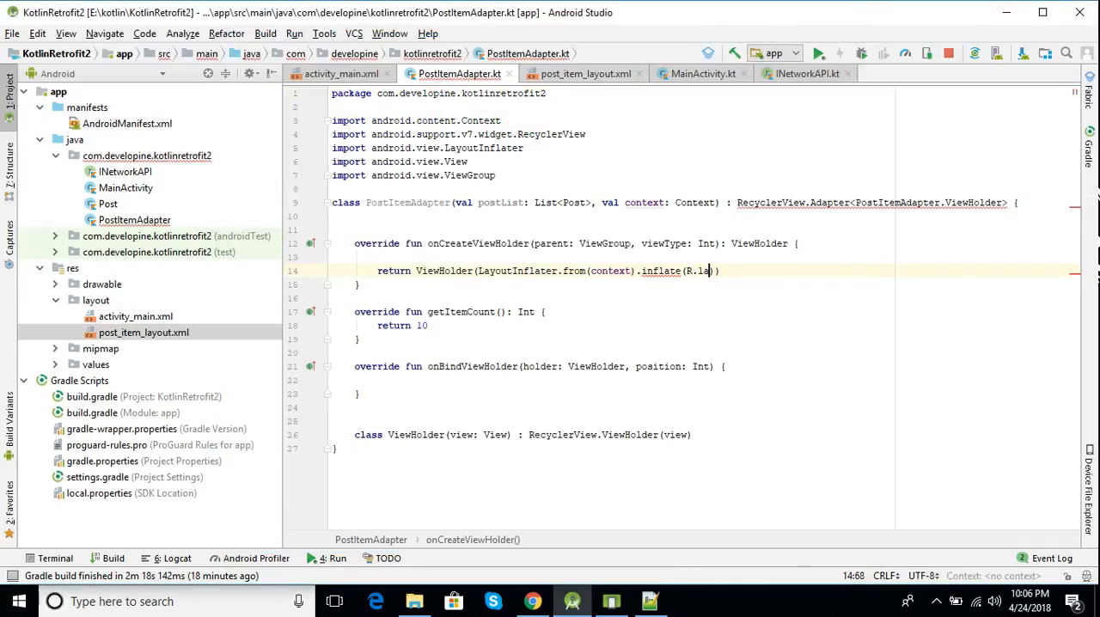
pyautogui.write('yout')
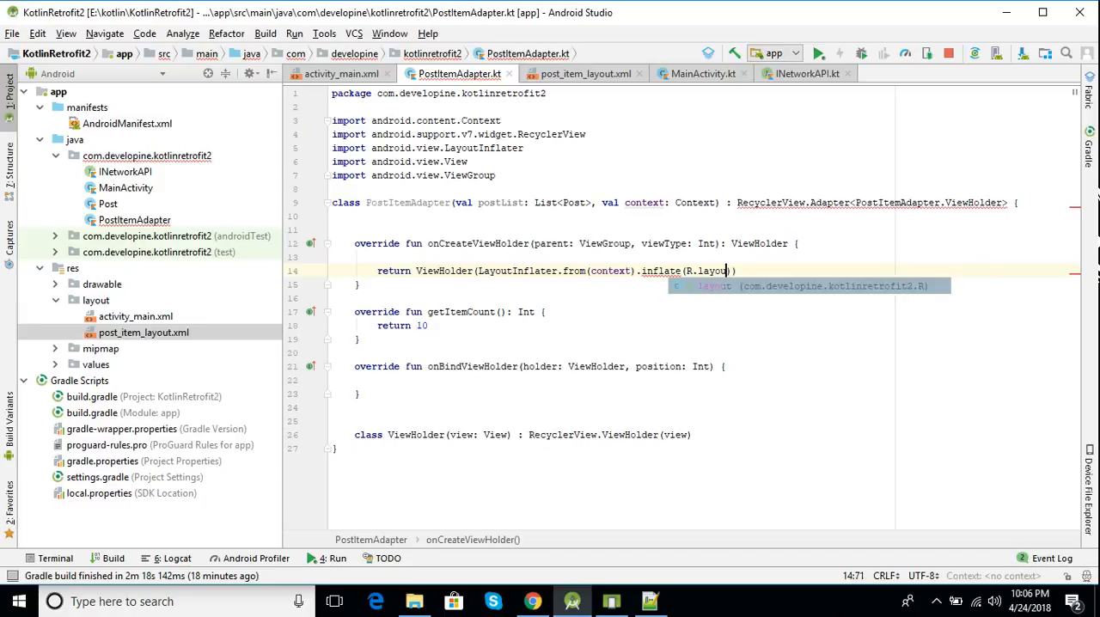